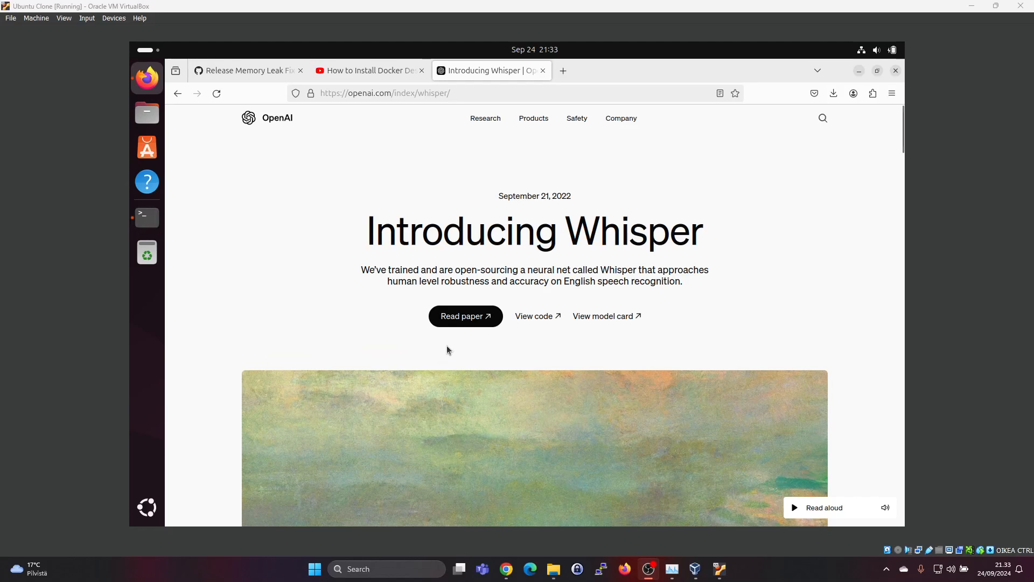
{"action": "mouse_move", "coordinate": [623, 264]}
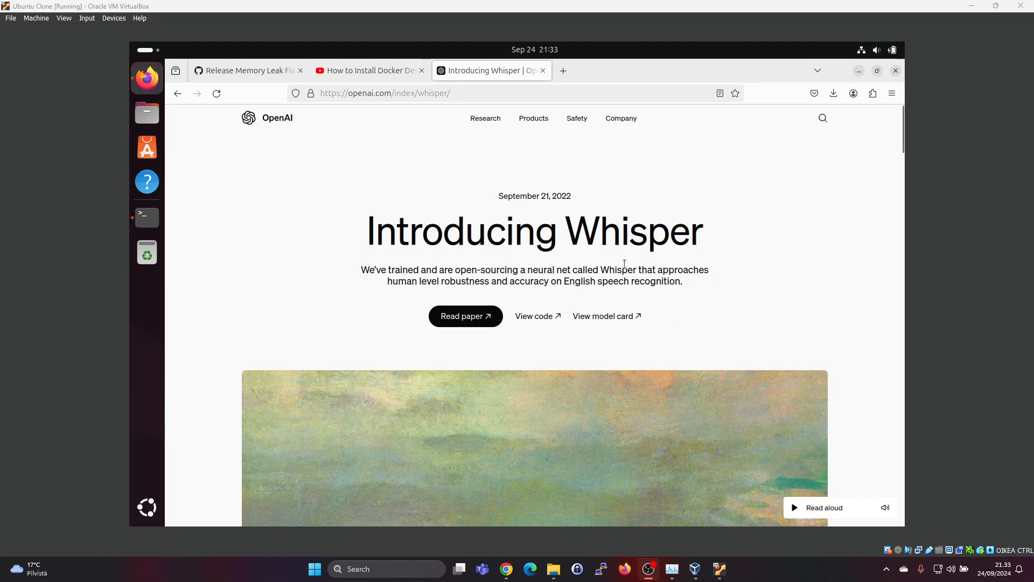
{"action": "mouse_move", "coordinate": [582, 241]}
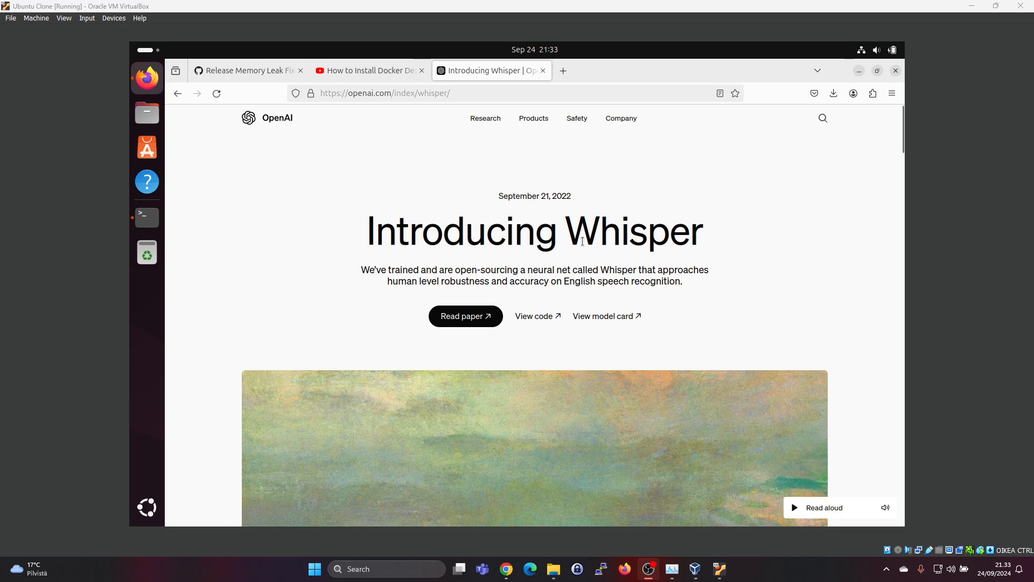
{"action": "mouse_move", "coordinate": [275, 126]}
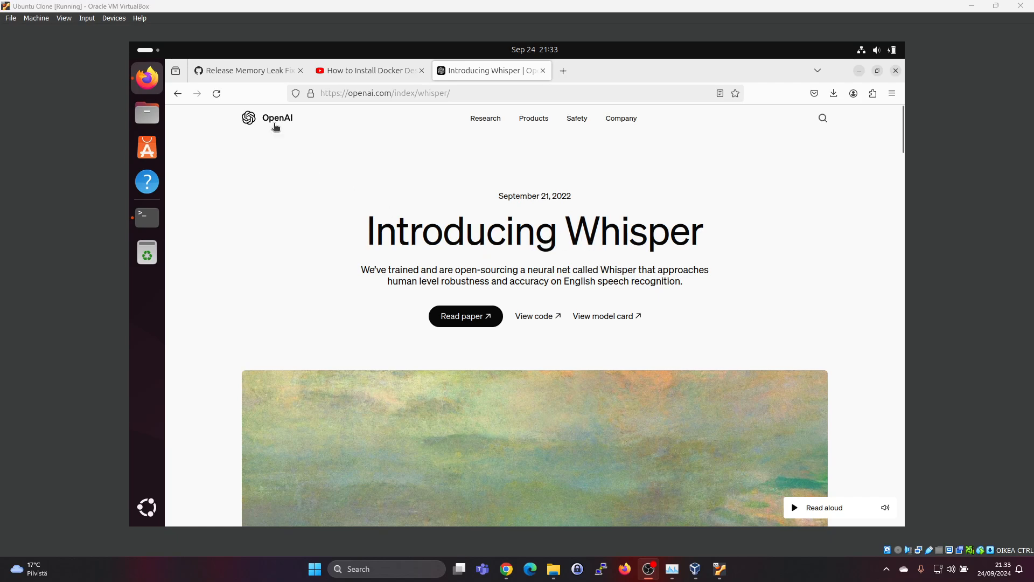
{"action": "mouse_move", "coordinate": [627, 246]}
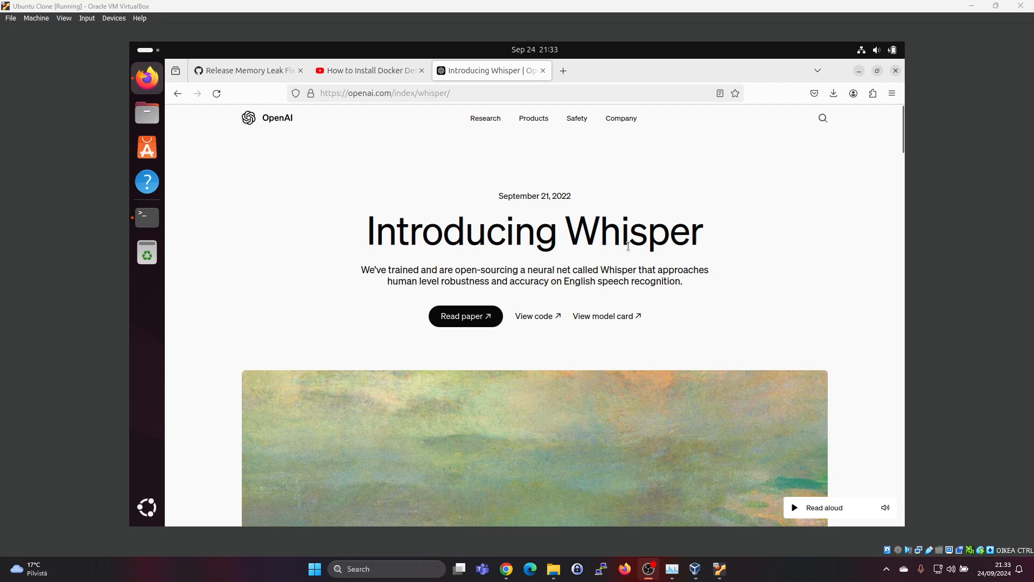
{"action": "mouse_move", "coordinate": [627, 244]}
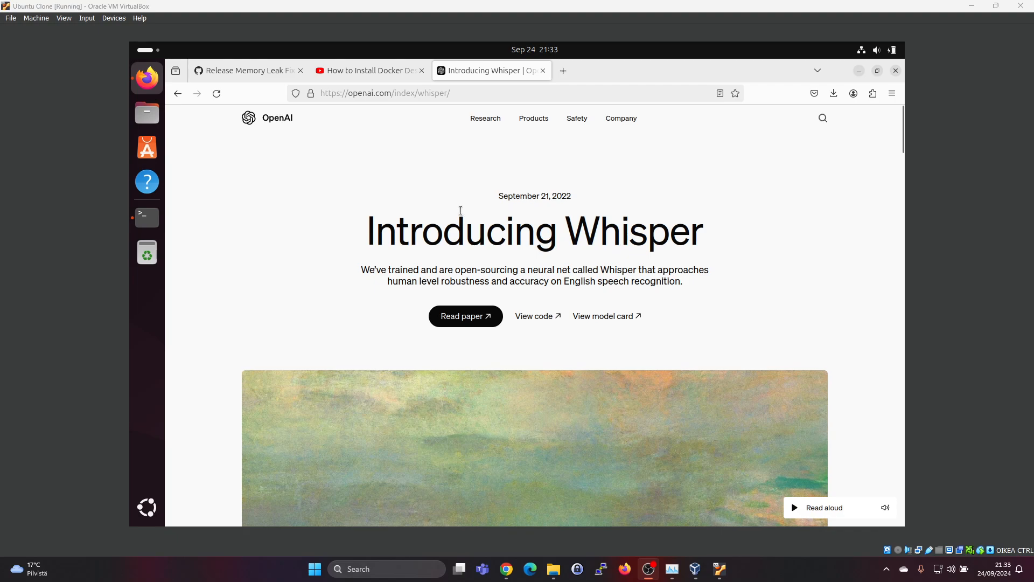
{"action": "mouse_move", "coordinate": [435, 204]}
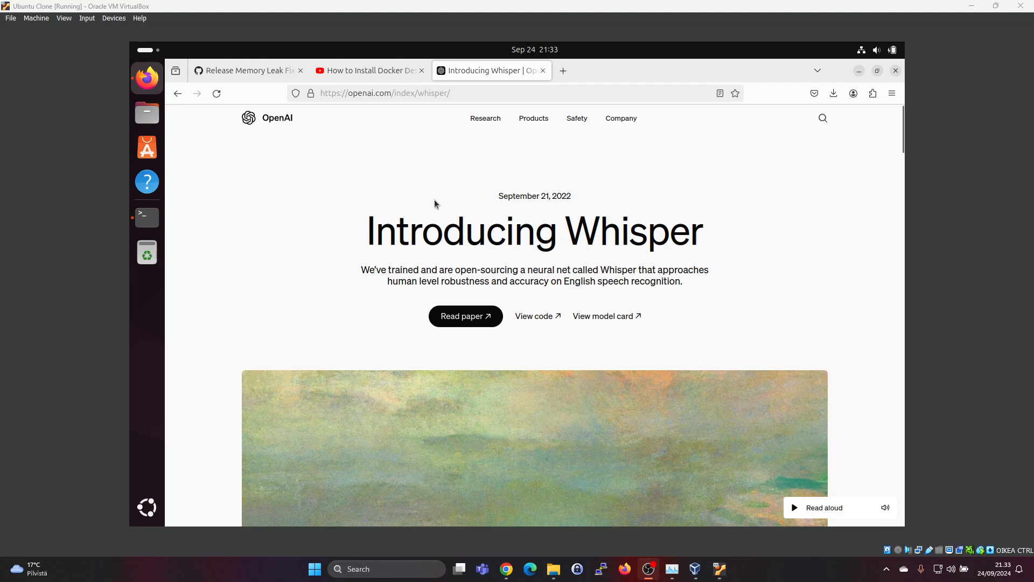
{"action": "mouse_move", "coordinate": [146, 146]}
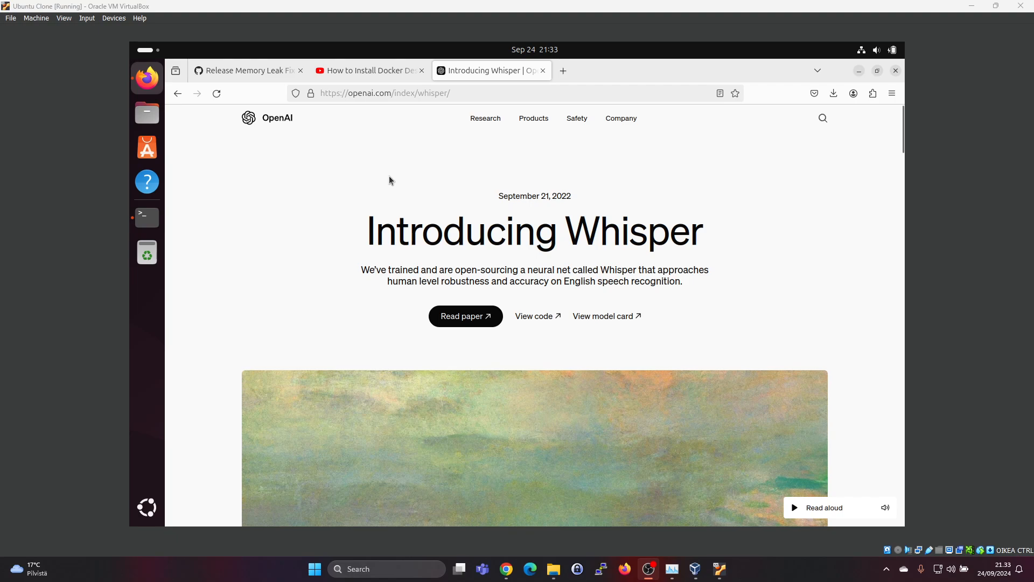
{"action": "mouse_move", "coordinate": [519, 206]}
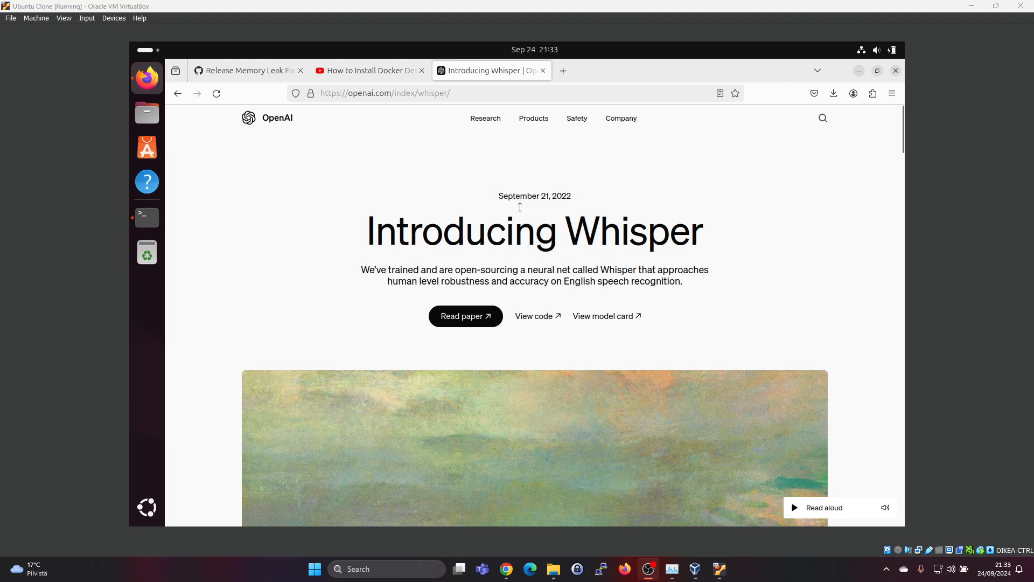
{"action": "mouse_move", "coordinate": [476, 236]}
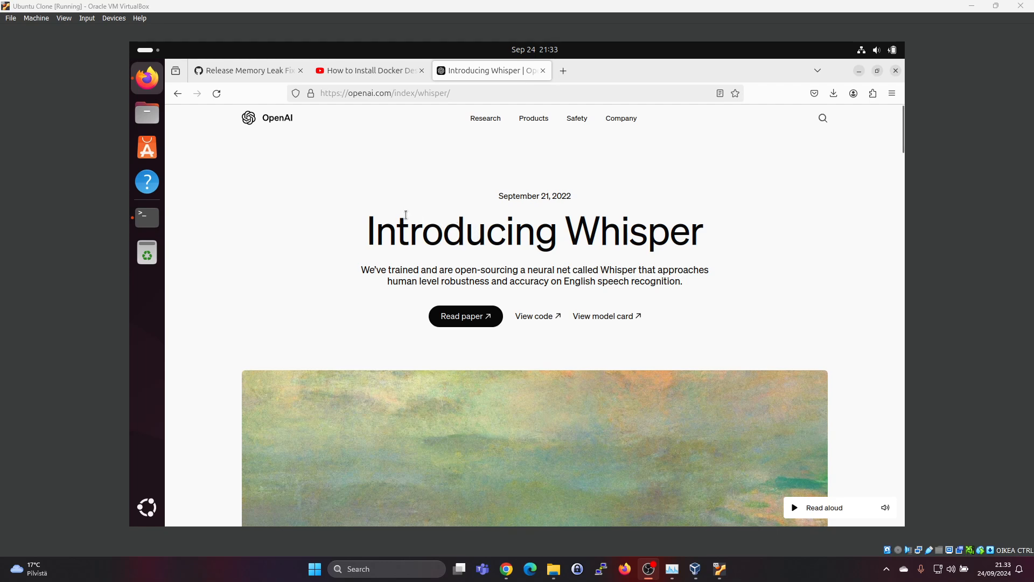
{"action": "mouse_move", "coordinate": [182, 206]}
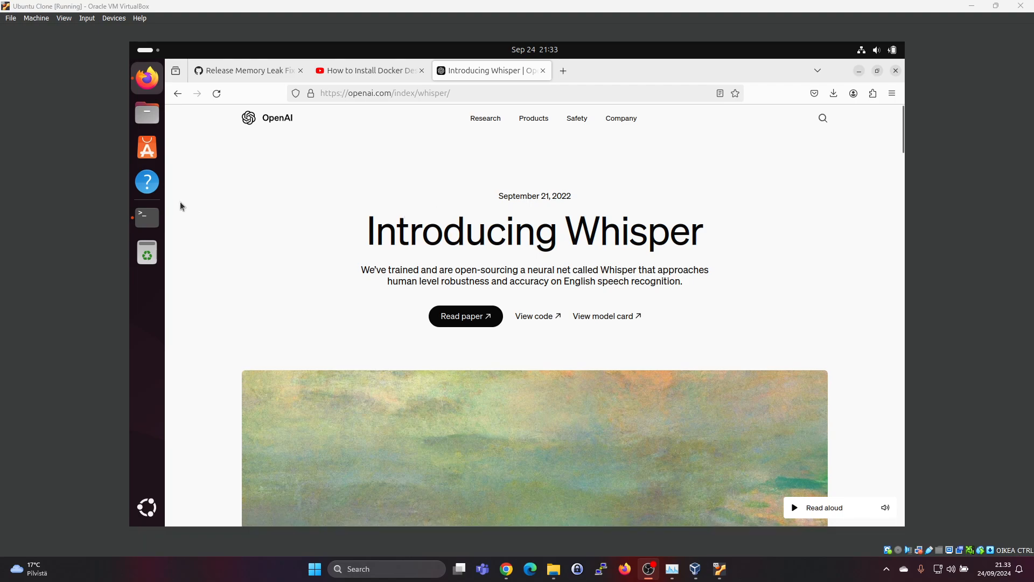
{"action": "mouse_move", "coordinate": [197, 206]}
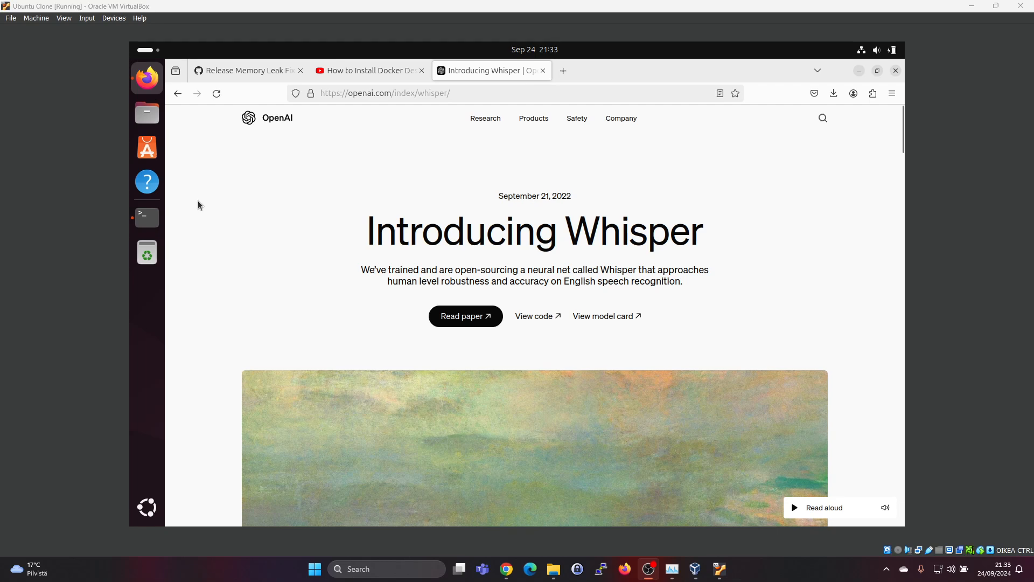
{"action": "mouse_move", "coordinate": [320, 202]}
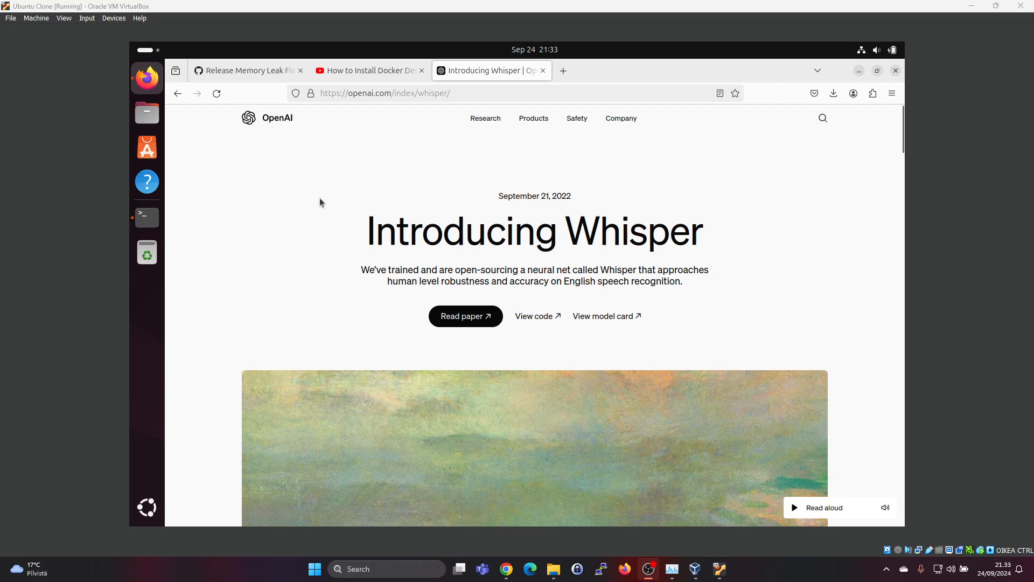
{"action": "mouse_move", "coordinate": [341, 206]}
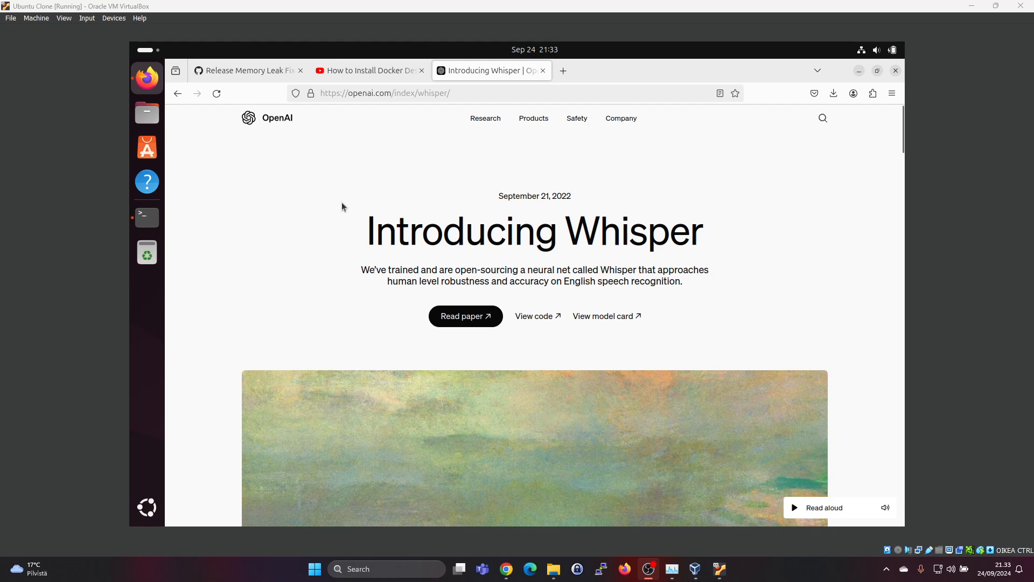
{"action": "mouse_move", "coordinate": [221, 416]}
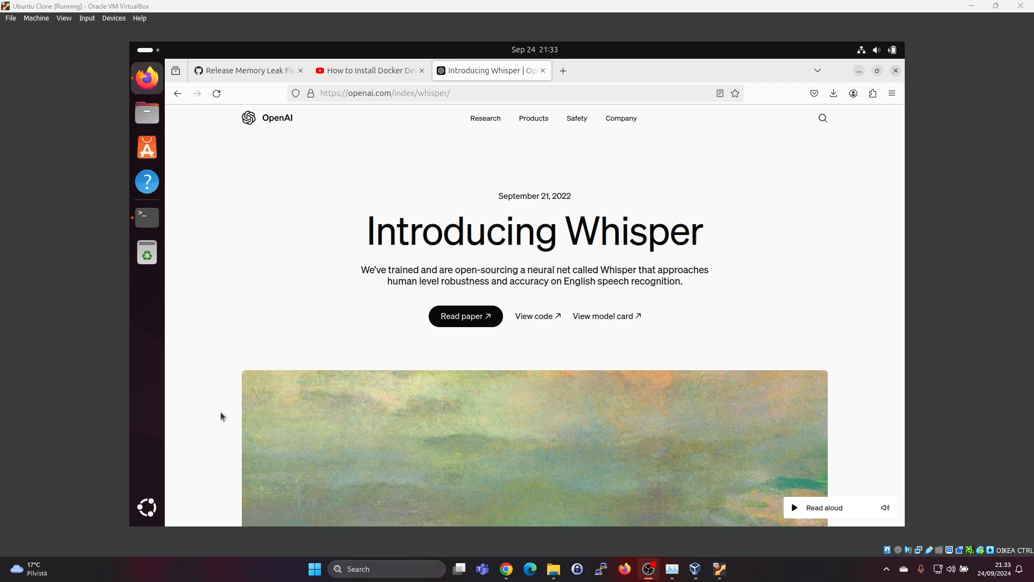
Find Pinokio in the Ubuntu app grid and launch it
{"action": "left_click", "coordinate": [147, 506]}
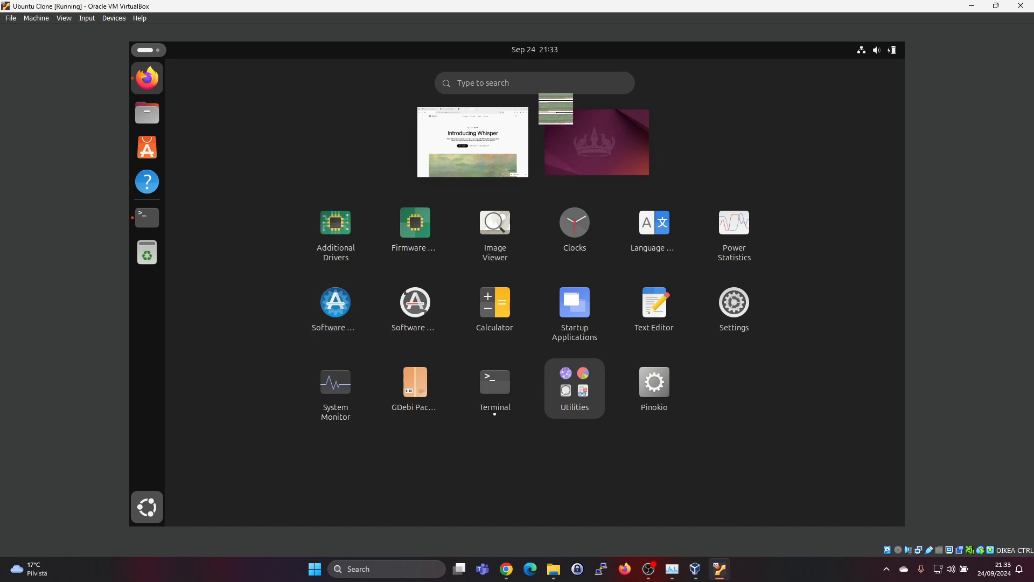
{"action": "left_click", "coordinate": [534, 83]}
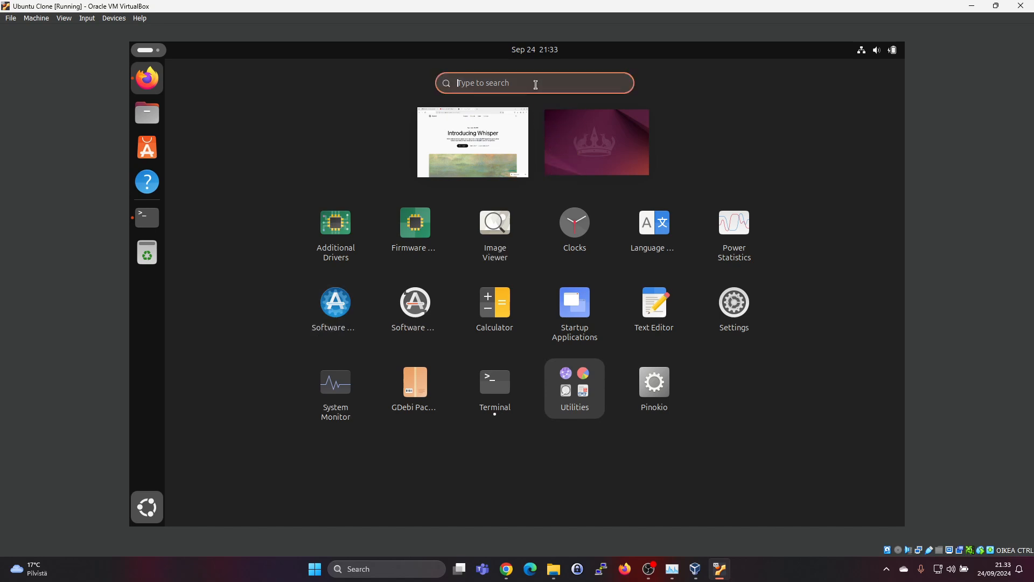
{"action": "left_click", "coordinate": [472, 141]}
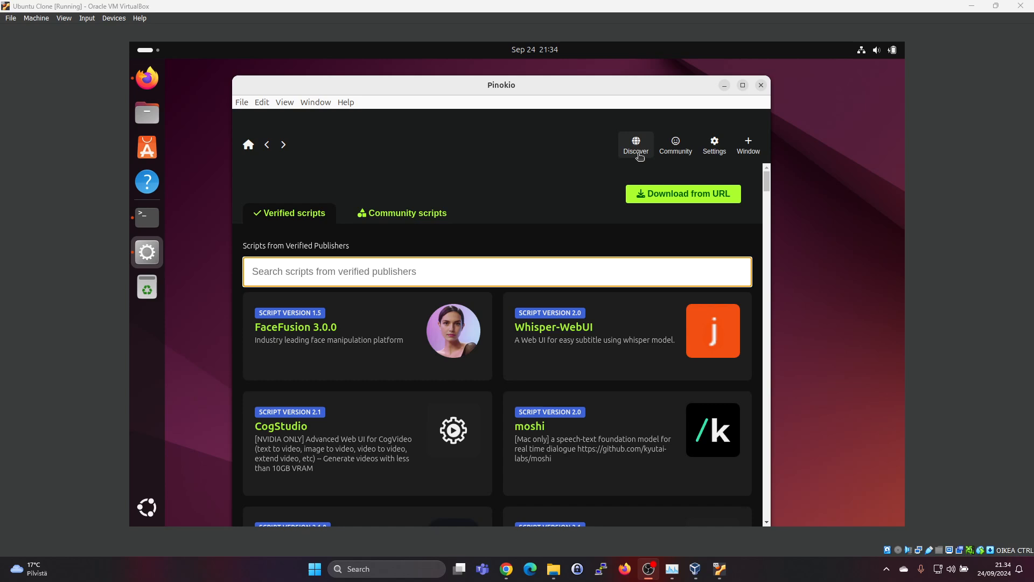
Browse Discover's verified scripts and open the Whisper-WebUI card
{"action": "left_click", "coordinate": [635, 144]}
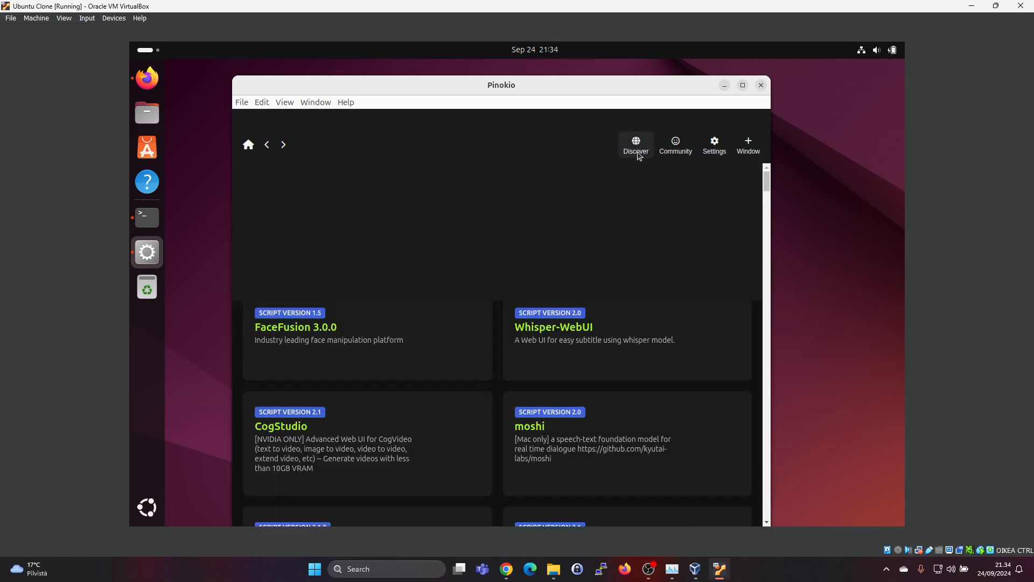
{"action": "left_click", "coordinate": [635, 143]}
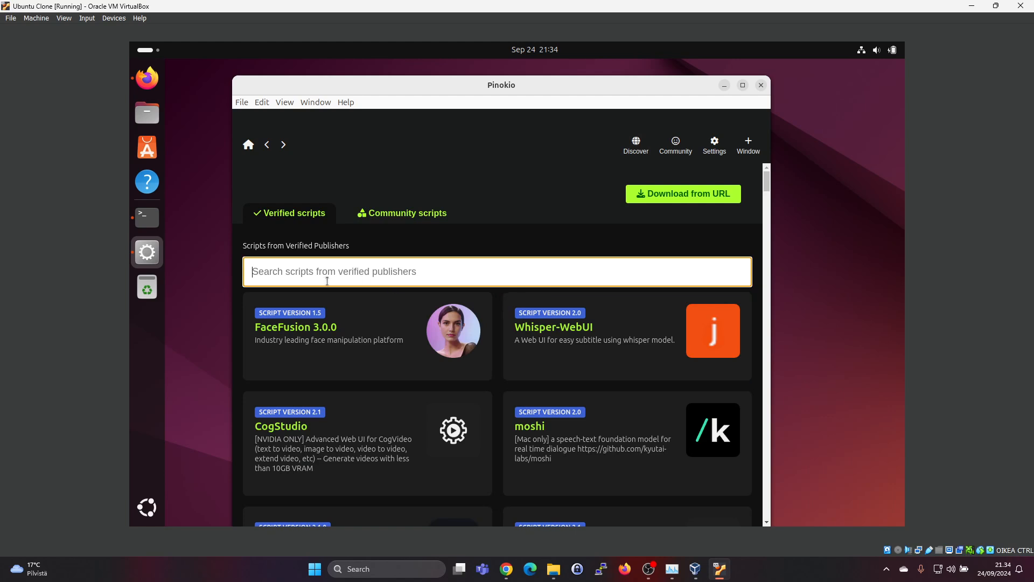
{"action": "mouse_move", "coordinate": [691, 337]}
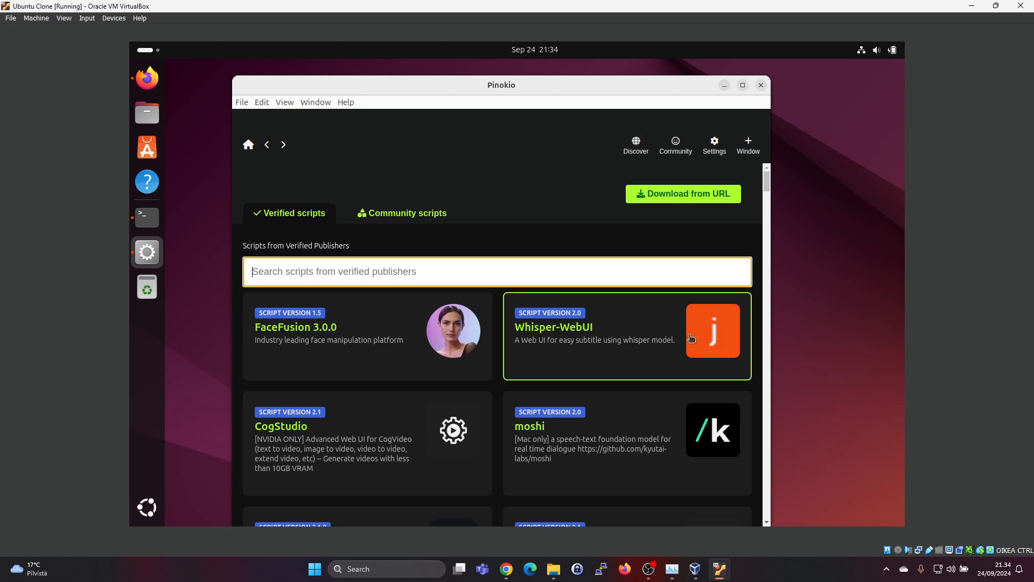
{"action": "left_click", "coordinate": [626, 336]}
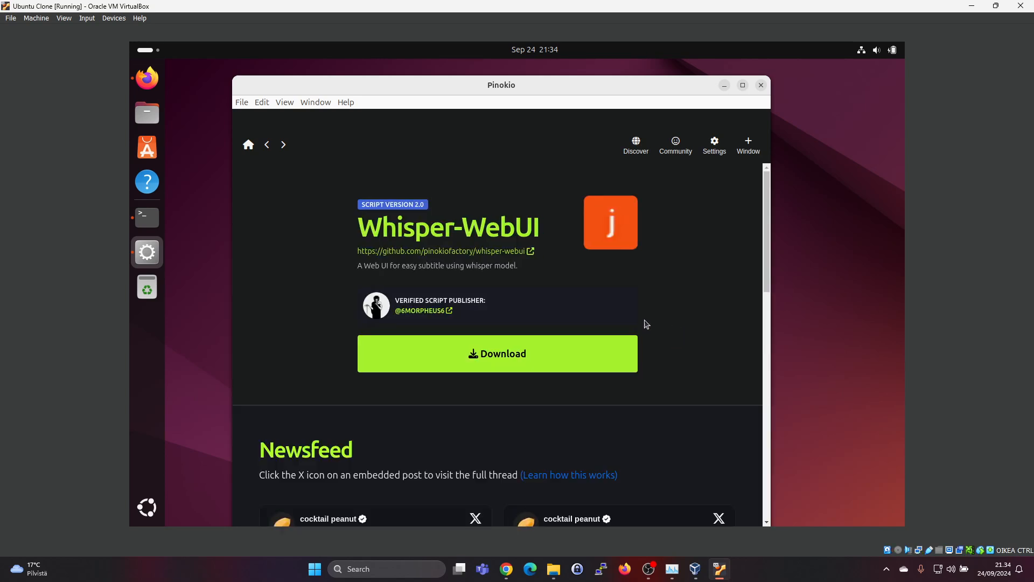
{"action": "mouse_move", "coordinate": [553, 337]}
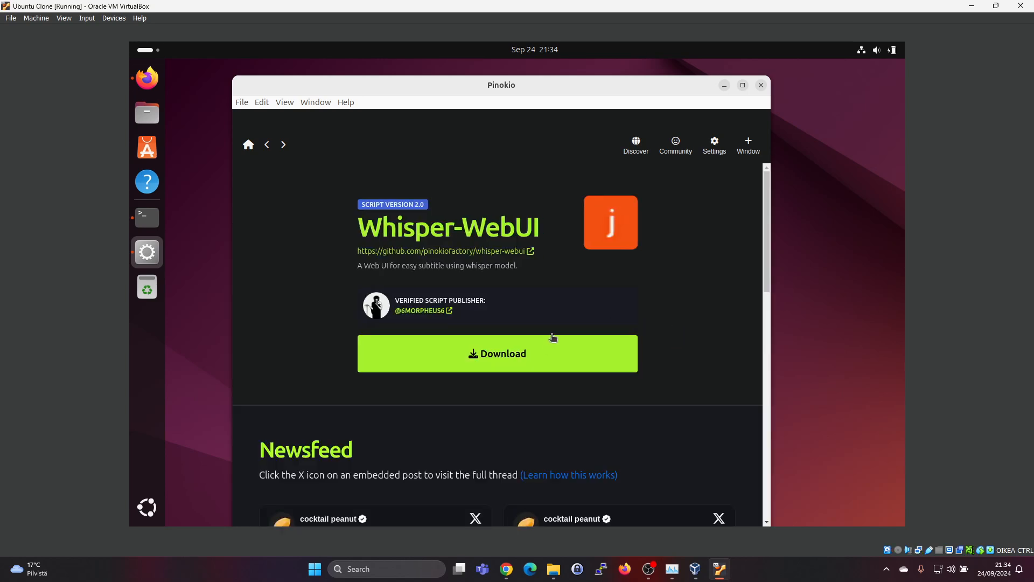
{"action": "mouse_move", "coordinate": [526, 322]}
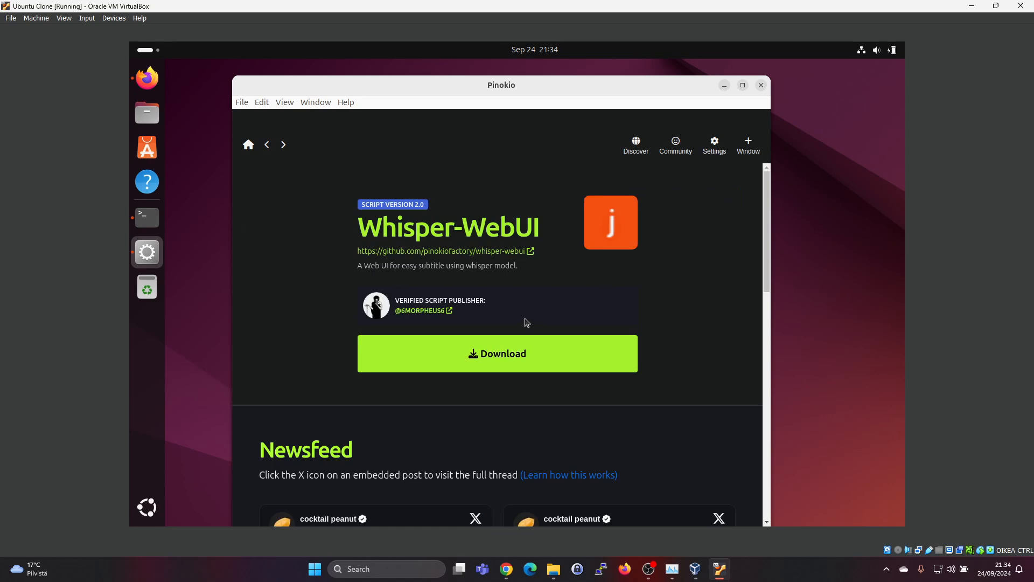
{"action": "mouse_move", "coordinate": [527, 303]}
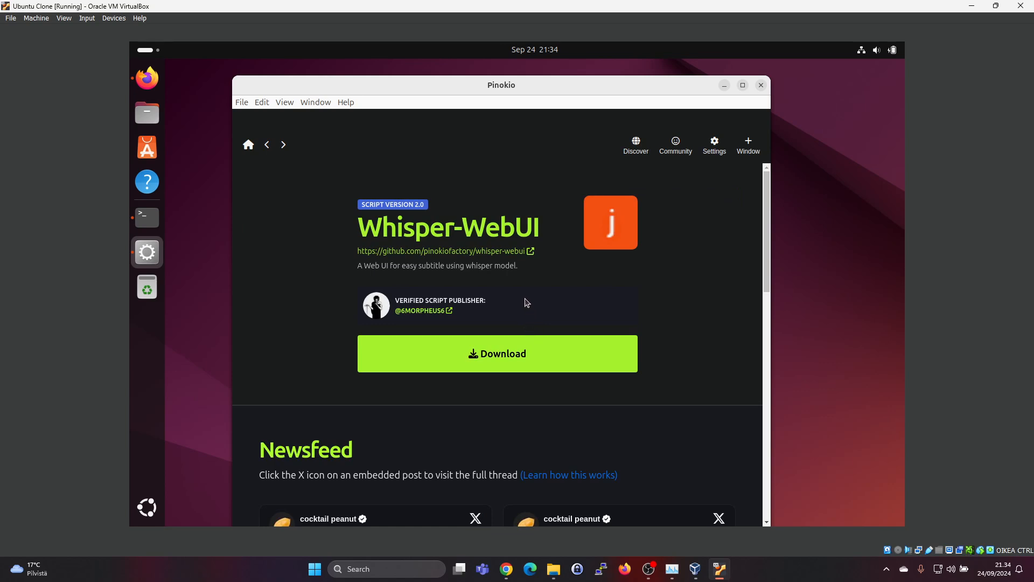
{"action": "mouse_move", "coordinate": [554, 326]}
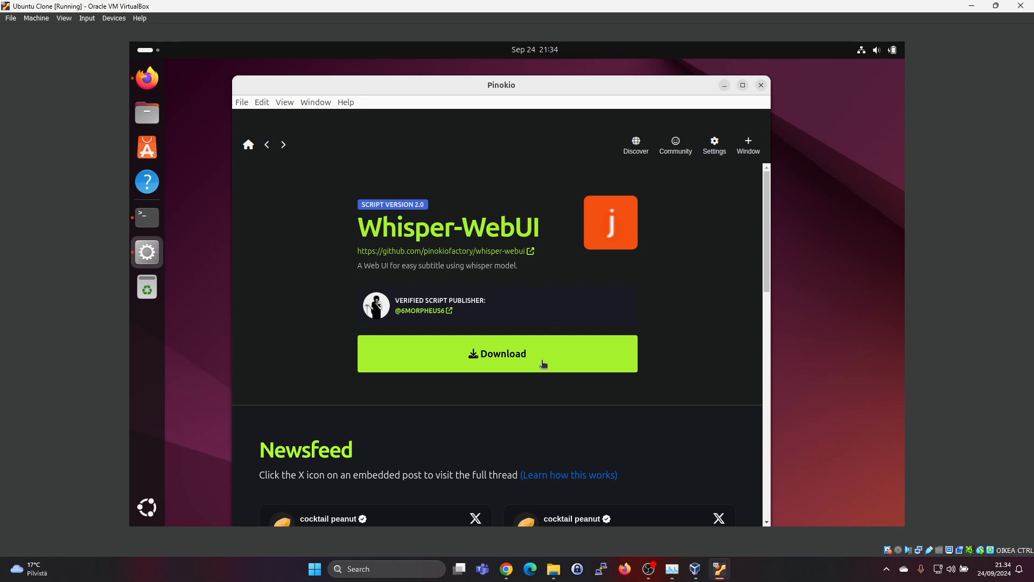
{"action": "mouse_move", "coordinate": [534, 331]}
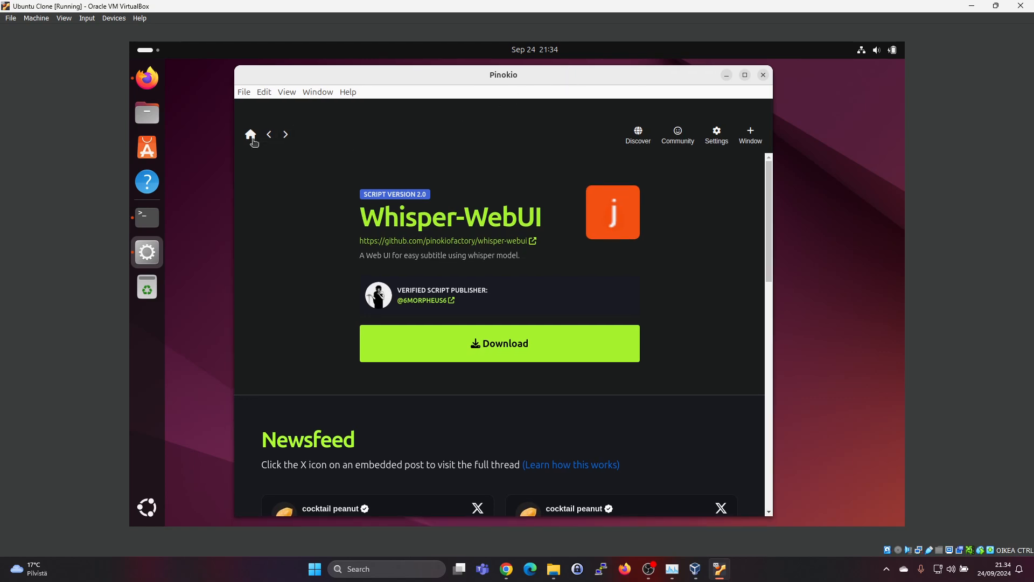
Go to the downloaded apps list and start Whisper-WebUI
{"action": "left_click", "coordinate": [250, 135]}
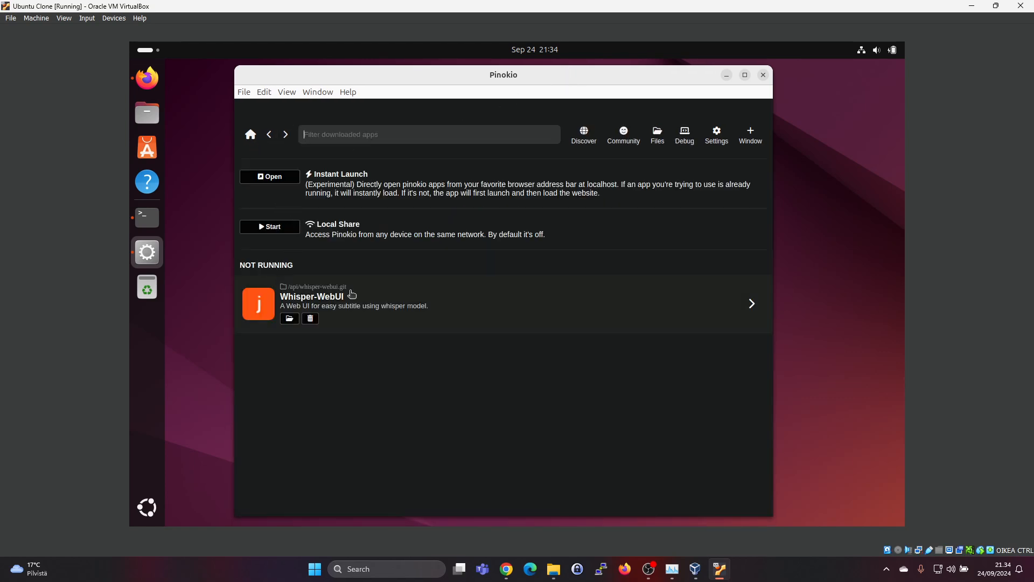
{"action": "mouse_move", "coordinate": [306, 306]}
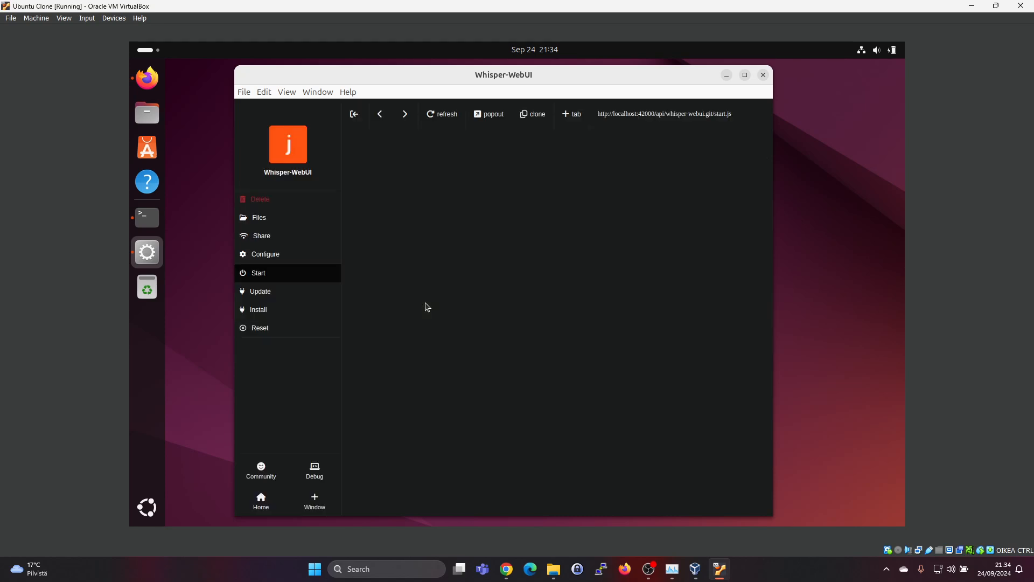
{"action": "left_click", "coordinate": [258, 272]}
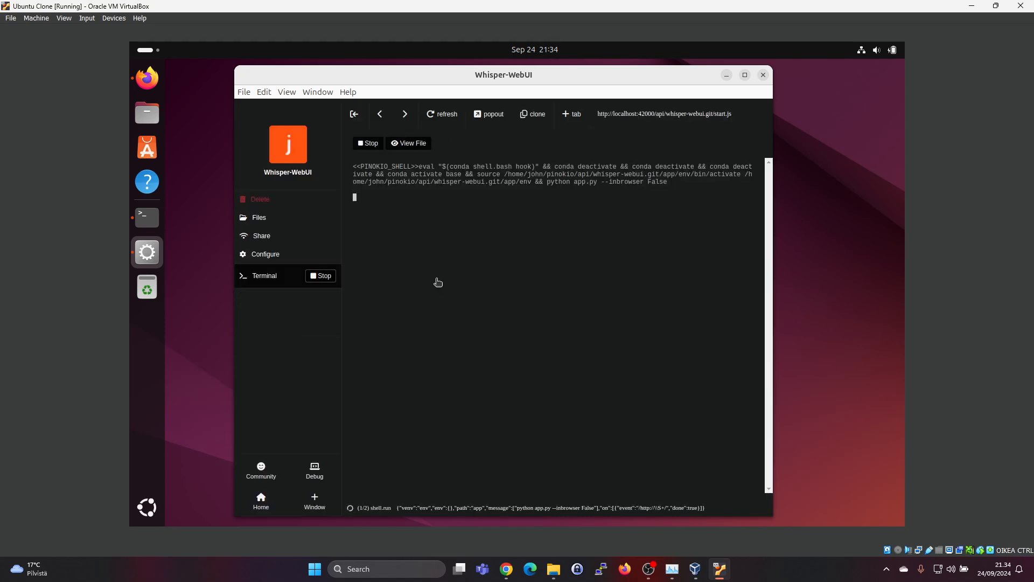
{"action": "mouse_move", "coordinate": [399, 233]}
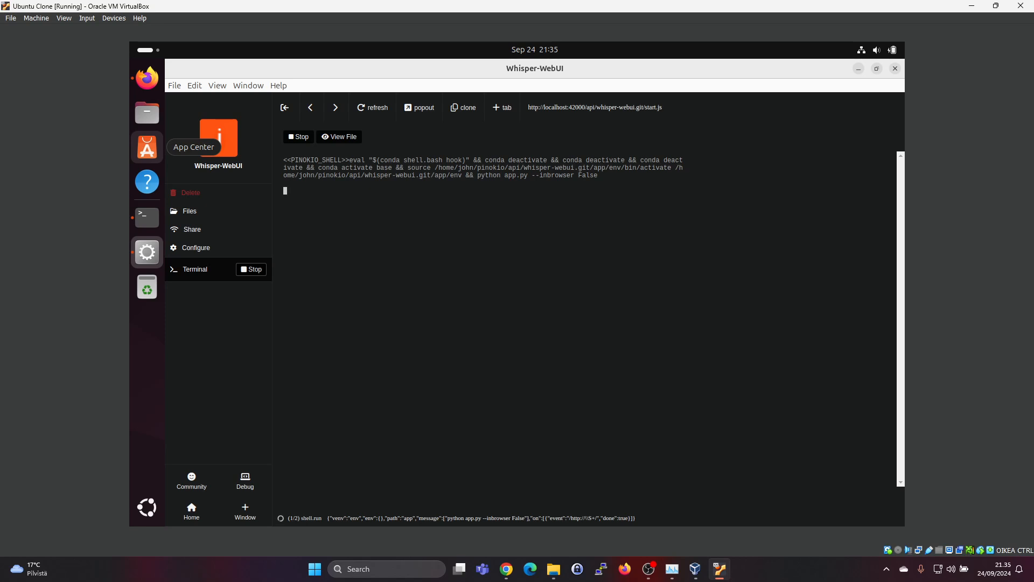
Open the Whisper-WebUI web interface and review the File tab options
{"action": "left_click", "coordinate": [200, 265]}
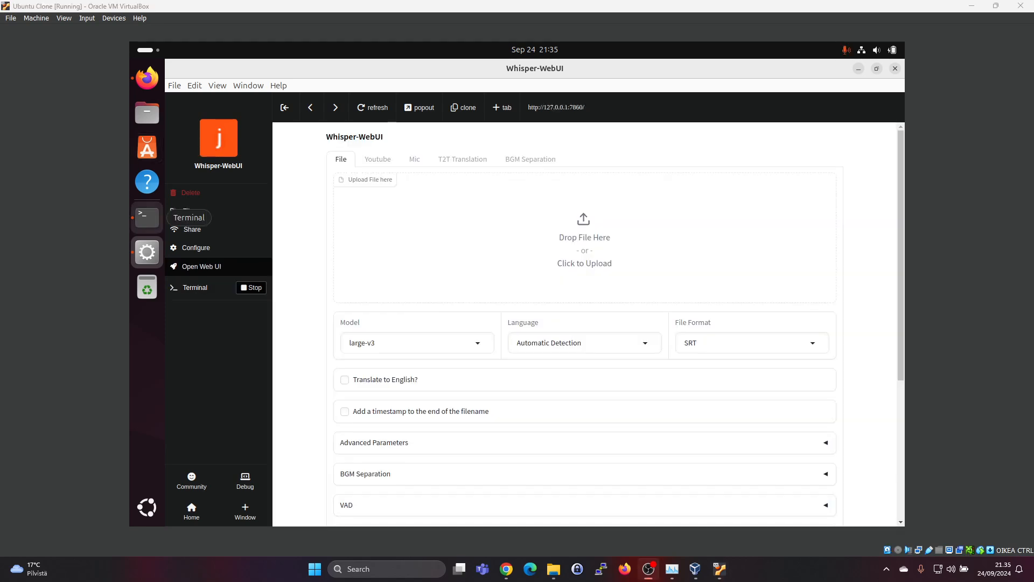
{"action": "mouse_move", "coordinate": [422, 227]}
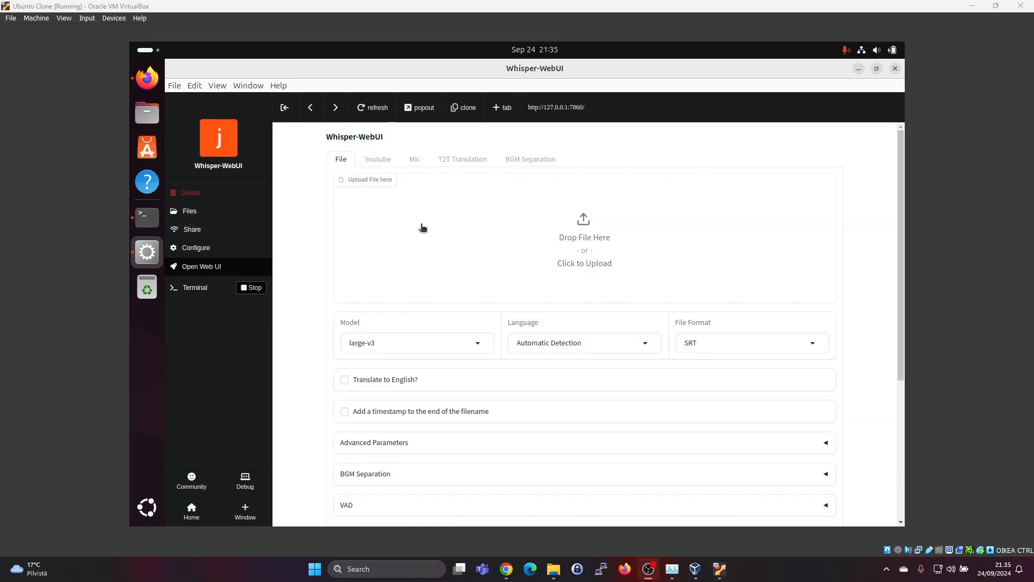
{"action": "mouse_move", "coordinate": [573, 241]}
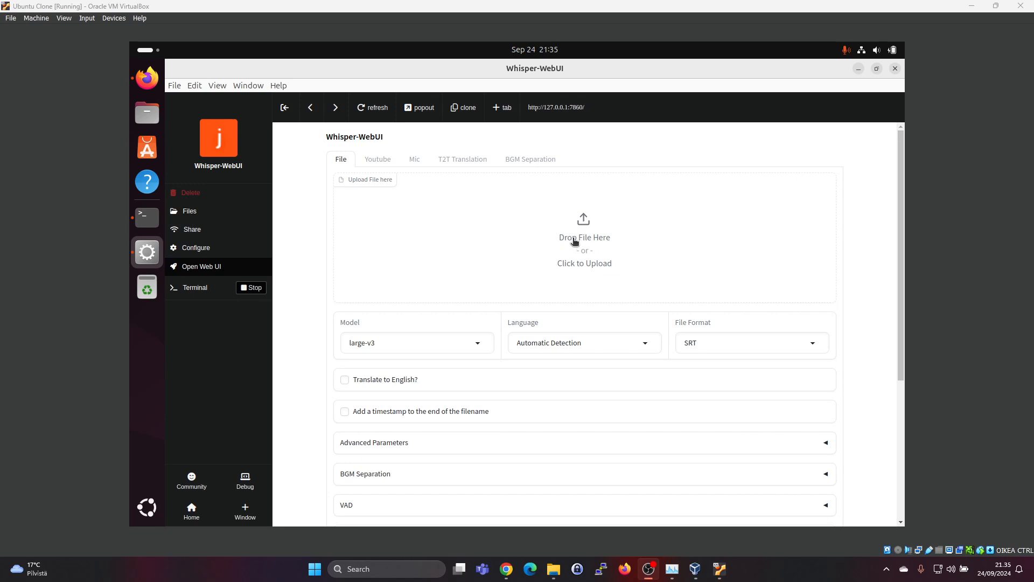
{"action": "mouse_move", "coordinate": [340, 161]}
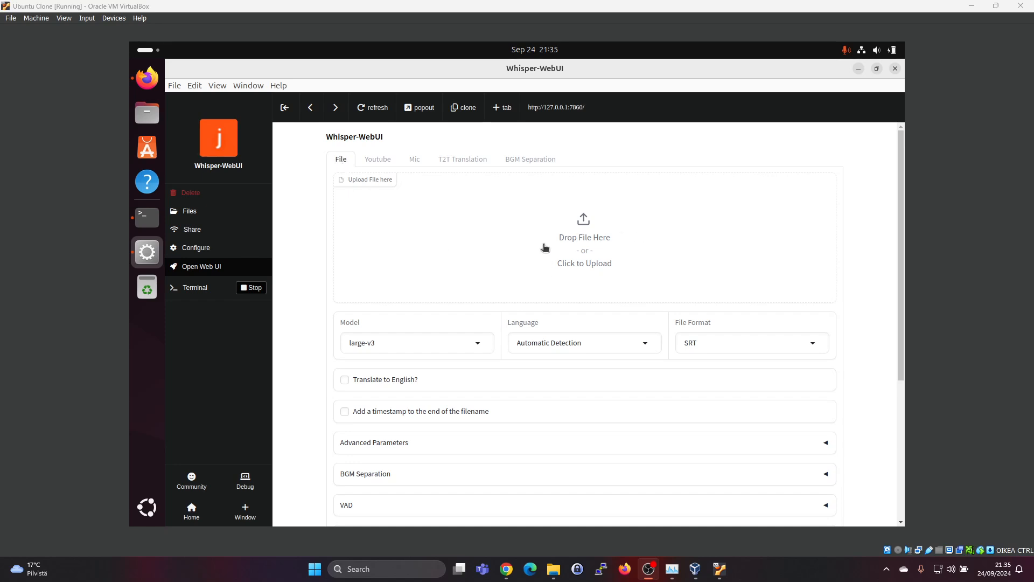
{"action": "mouse_move", "coordinate": [555, 236]}
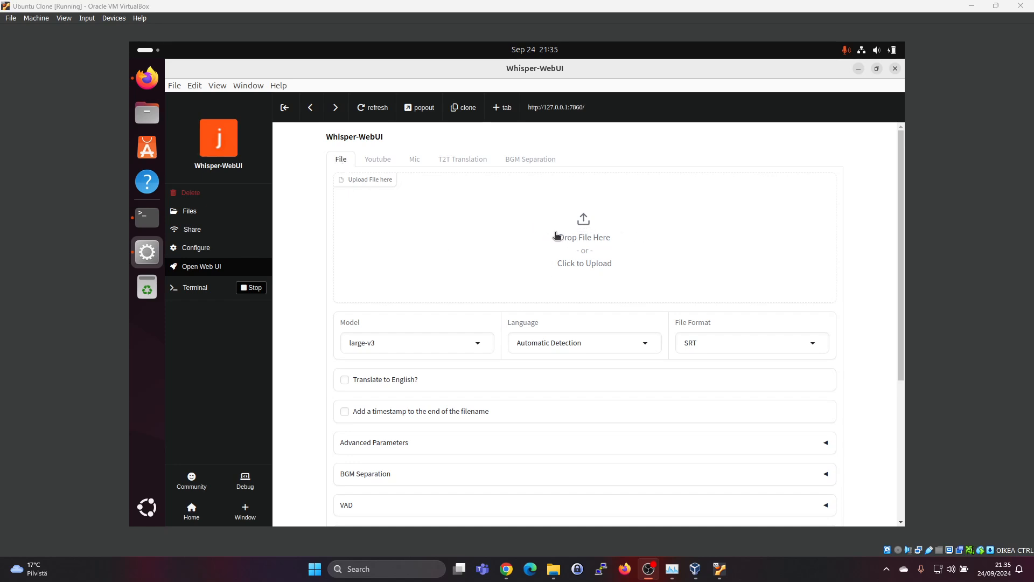
{"action": "mouse_move", "coordinate": [582, 253]}
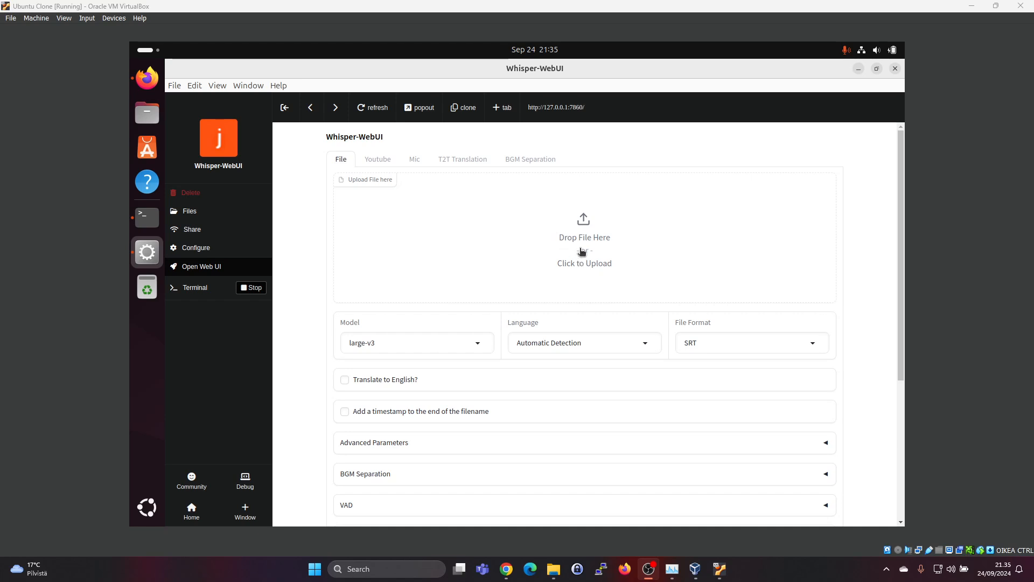
{"action": "mouse_move", "coordinate": [519, 235]}
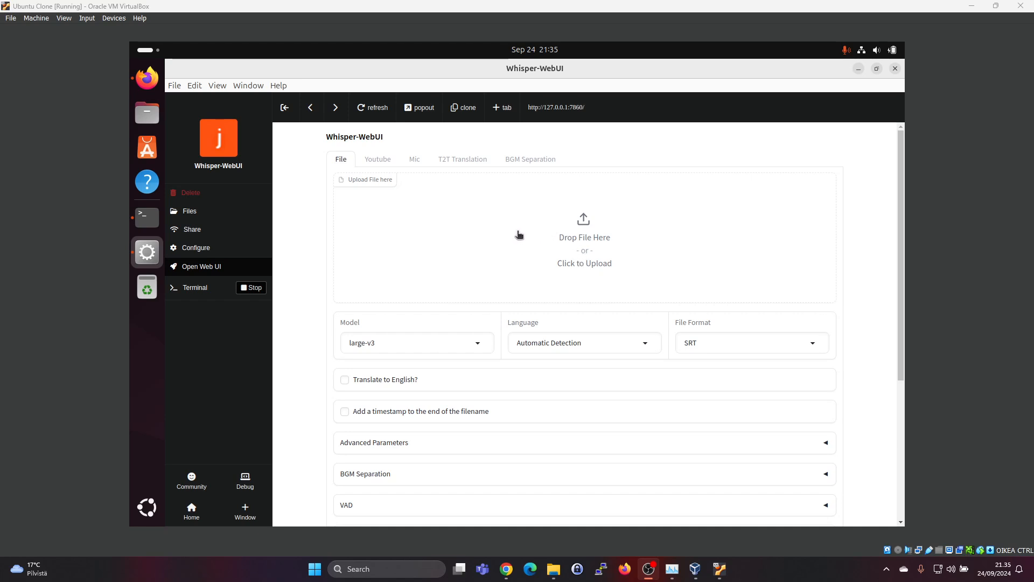
{"action": "mouse_move", "coordinate": [597, 249]}
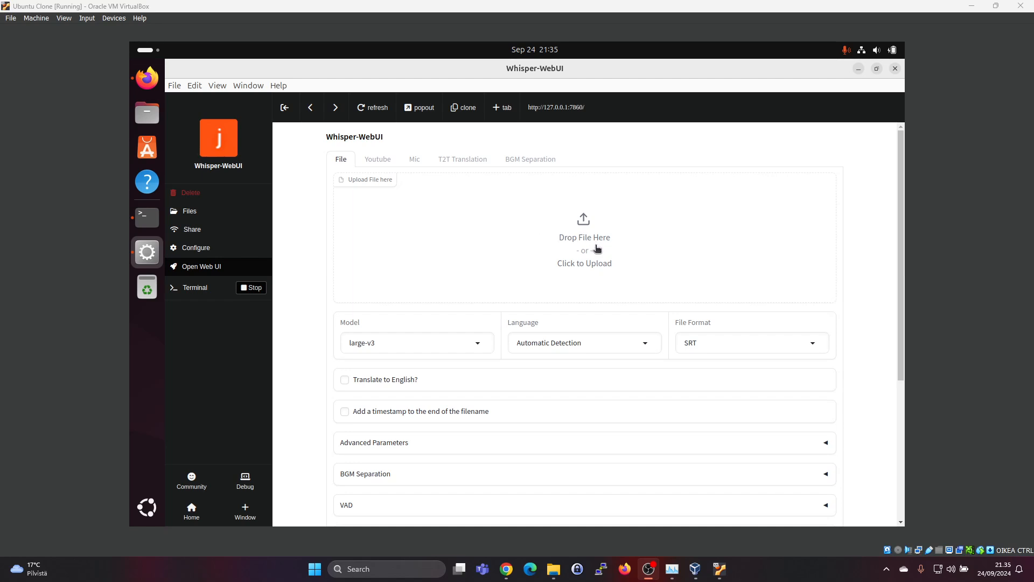
{"action": "mouse_move", "coordinate": [582, 229]}
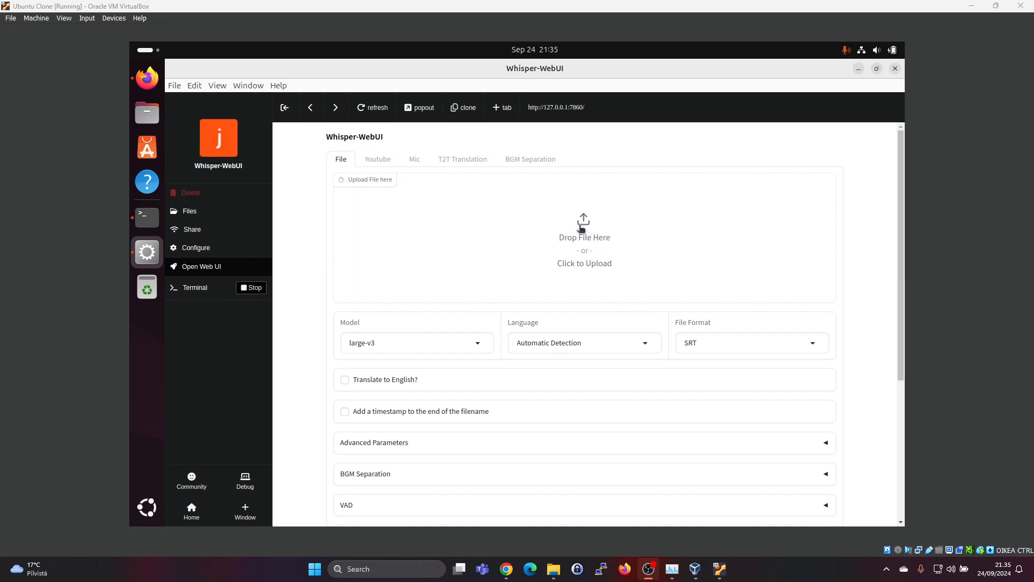
{"action": "mouse_move", "coordinate": [577, 302]}
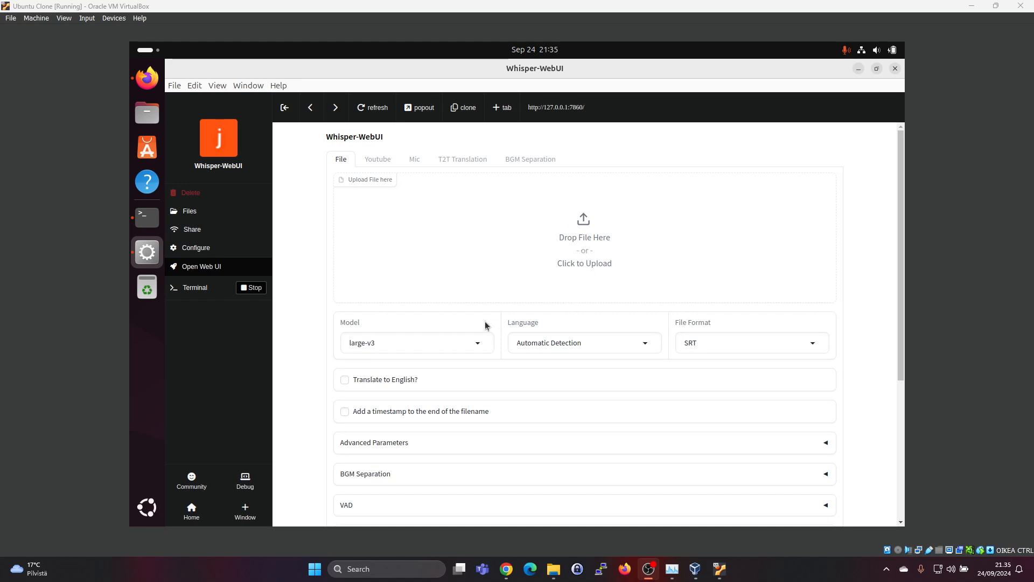
{"action": "mouse_move", "coordinate": [591, 262]}
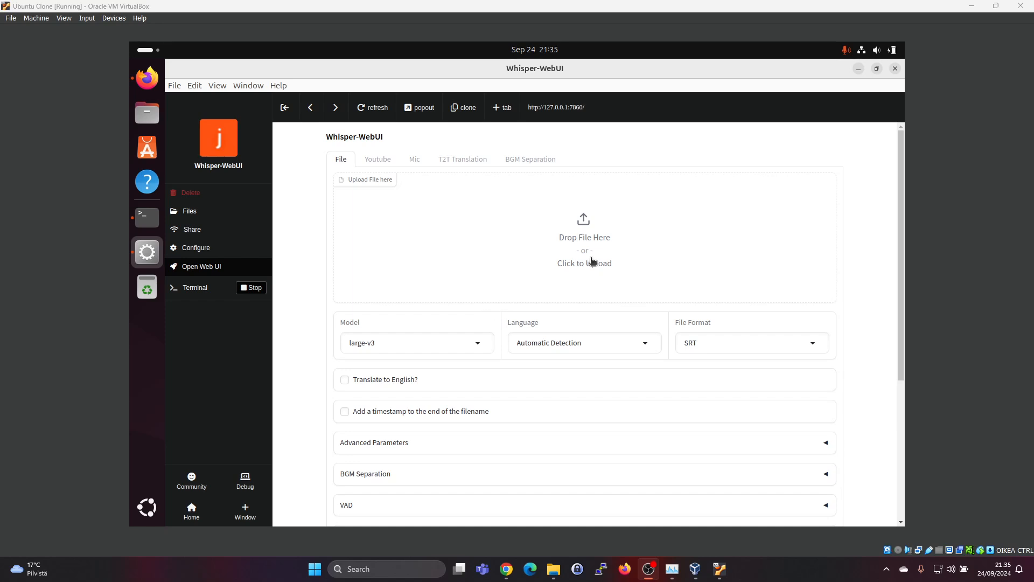
{"action": "mouse_move", "coordinate": [534, 363]}
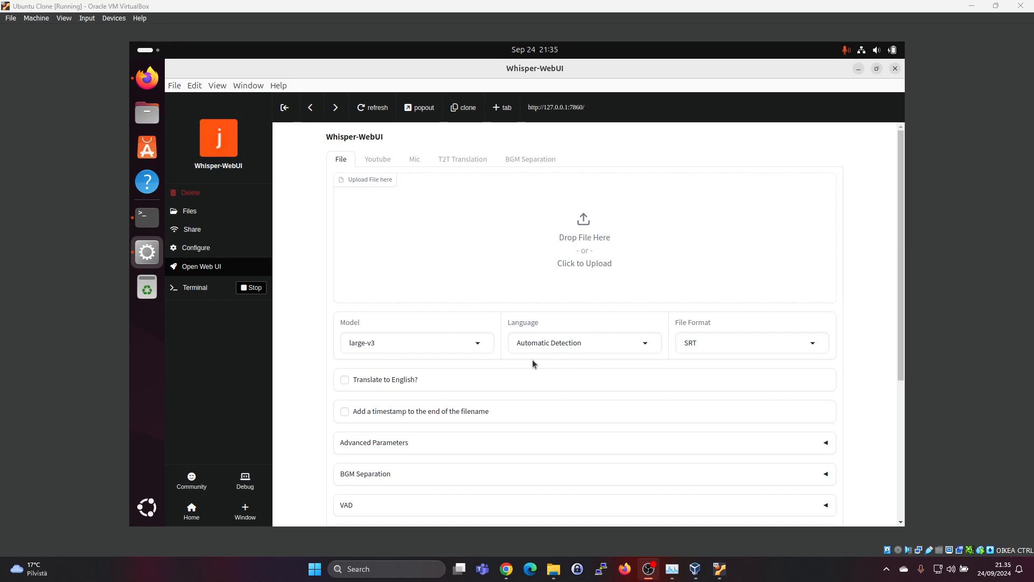
{"action": "scroll", "scroll_direction": "down", "scroll_amount": 3}
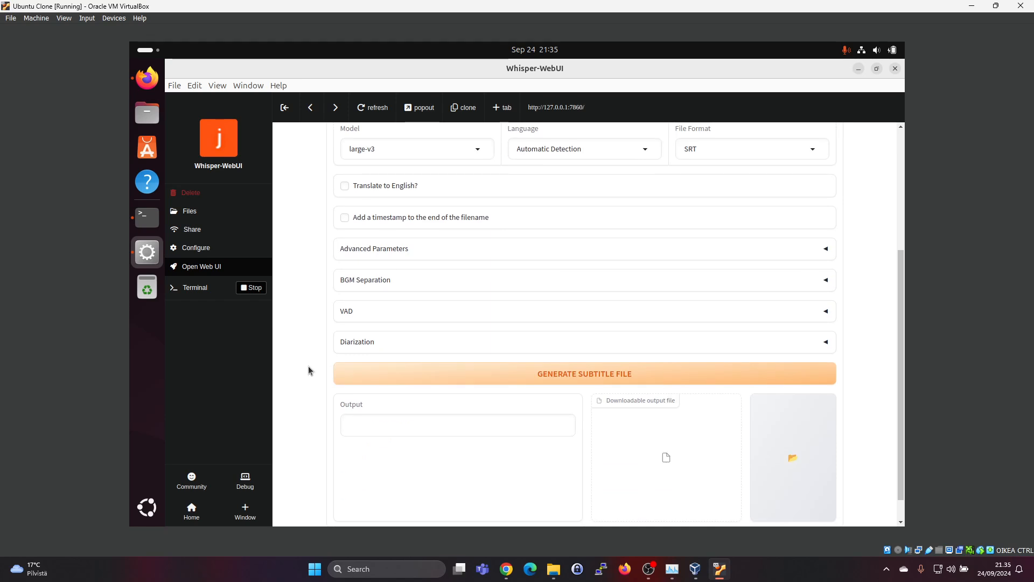
{"action": "mouse_move", "coordinate": [637, 378]}
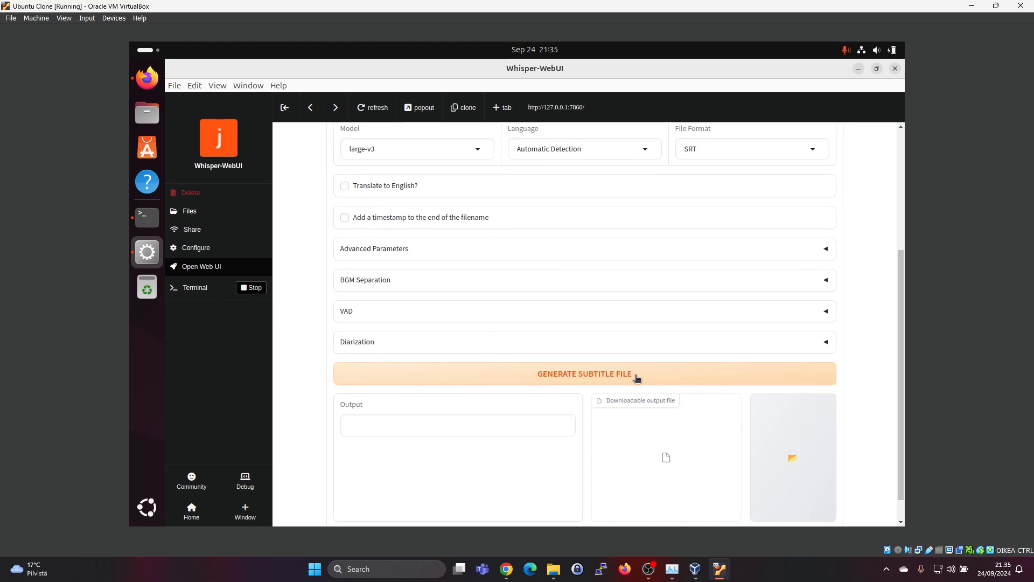
{"action": "scroll", "scroll_direction": "up", "scroll_amount": 3}
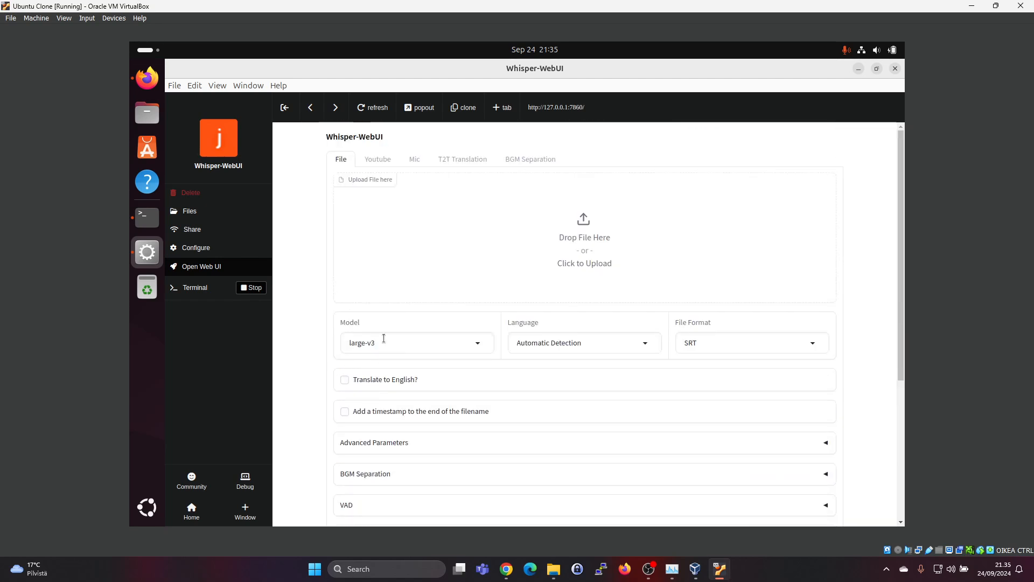
Look at the Mic and T2T Translation tabs, then switch to the Youtube tab
{"action": "left_click", "coordinate": [414, 159]}
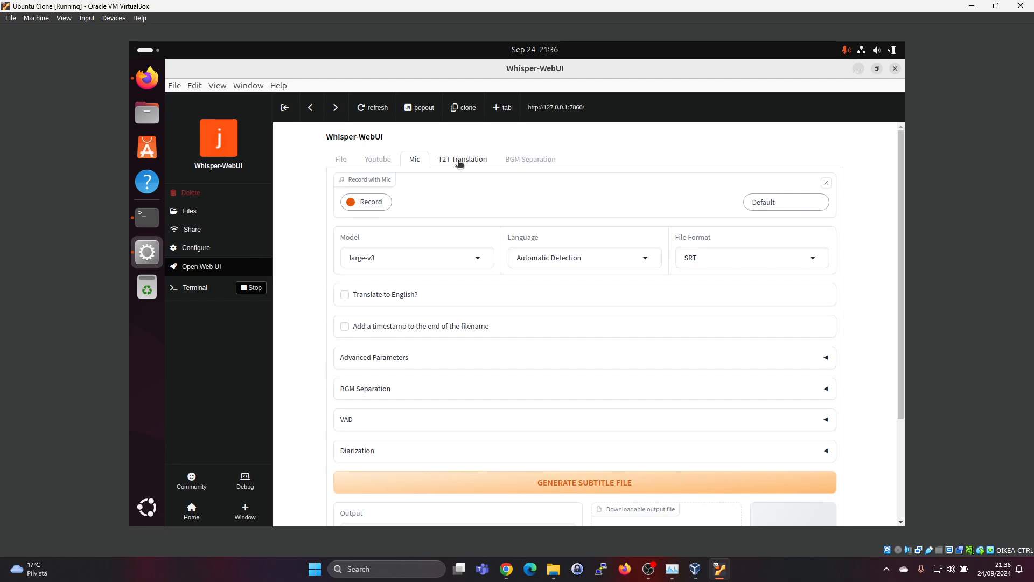
{"action": "left_click", "coordinate": [462, 159]}
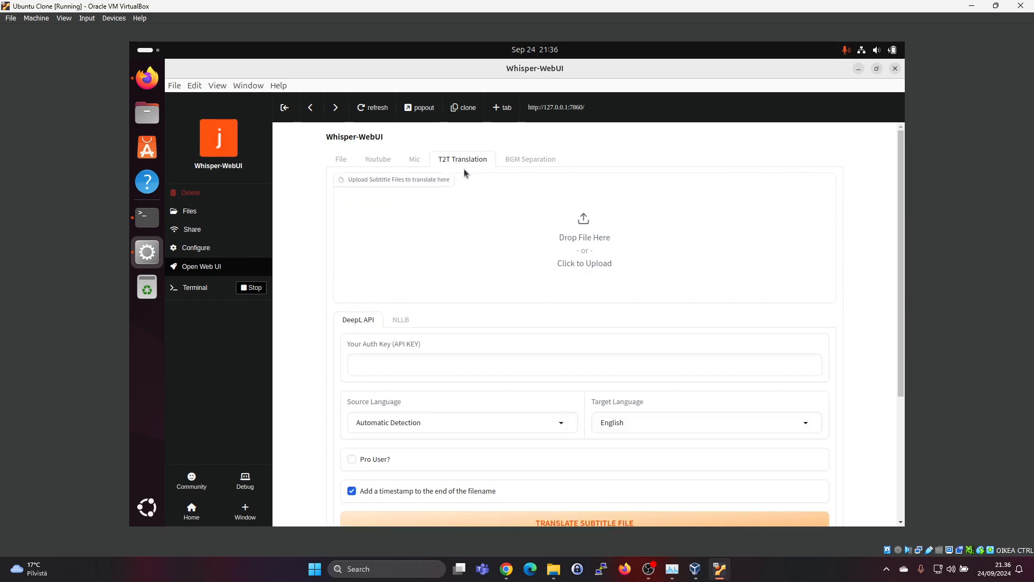
{"action": "mouse_move", "coordinate": [377, 159]}
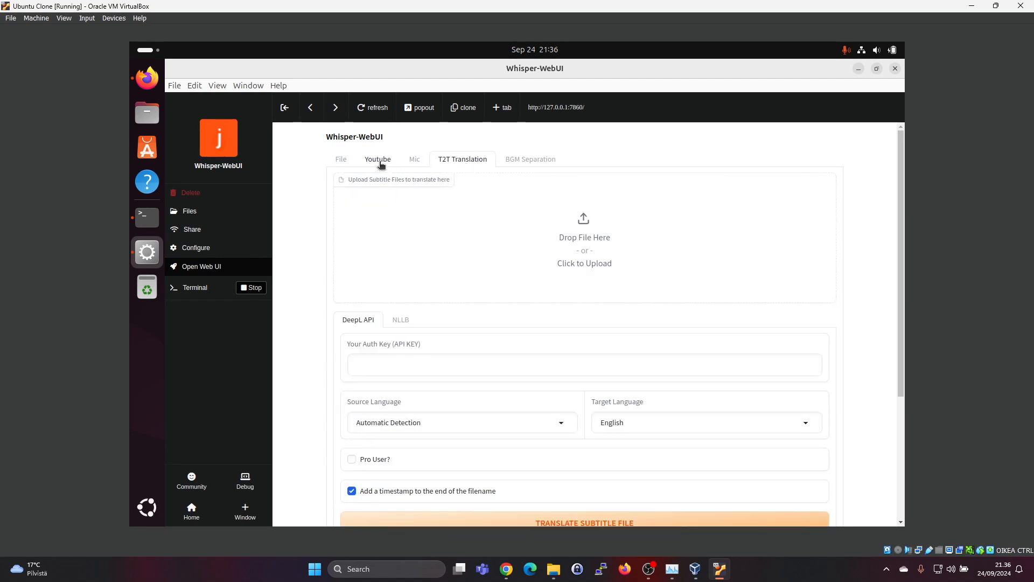
{"action": "left_click", "coordinate": [377, 159]}
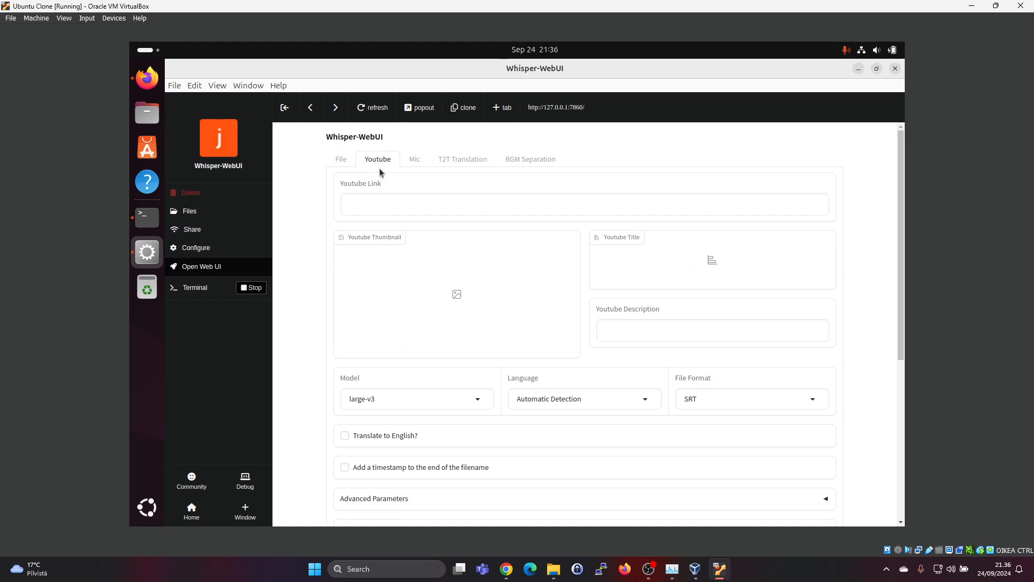
{"action": "mouse_move", "coordinate": [291, 179]}
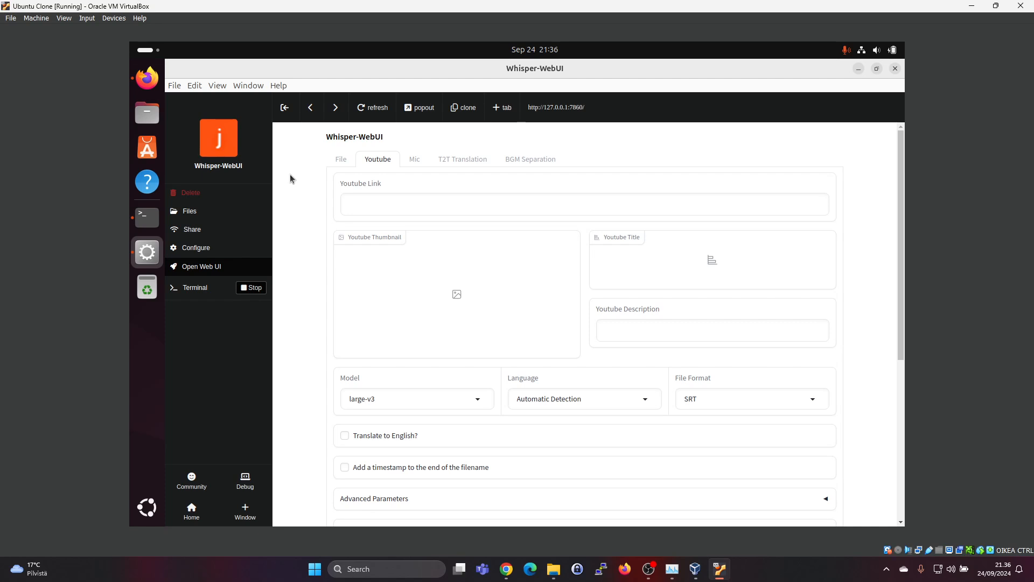
{"action": "mouse_move", "coordinate": [146, 182]}
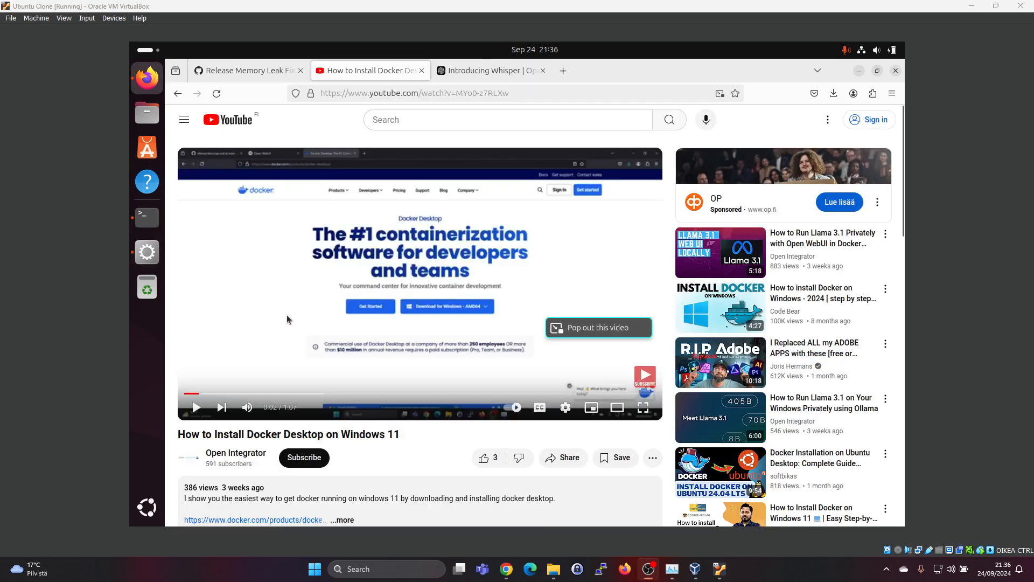
{"action": "mouse_move", "coordinate": [302, 416]}
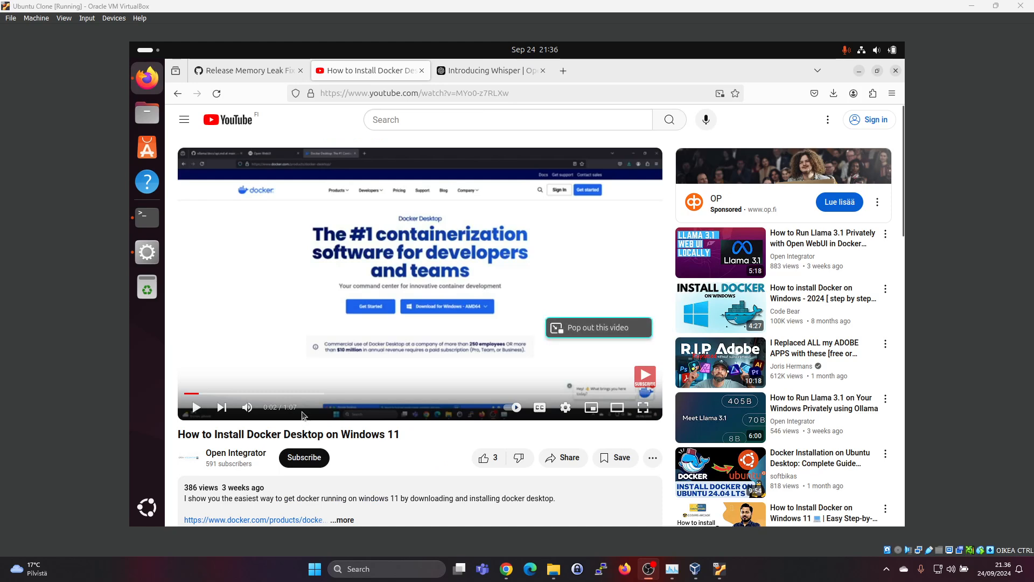
{"action": "mouse_move", "coordinate": [575, 467]}
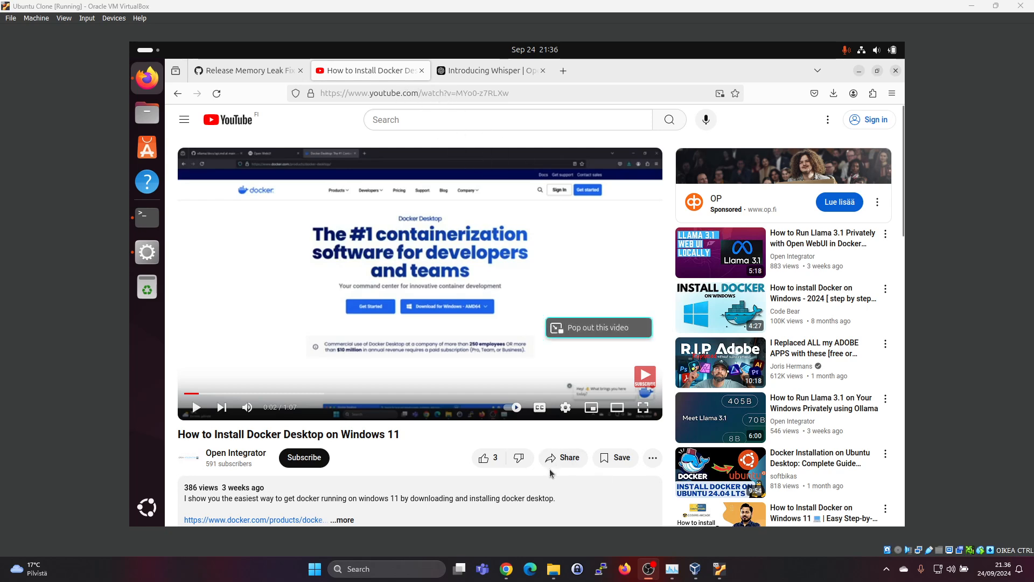
Copy the Docker Desktop install video's youtu.be share link from YouTube's Share dialog
{"action": "left_click", "coordinate": [562, 457]}
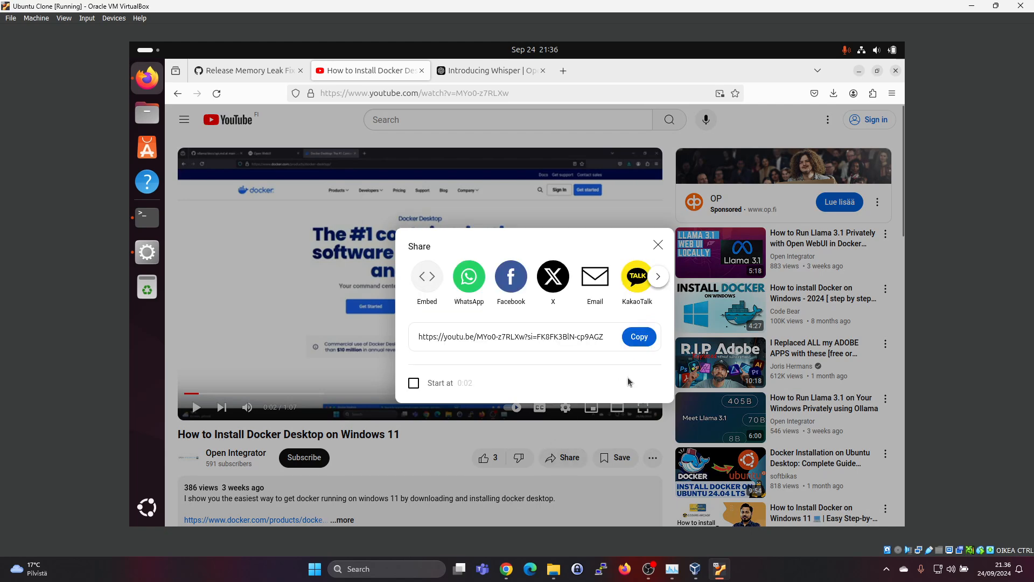
{"action": "left_click", "coordinate": [638, 336]}
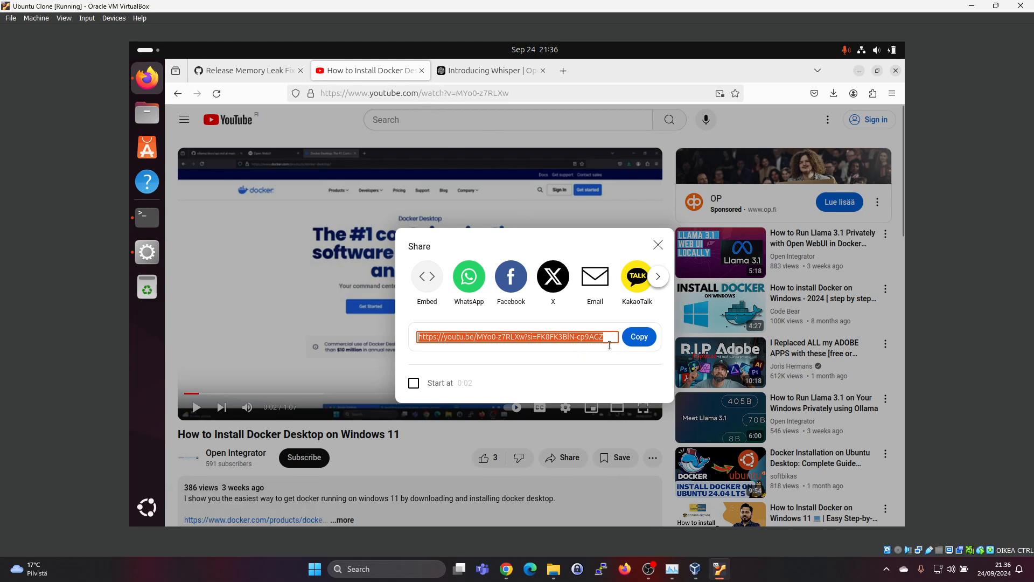
{"action": "left_click", "coordinate": [638, 336]}
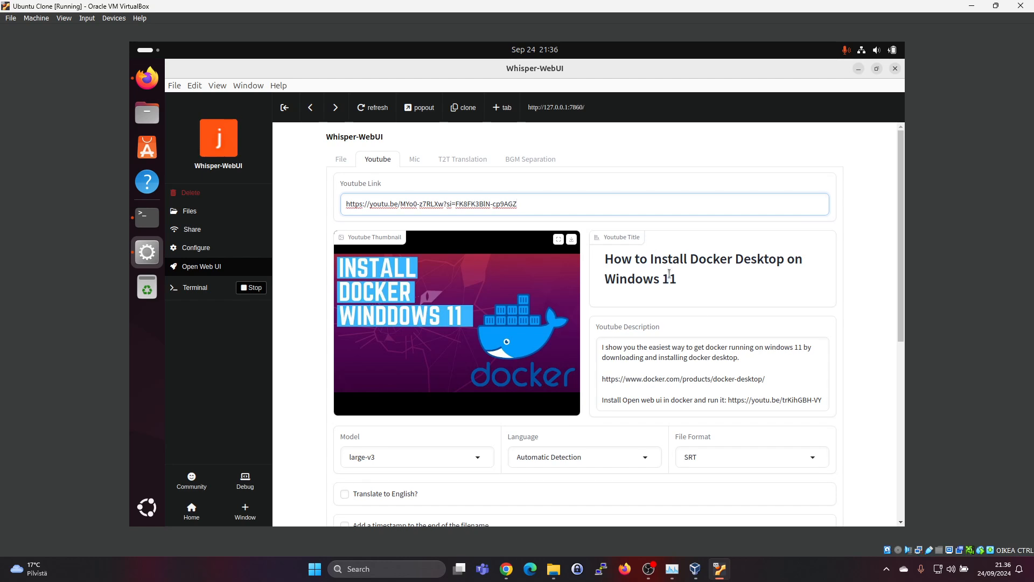
{"action": "mouse_move", "coordinate": [464, 425]}
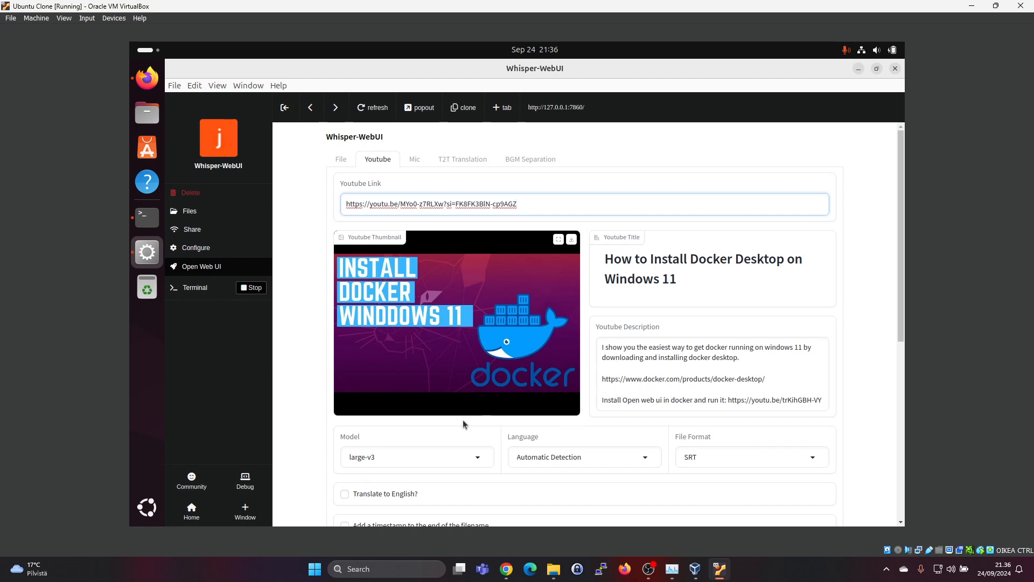
Keep model large-v3, set language to english, and leave the file format as SRT
{"action": "left_click", "coordinate": [415, 456]}
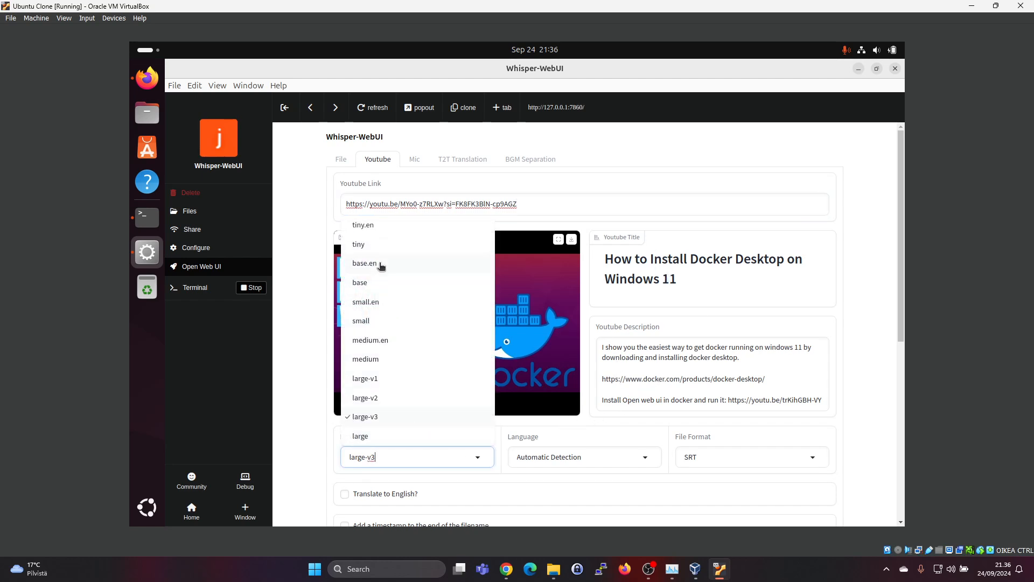
{"action": "mouse_move", "coordinate": [376, 227]}
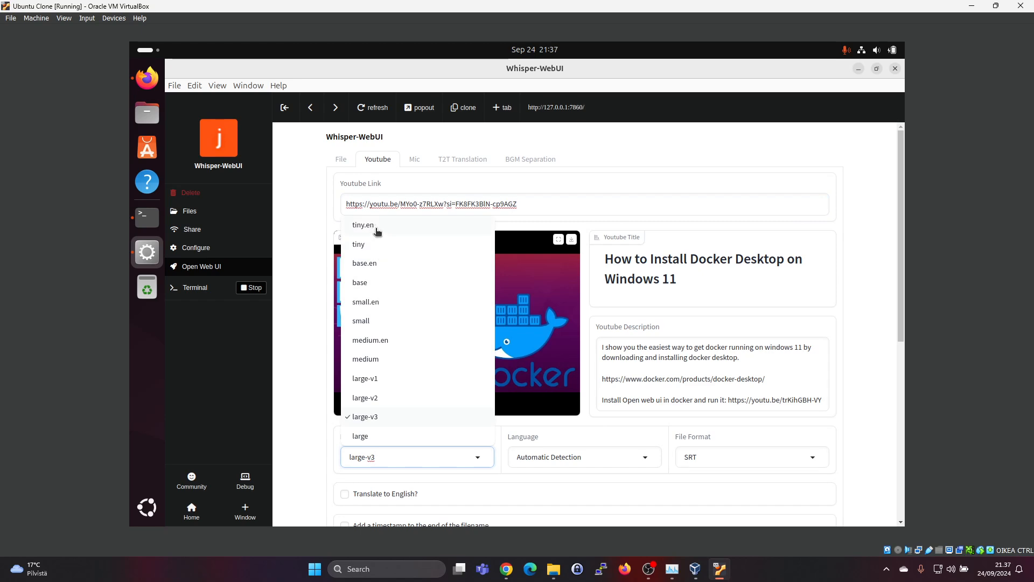
{"action": "mouse_move", "coordinate": [396, 305]}
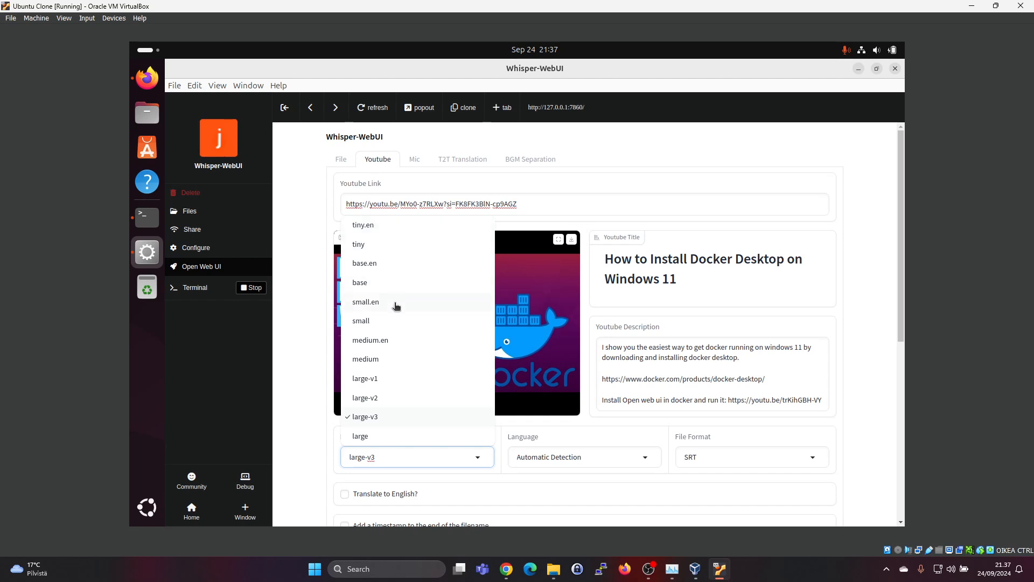
{"action": "mouse_move", "coordinate": [464, 376]}
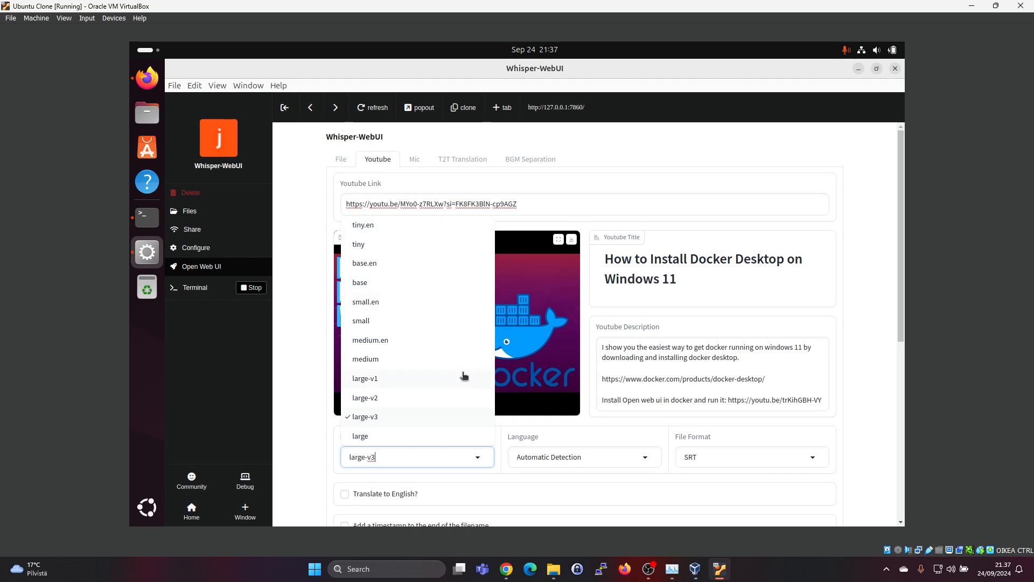
{"action": "mouse_move", "coordinate": [388, 422]}
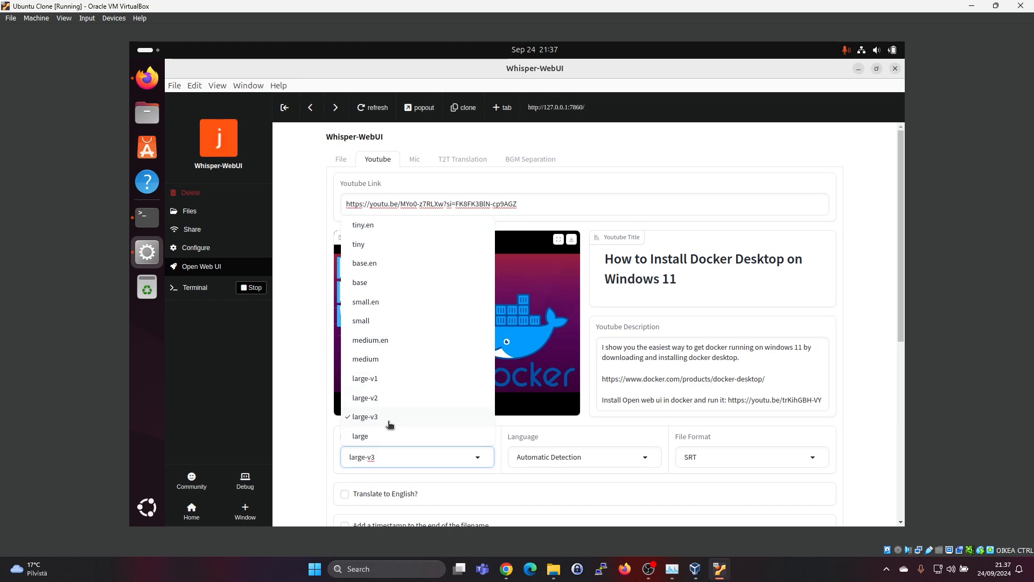
{"action": "left_click", "coordinate": [365, 416]}
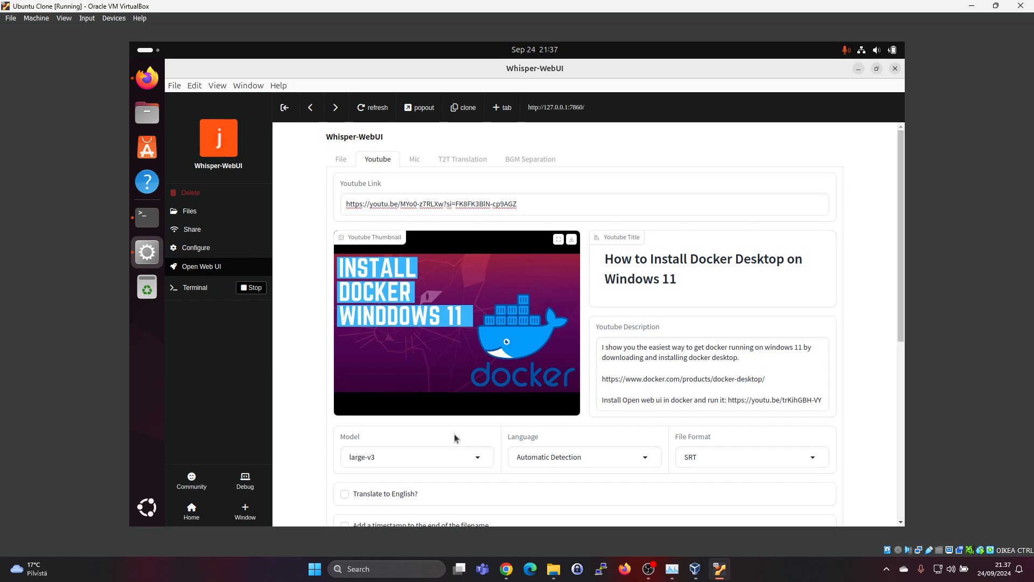
{"action": "mouse_move", "coordinate": [537, 455]}
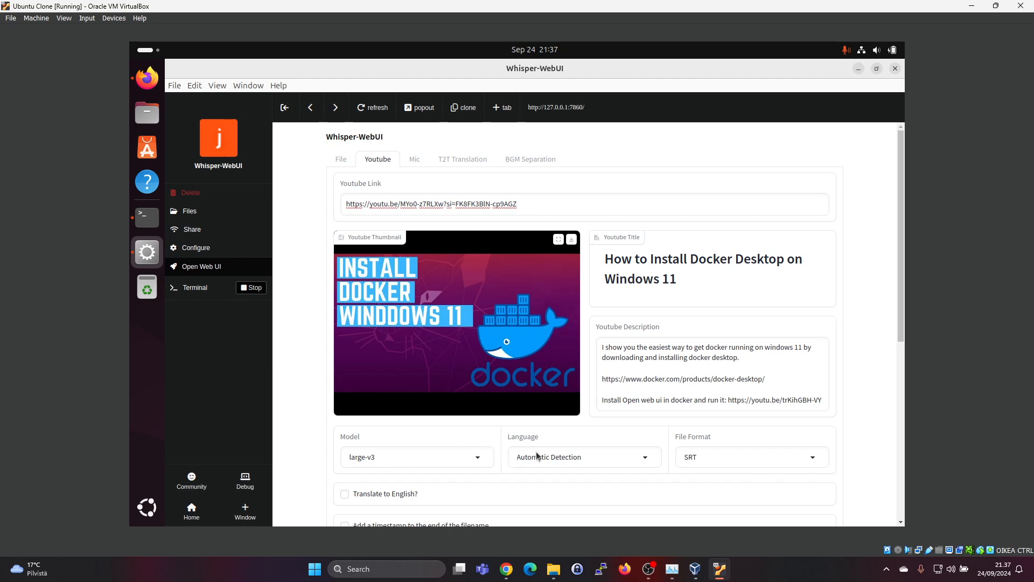
{"action": "left_click", "coordinate": [582, 456]}
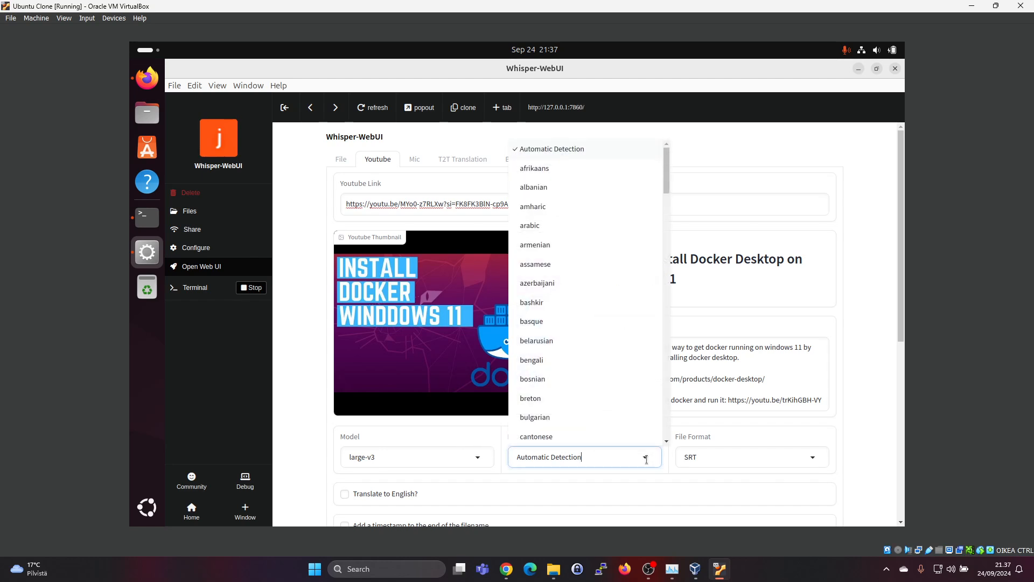
{"action": "mouse_move", "coordinate": [576, 260]}
{"action": "type", "text": "eng"}
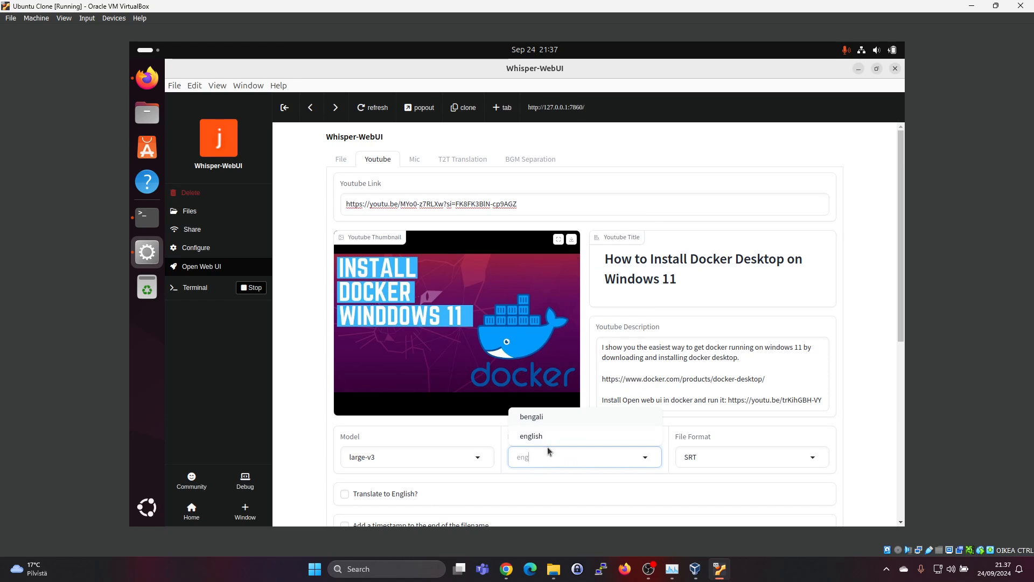
{"action": "left_click", "coordinate": [530, 436]}
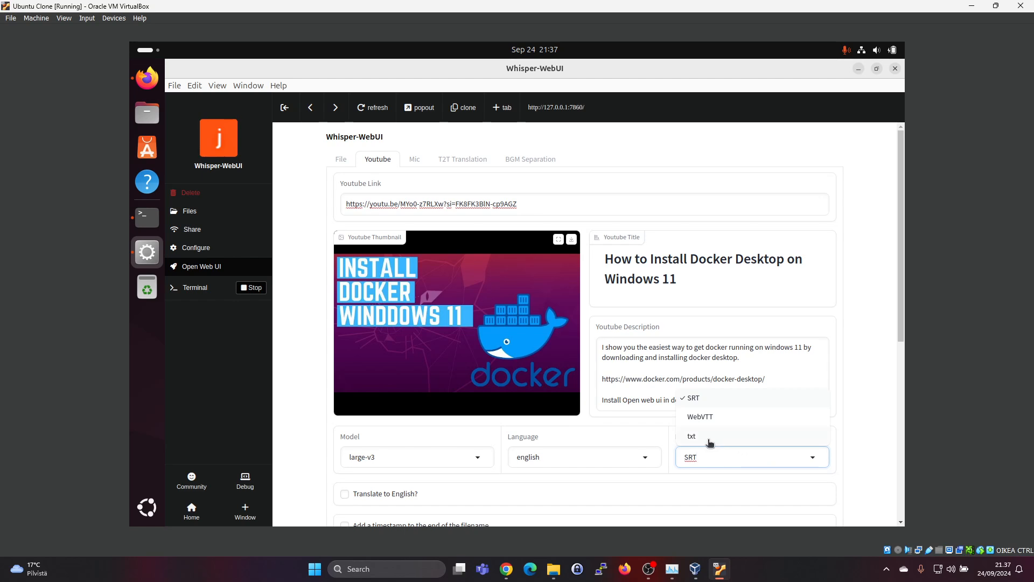
{"action": "left_click", "coordinate": [691, 435]}
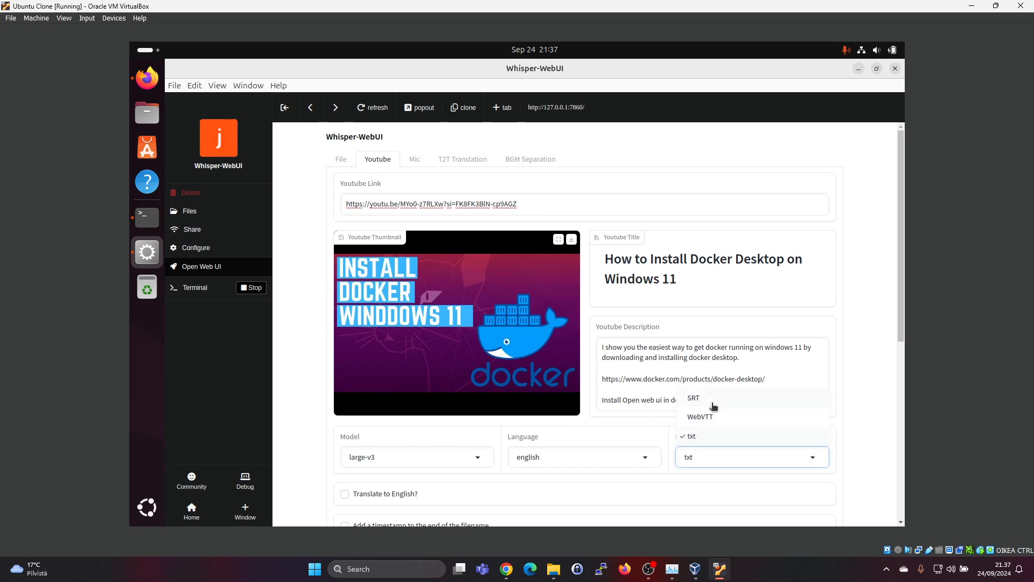
{"action": "left_click", "coordinate": [693, 397]}
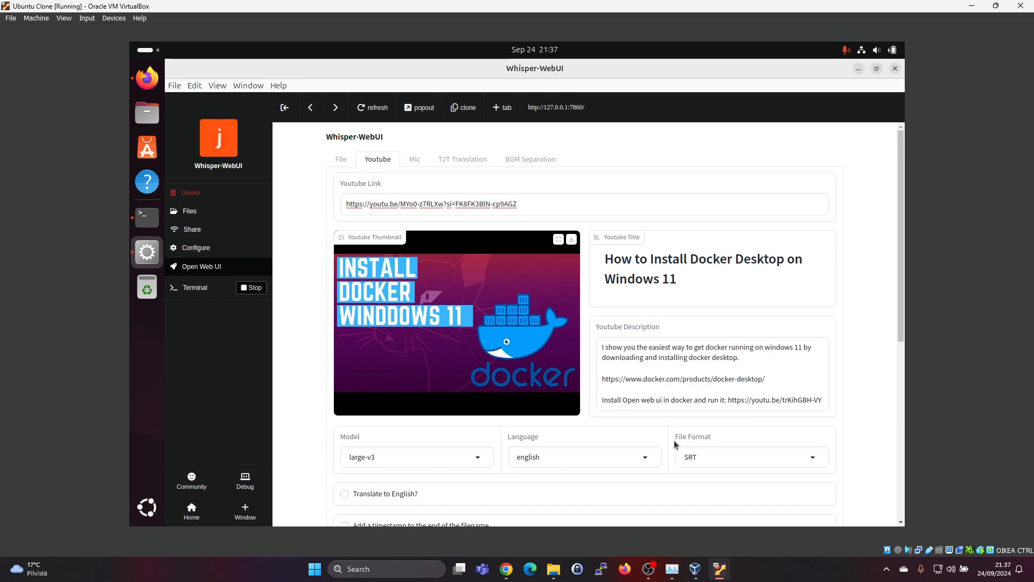
{"action": "mouse_move", "coordinate": [429, 502]}
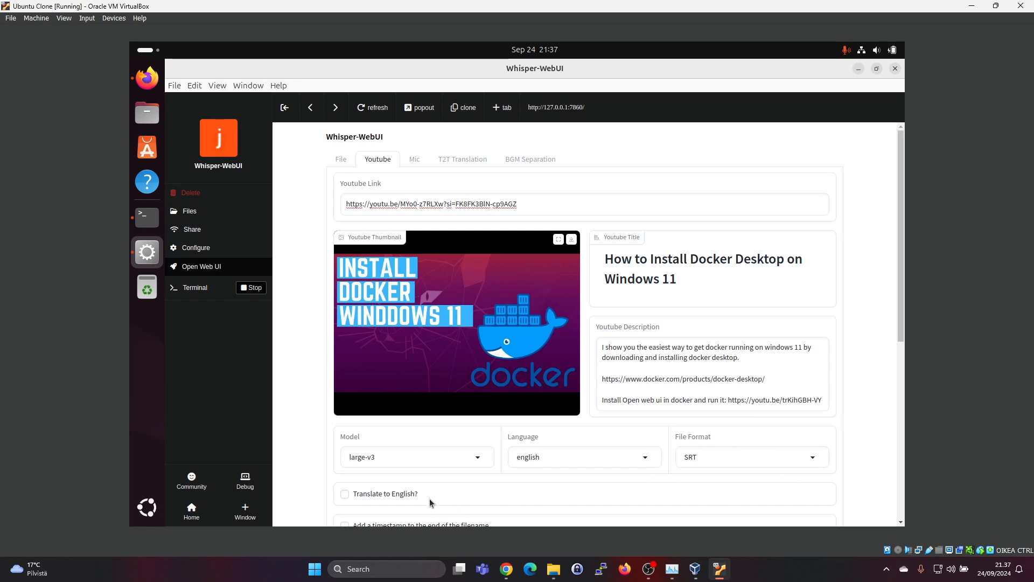
Scroll to the bottom of the form and generate the subtitle file
{"action": "scroll", "scroll_direction": "down", "scroll_amount": 3}
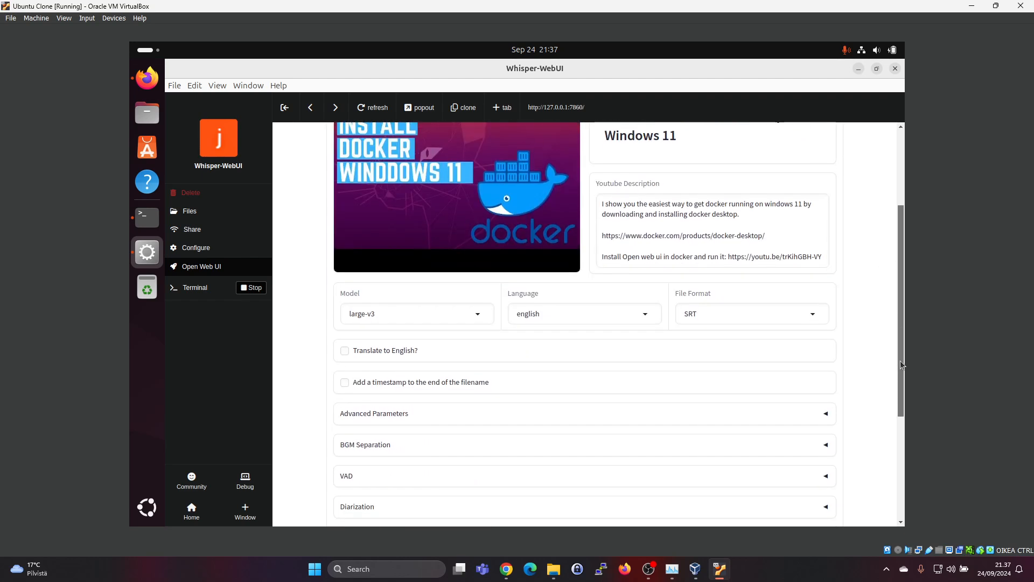
{"action": "scroll", "scroll_direction": "down", "scroll_amount": 3}
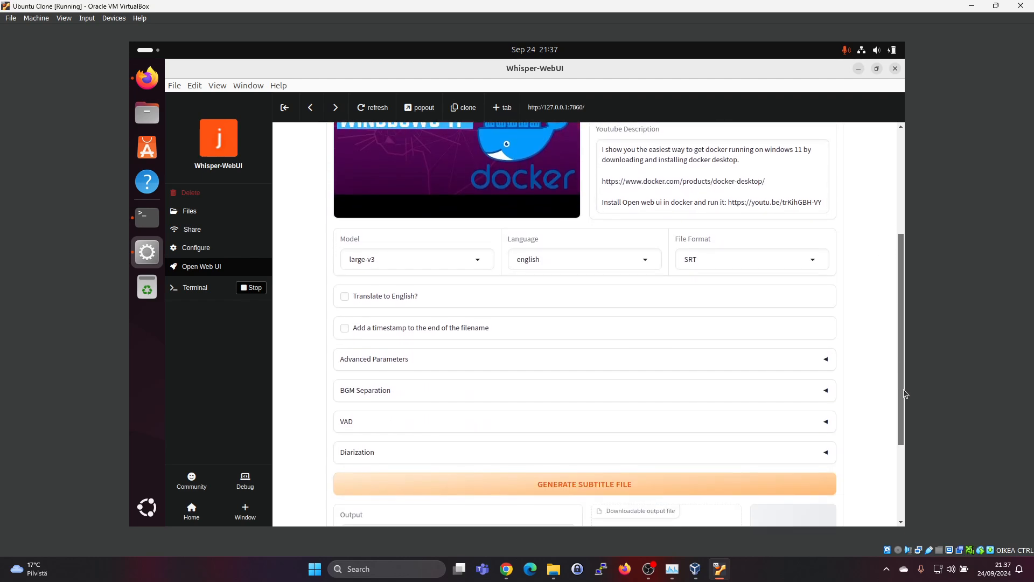
{"action": "mouse_move", "coordinate": [443, 330]}
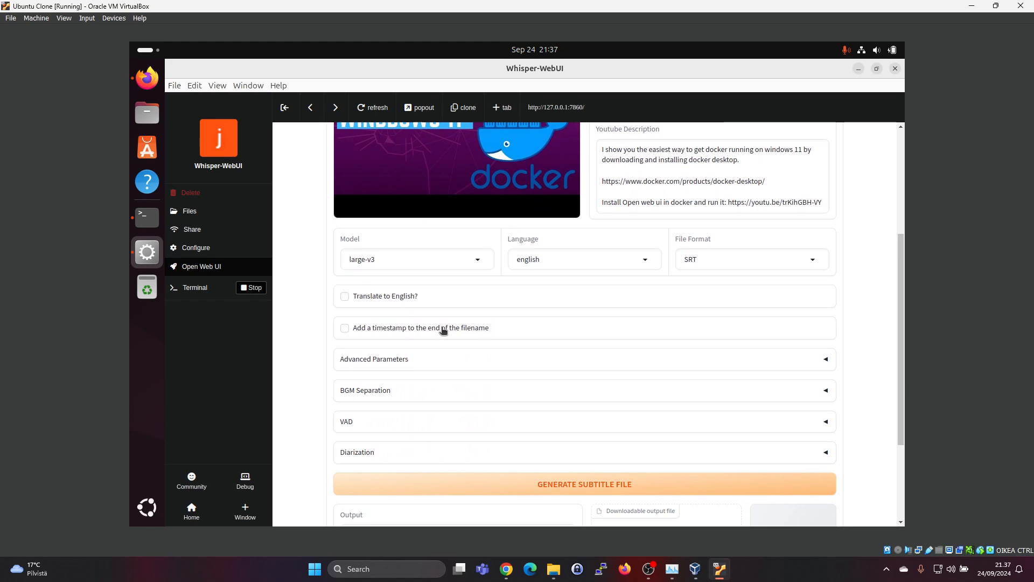
{"action": "left_click", "coordinate": [374, 358]}
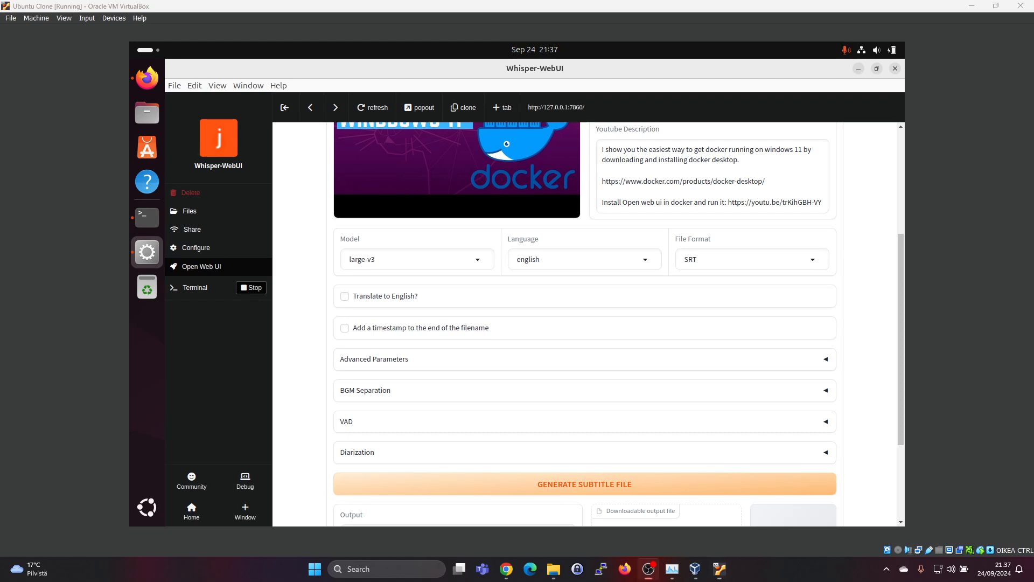
{"action": "scroll", "scroll_direction": "down", "scroll_amount": 3}
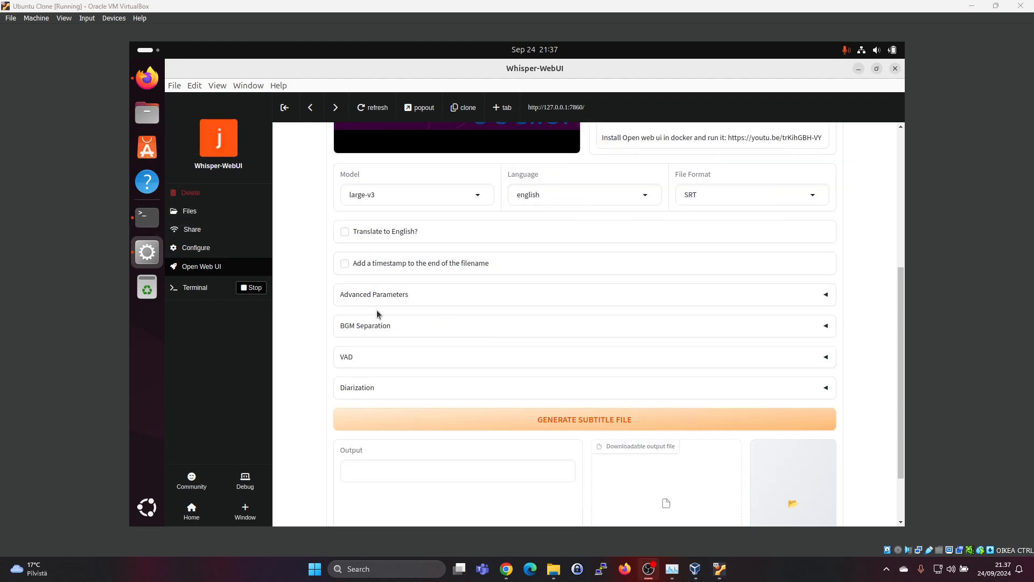
{"action": "left_click", "coordinate": [583, 419]}
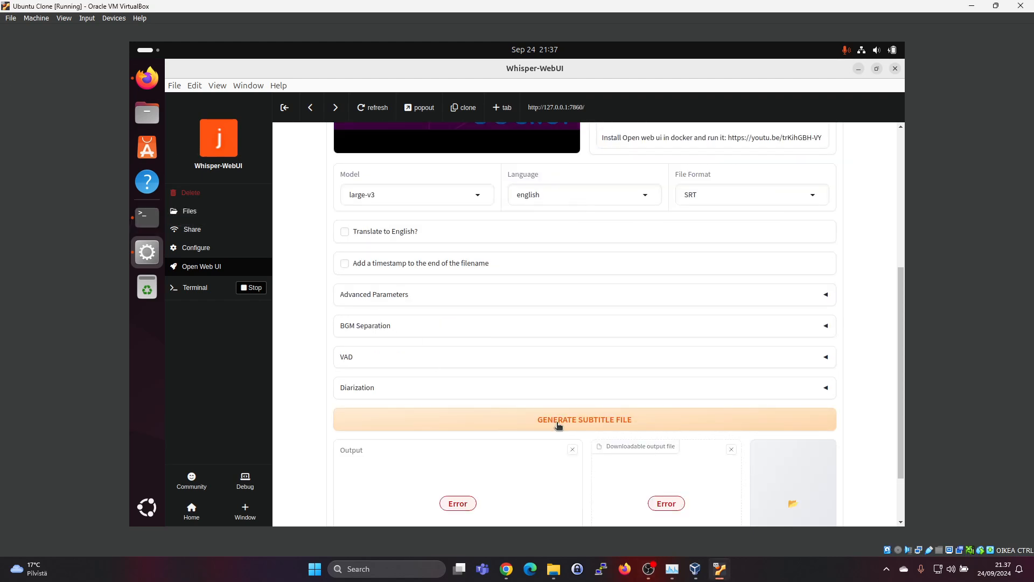
{"action": "mouse_move", "coordinate": [146, 286]}
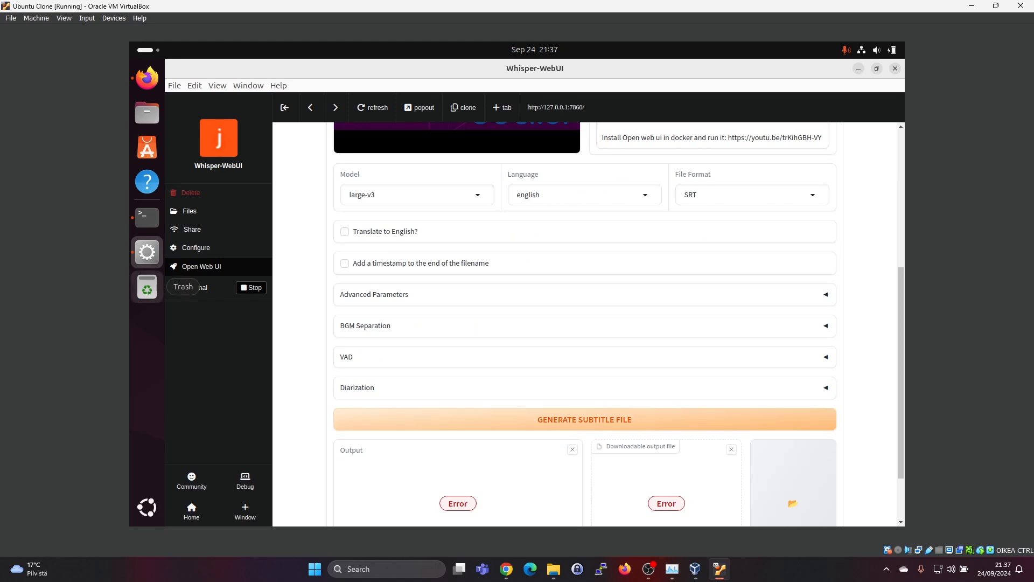
Switch to Pinokio's Terminal to read the 'video unavailable' ValueError traceback
{"action": "left_click", "coordinate": [194, 287]}
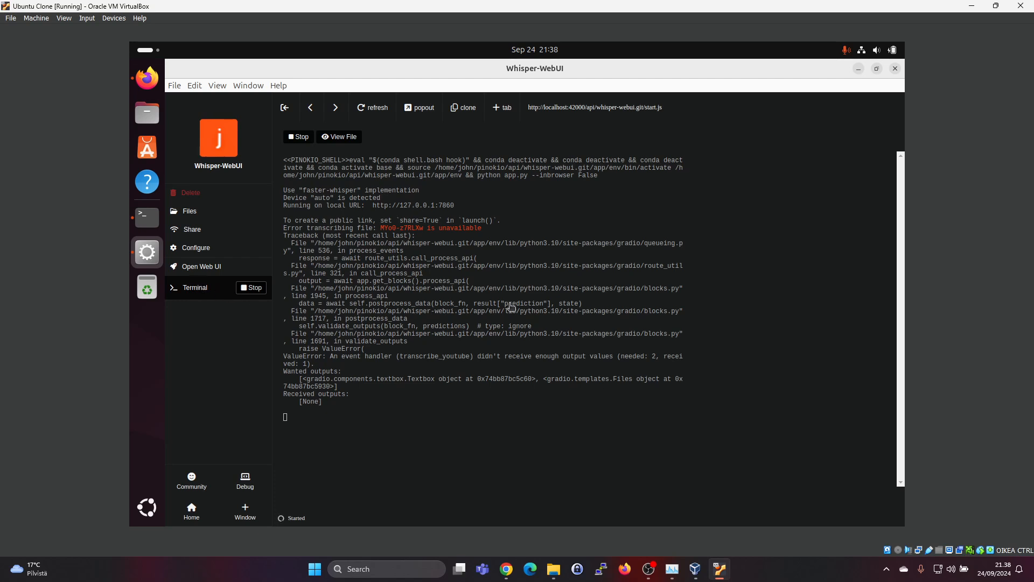
{"action": "mouse_move", "coordinate": [366, 239]}
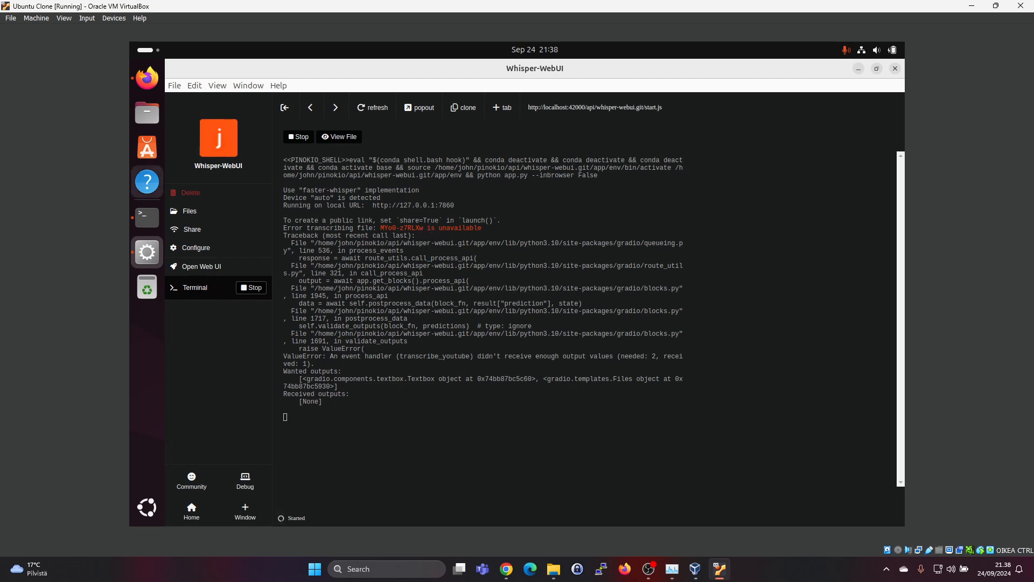
{"action": "left_click", "coordinate": [201, 265]}
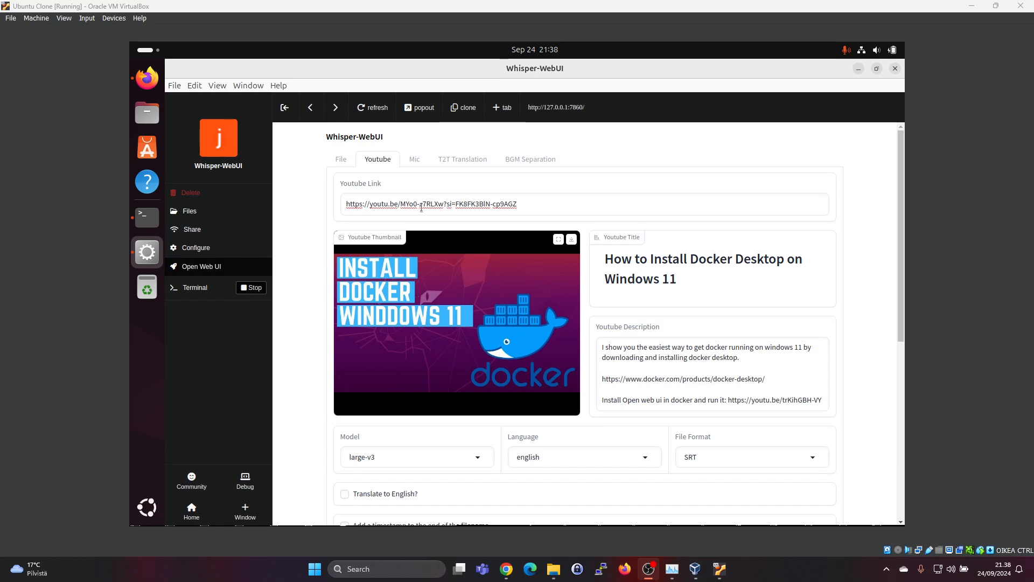
{"action": "left_click", "coordinate": [194, 287]}
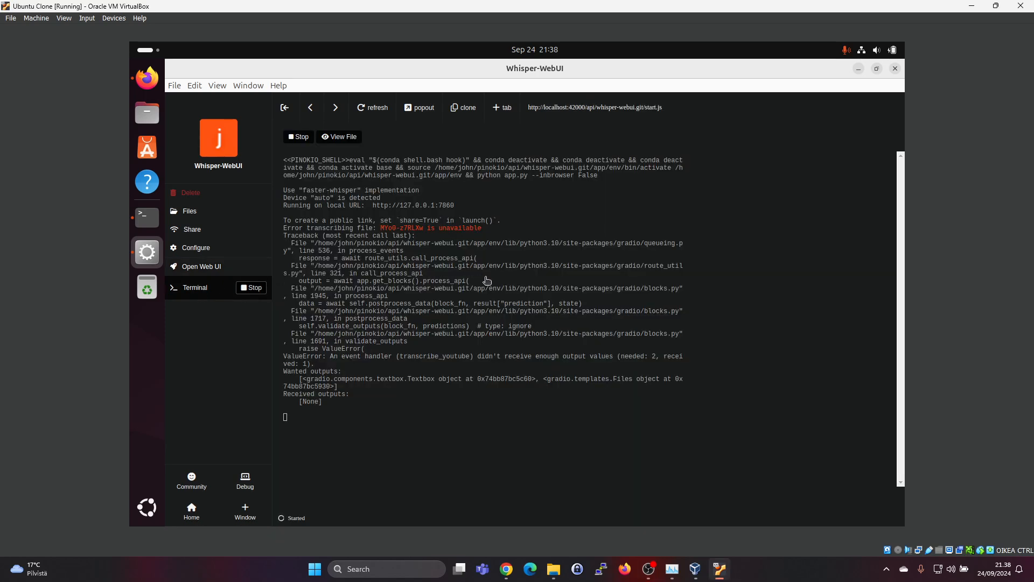
{"action": "mouse_move", "coordinate": [433, 235]}
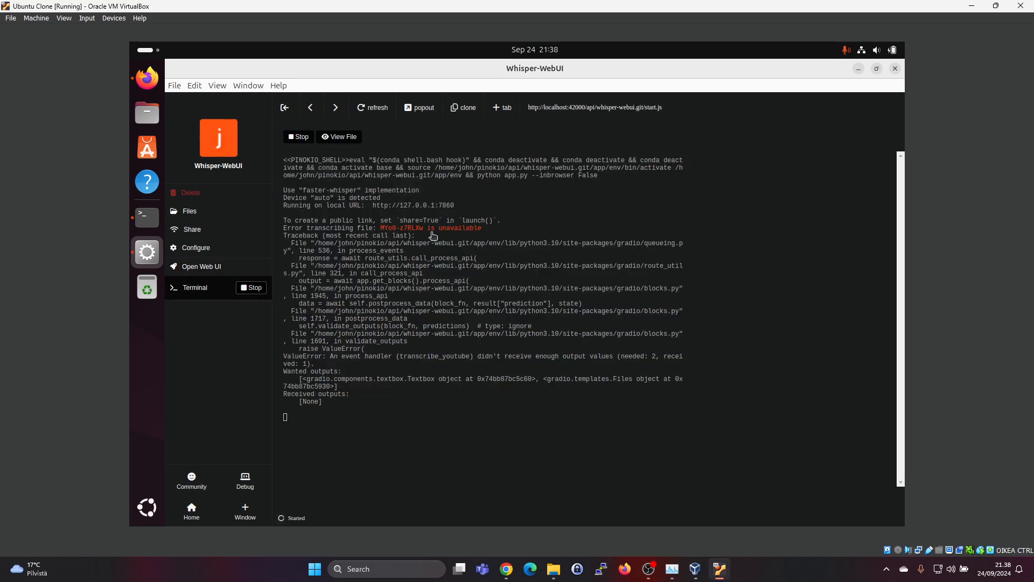
{"action": "mouse_move", "coordinate": [218, 278]}
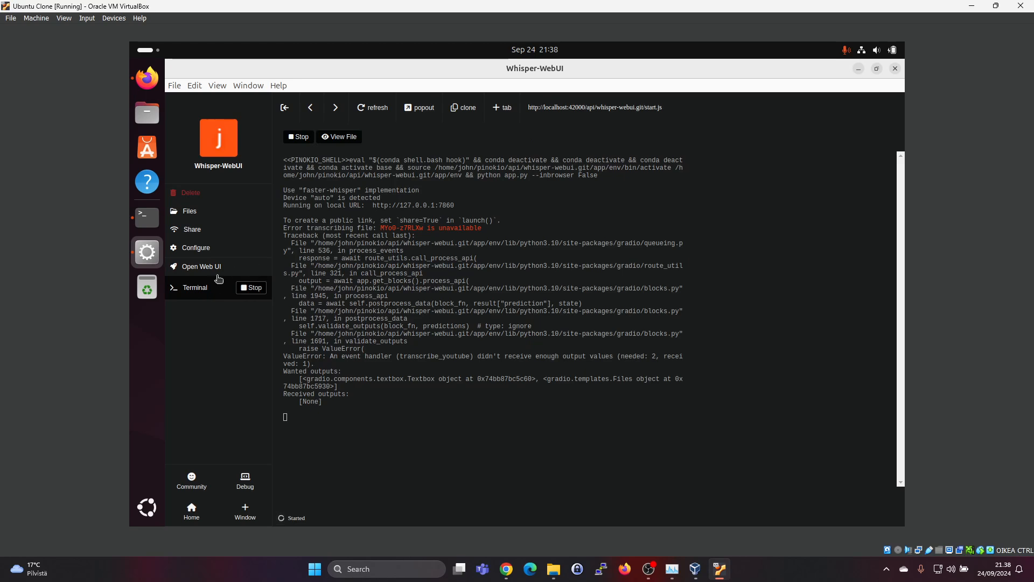
Return to Open Web UI to check the 'Loading audio.. - 0.0%' progress
{"action": "left_click", "coordinate": [201, 265]}
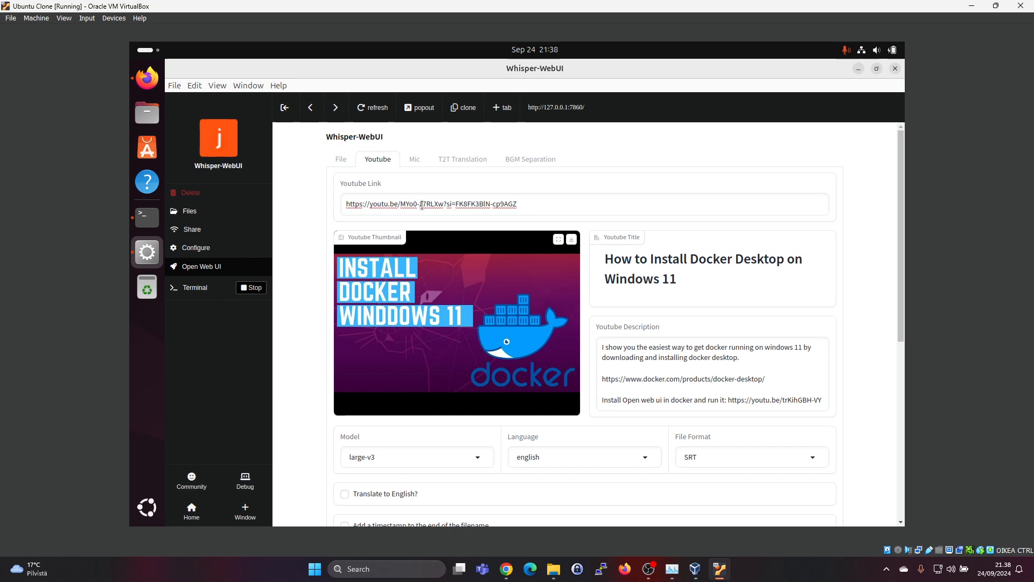
{"action": "mouse_move", "coordinate": [147, 181]}
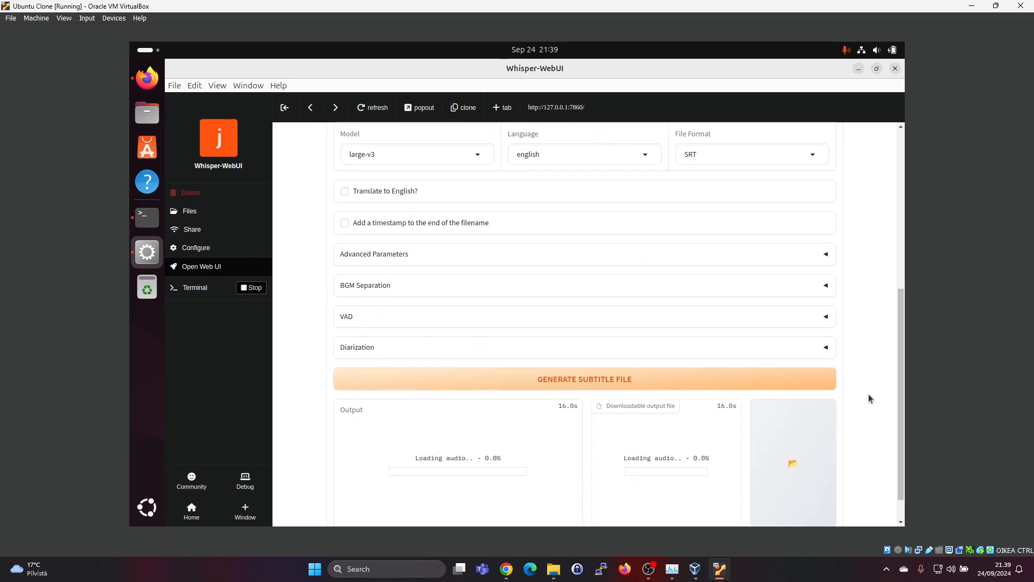
{"action": "mouse_move", "coordinate": [566, 423]}
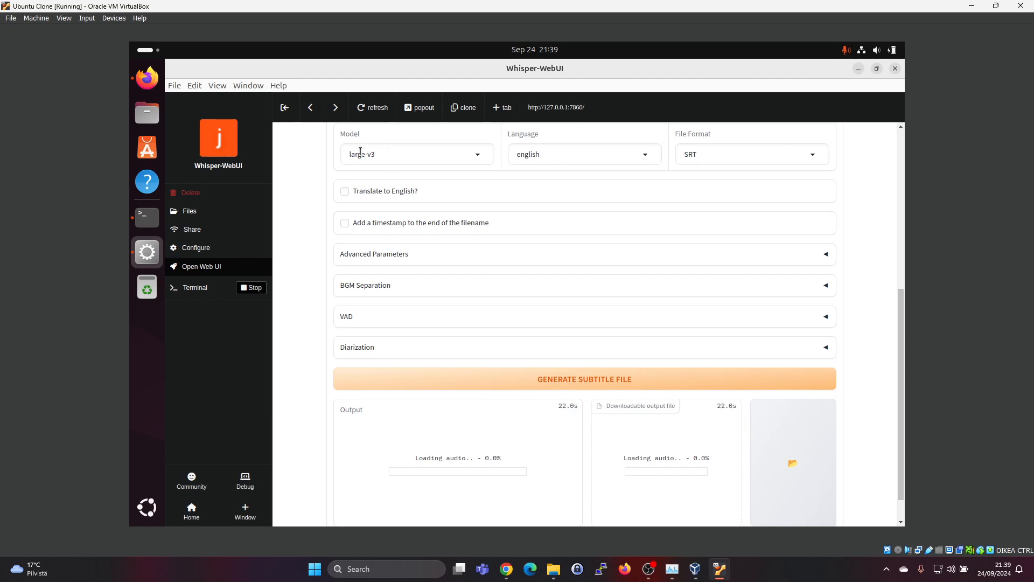
{"action": "mouse_move", "coordinate": [201, 298]}
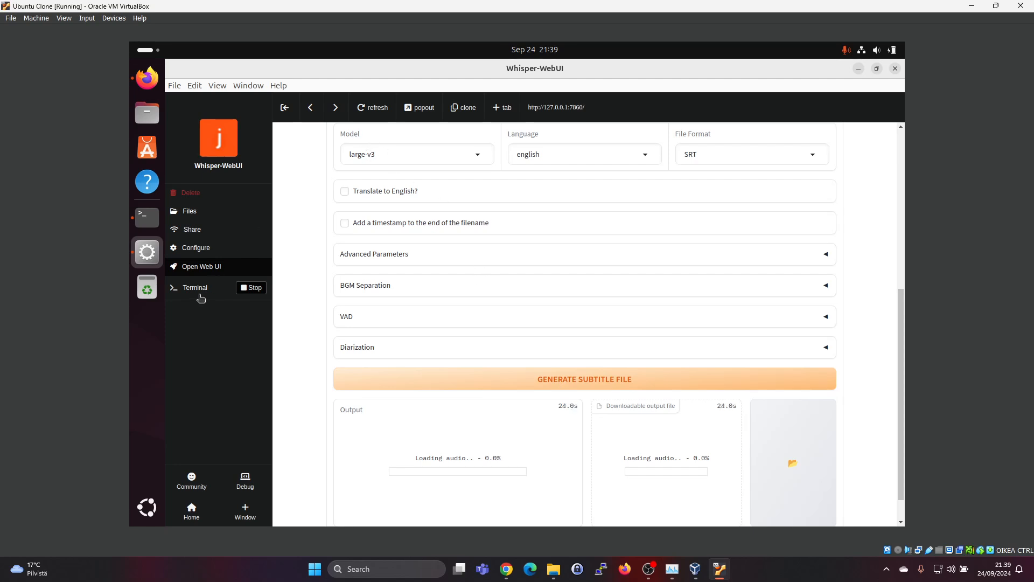
Show the Whisper-WebUI terminal log with the video-unavailable ValueError traceback
{"action": "left_click", "coordinate": [193, 287]}
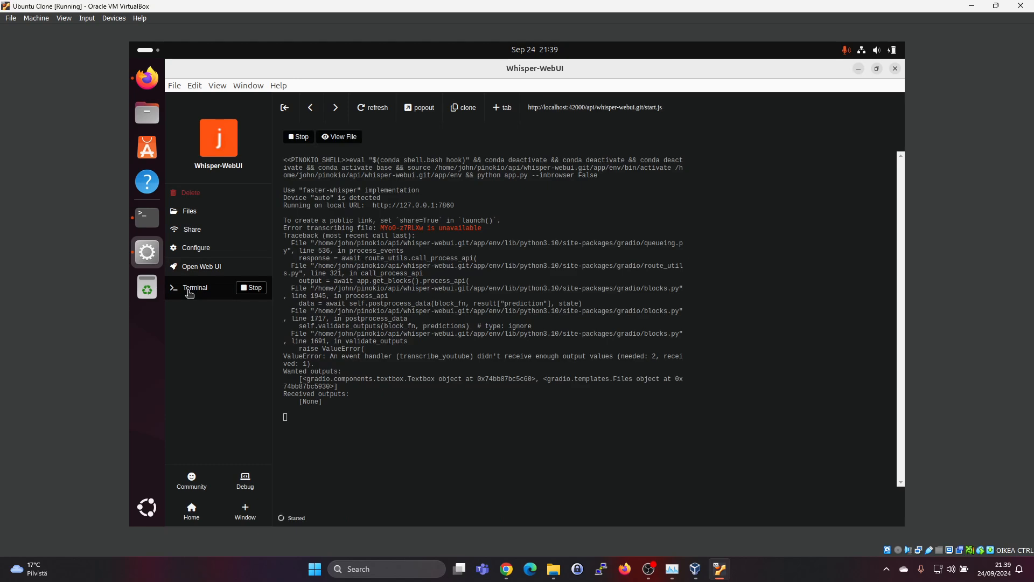
{"action": "mouse_move", "coordinate": [418, 417]}
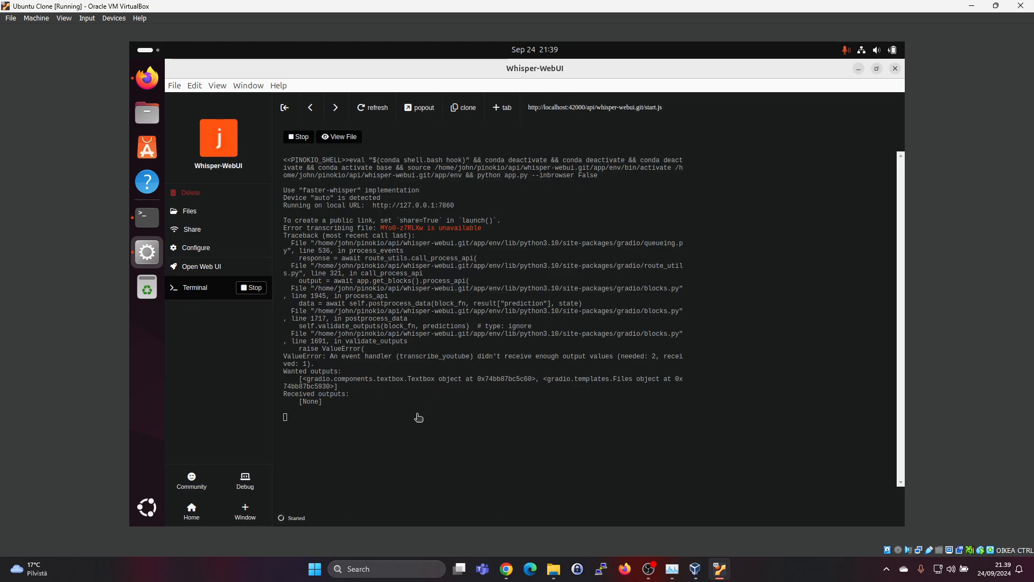
{"action": "mouse_move", "coordinate": [448, 413]}
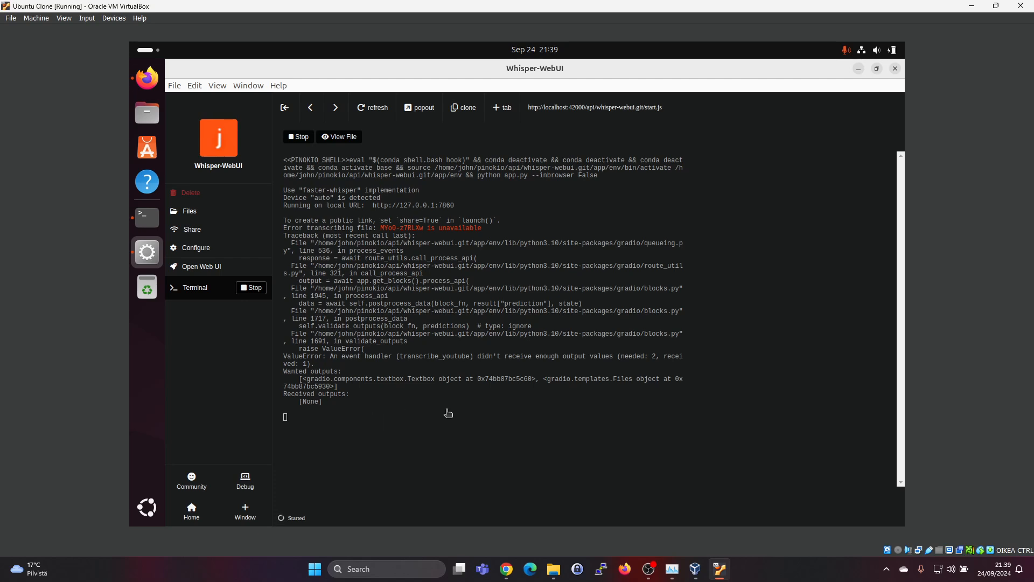
{"action": "mouse_move", "coordinate": [428, 352]}
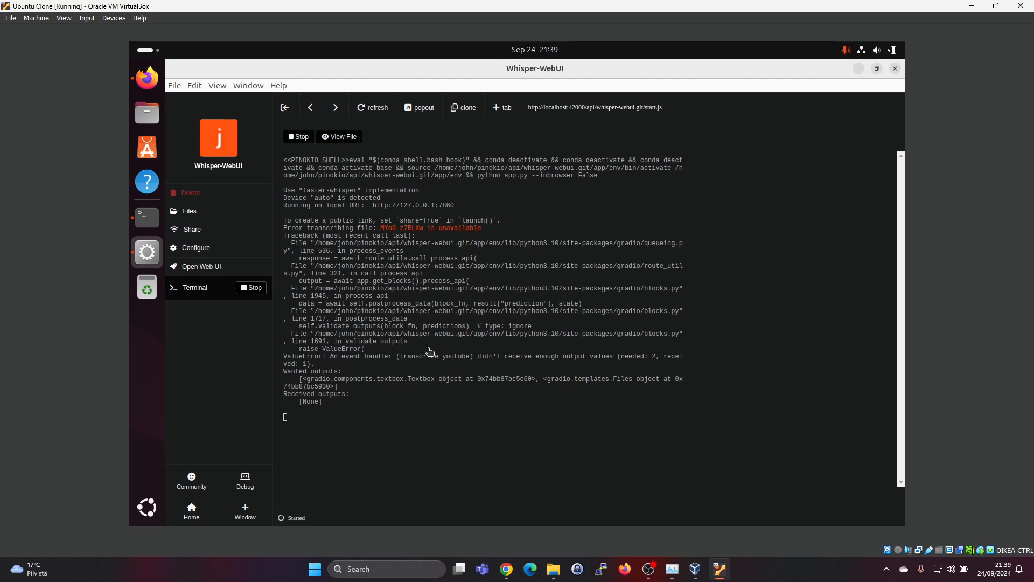
{"action": "mouse_move", "coordinate": [416, 341]}
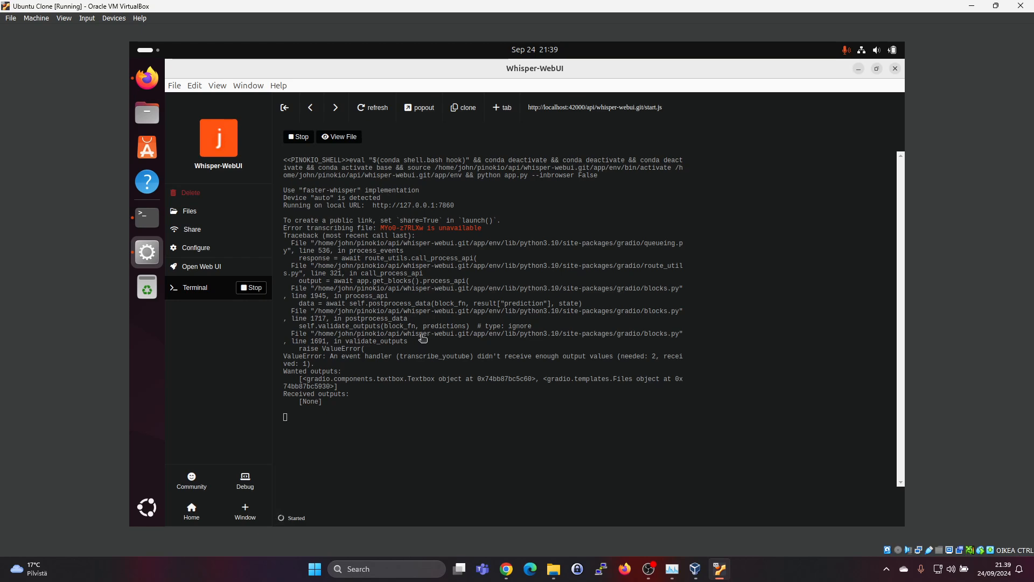
{"action": "mouse_move", "coordinate": [260, 306]}
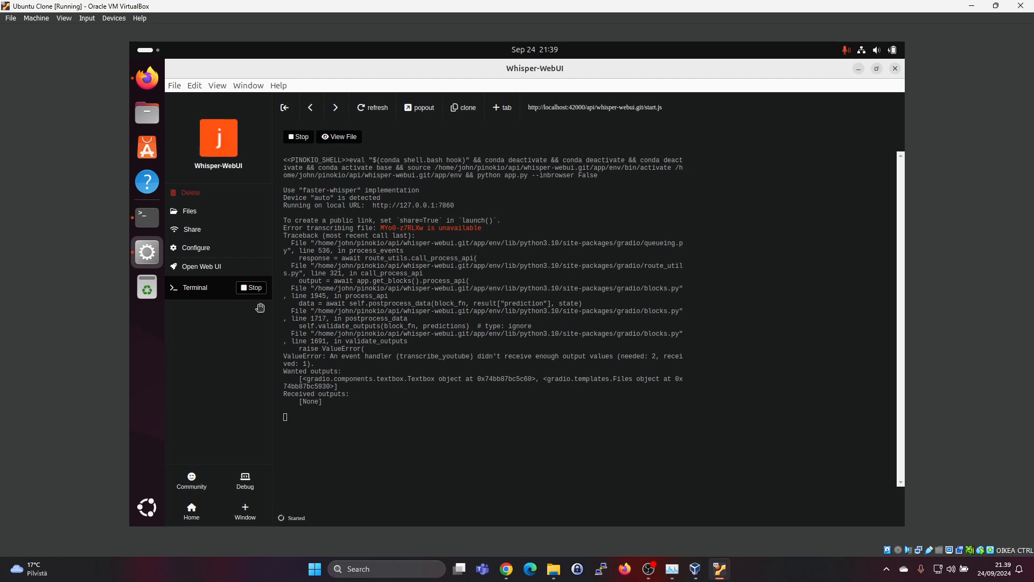
{"action": "mouse_move", "coordinate": [267, 295]}
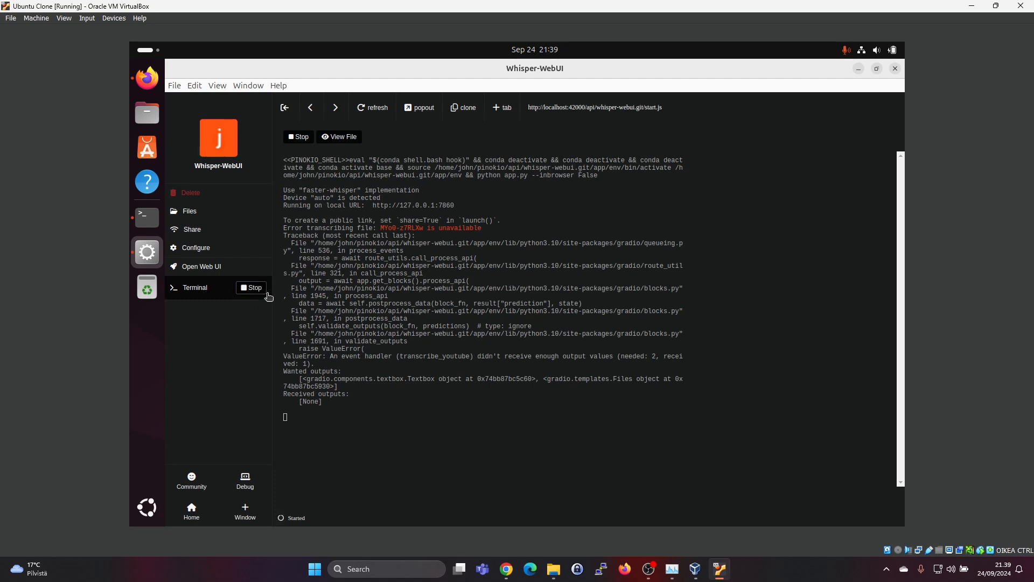
{"action": "mouse_move", "coordinate": [408, 272]}
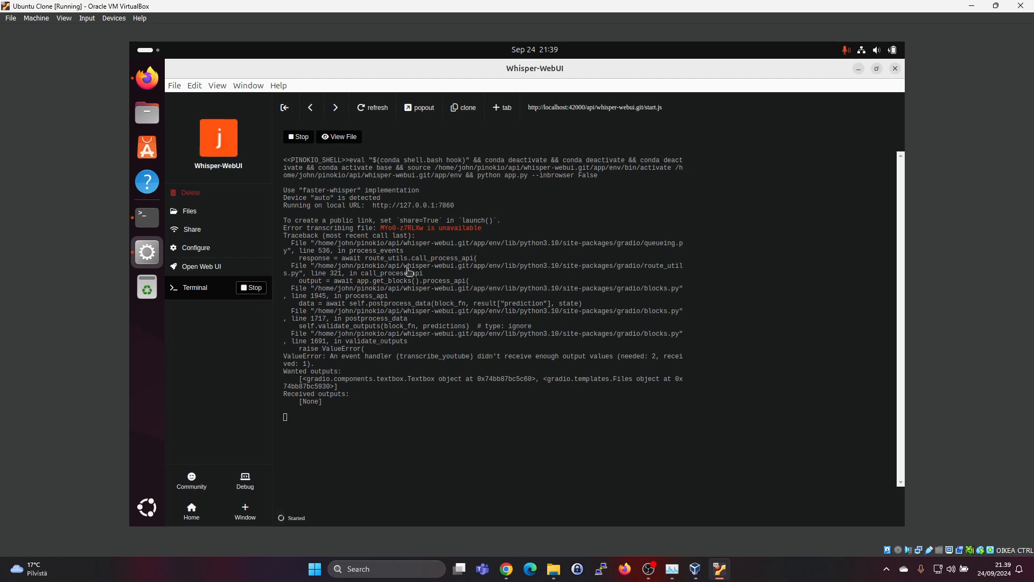
{"action": "mouse_move", "coordinate": [631, 311]}
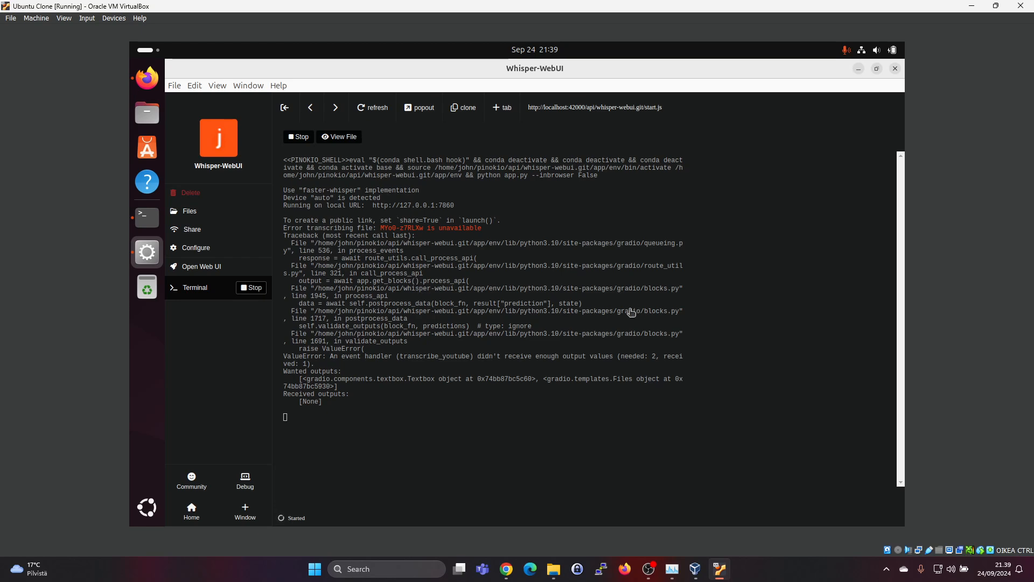
{"action": "mouse_move", "coordinate": [414, 383]}
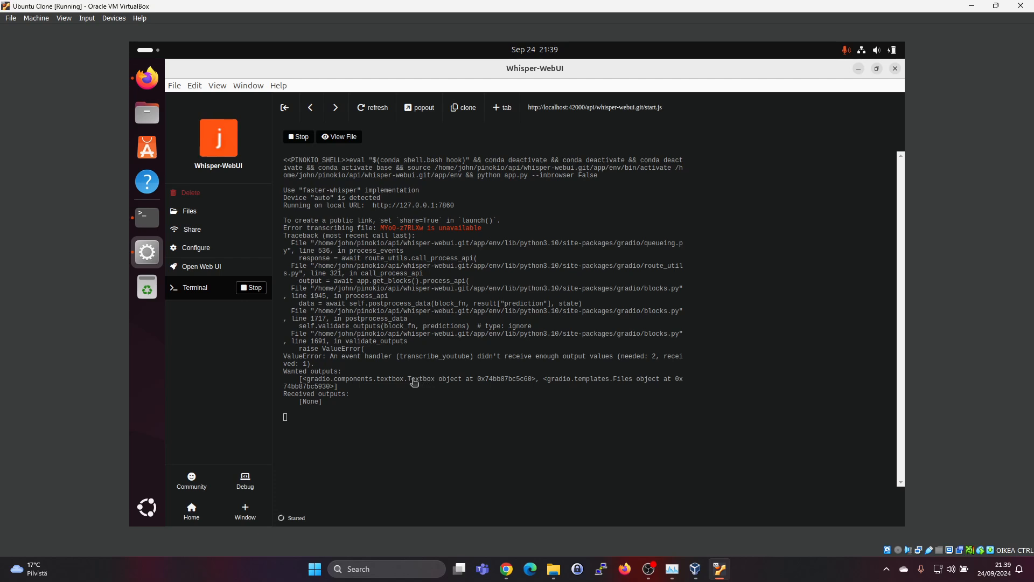
{"action": "mouse_move", "coordinate": [411, 376]}
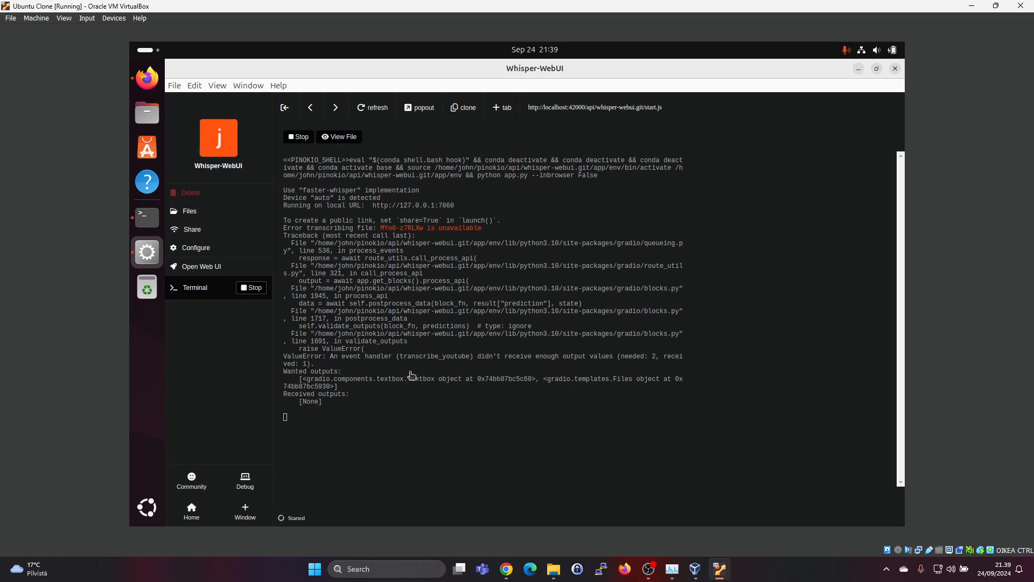
{"action": "mouse_move", "coordinate": [197, 270]}
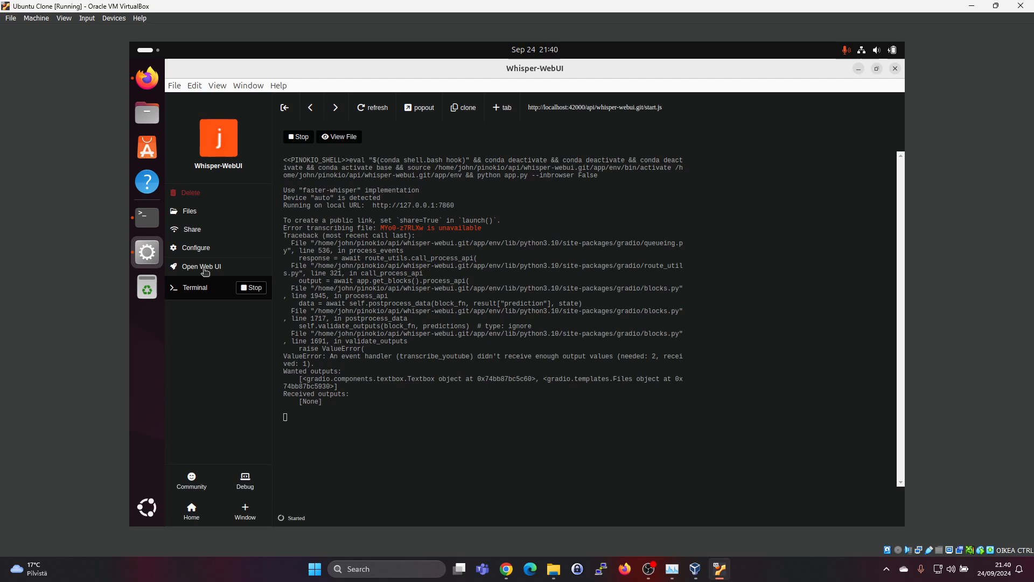
Return to Whisper-WebUI, check Task Manager showing CPU near 80% and memory 96%, then close it
{"action": "left_click", "coordinate": [201, 266]}
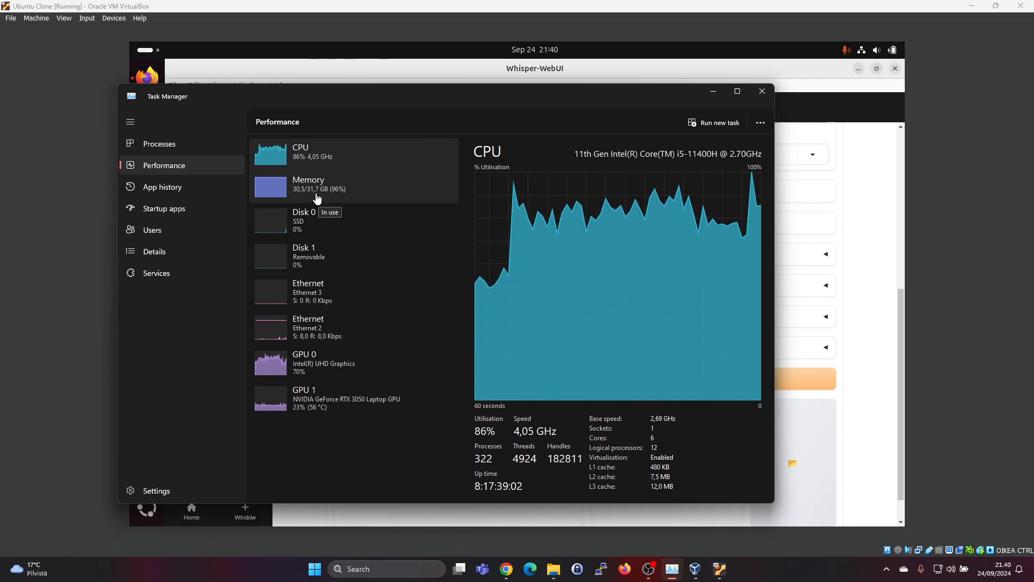
{"action": "mouse_move", "coordinate": [315, 162]}
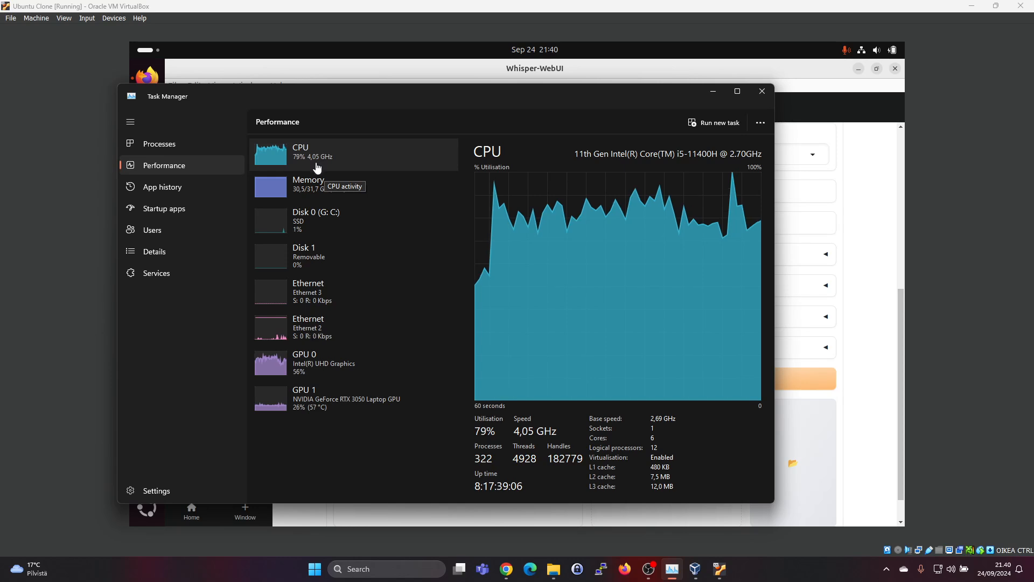
{"action": "mouse_move", "coordinate": [400, 95]}
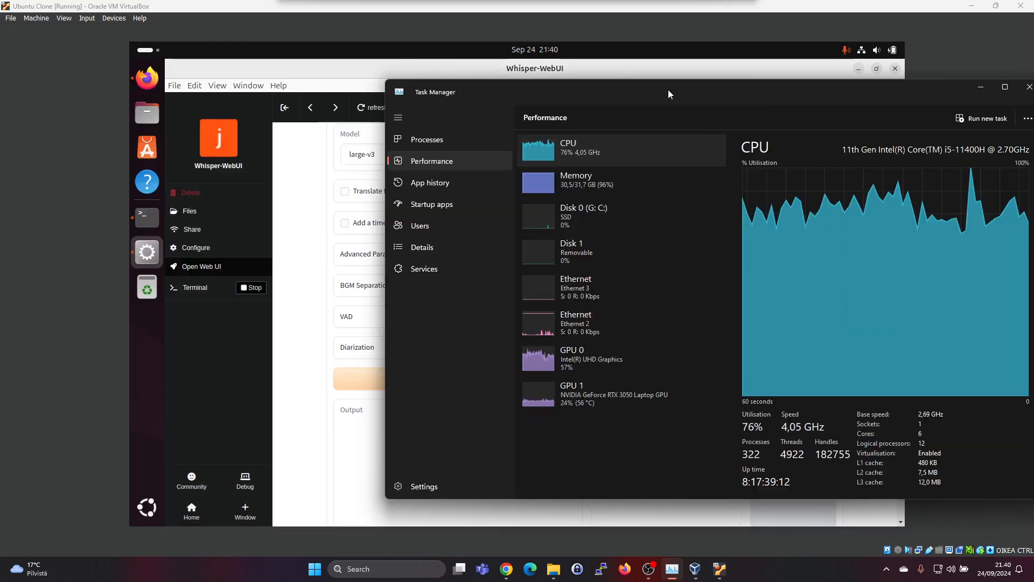
{"action": "left_click", "coordinate": [1028, 86]}
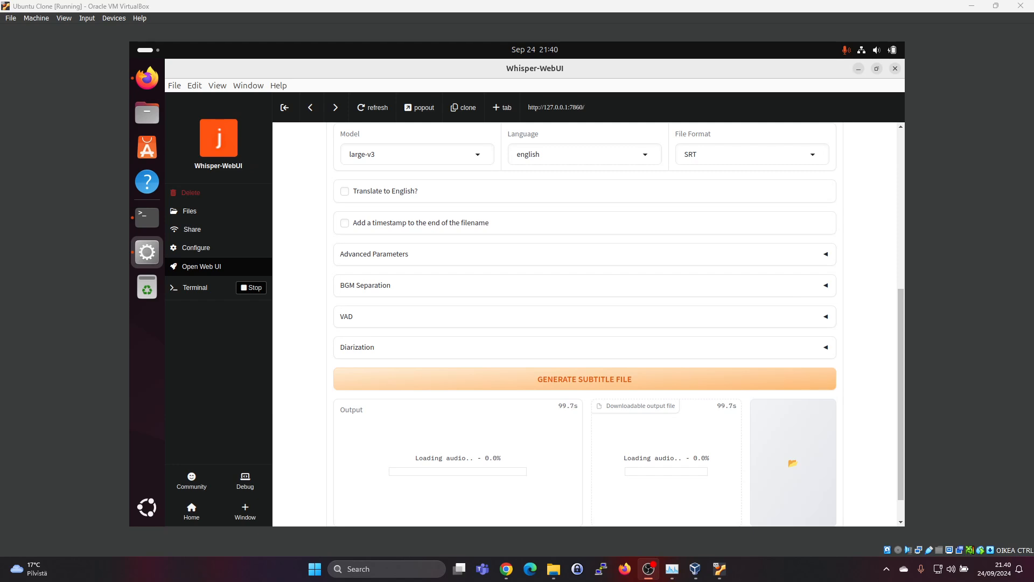
{"action": "mouse_move", "coordinate": [743, 440]}
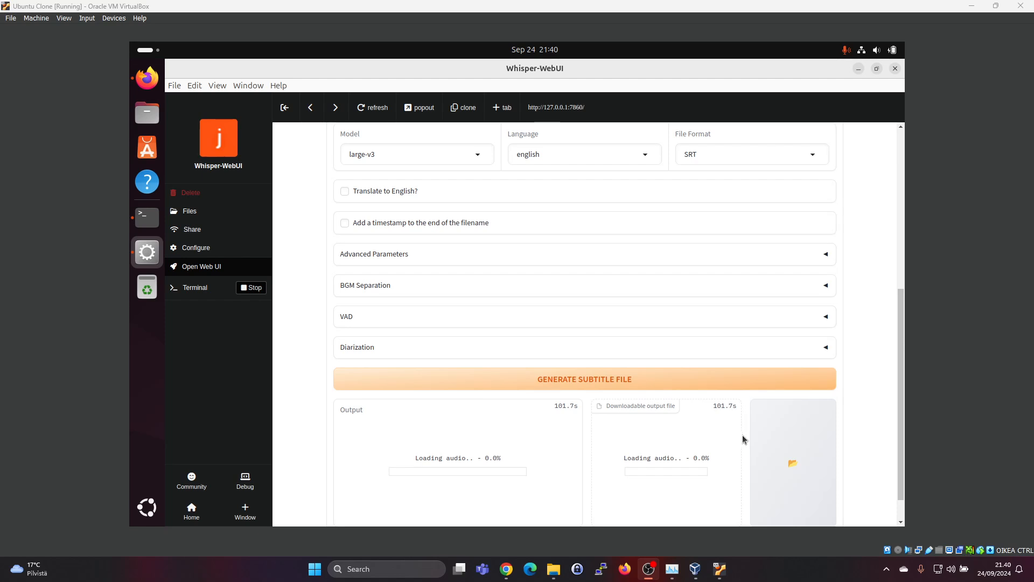
{"action": "mouse_move", "coordinate": [706, 435]}
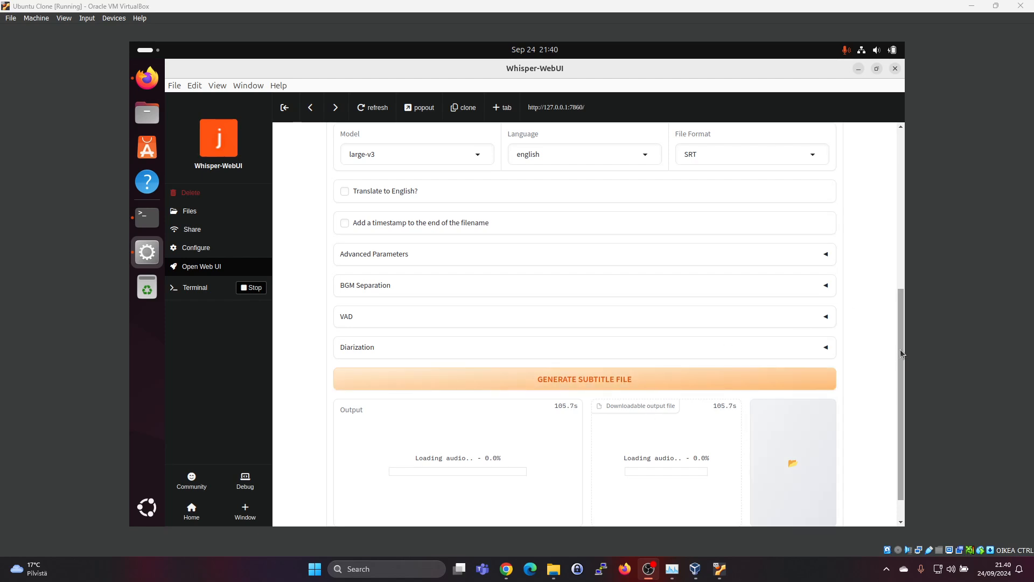
Check Whisper-WebUI's loading-audio progress, then view the terminal log's video-unavailable error again
{"action": "scroll", "scroll_direction": "down", "scroll_amount": 3}
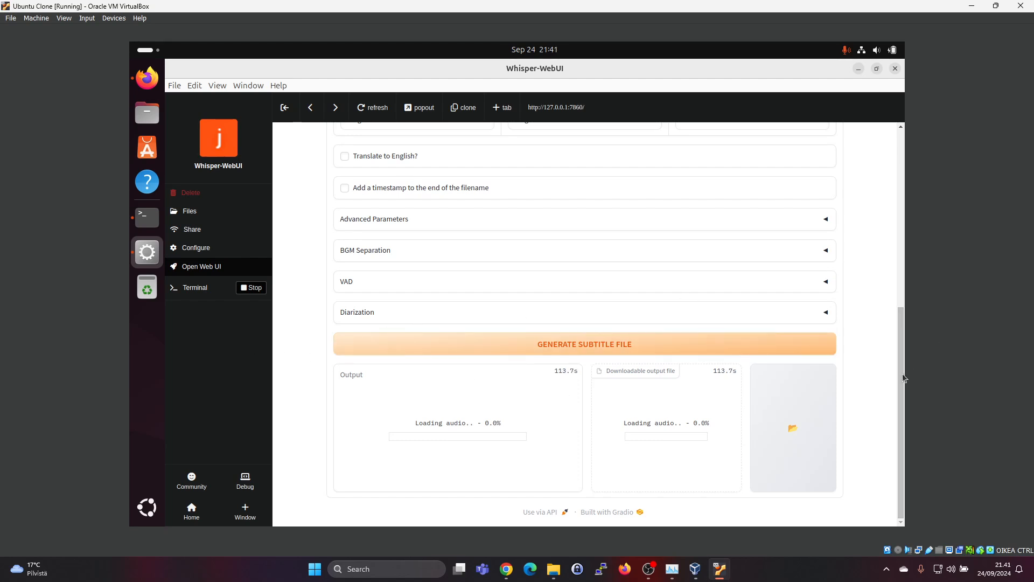
{"action": "scroll", "scroll_direction": "up", "scroll_amount": 3}
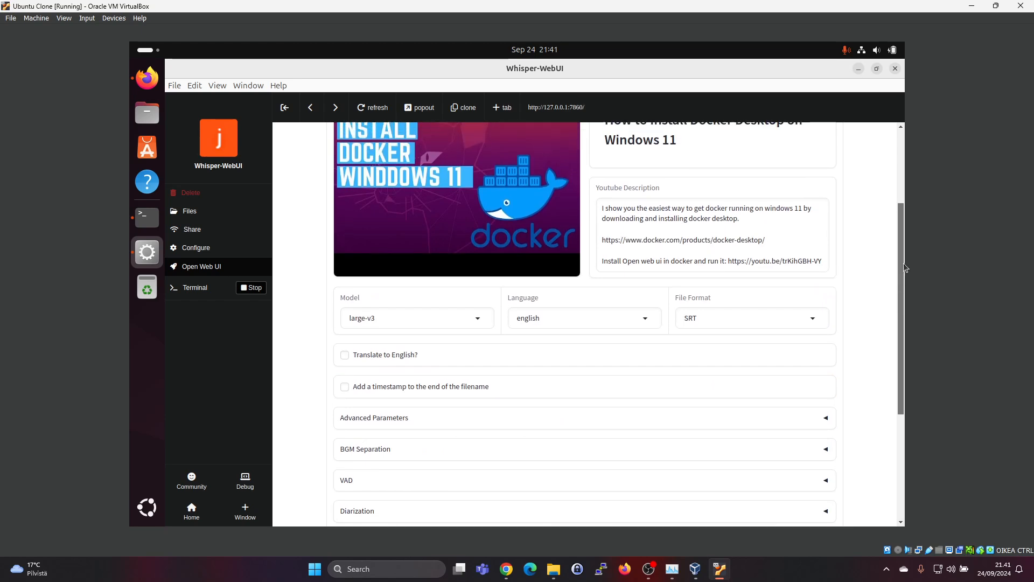
{"action": "scroll", "scroll_direction": "up", "scroll_amount": 3}
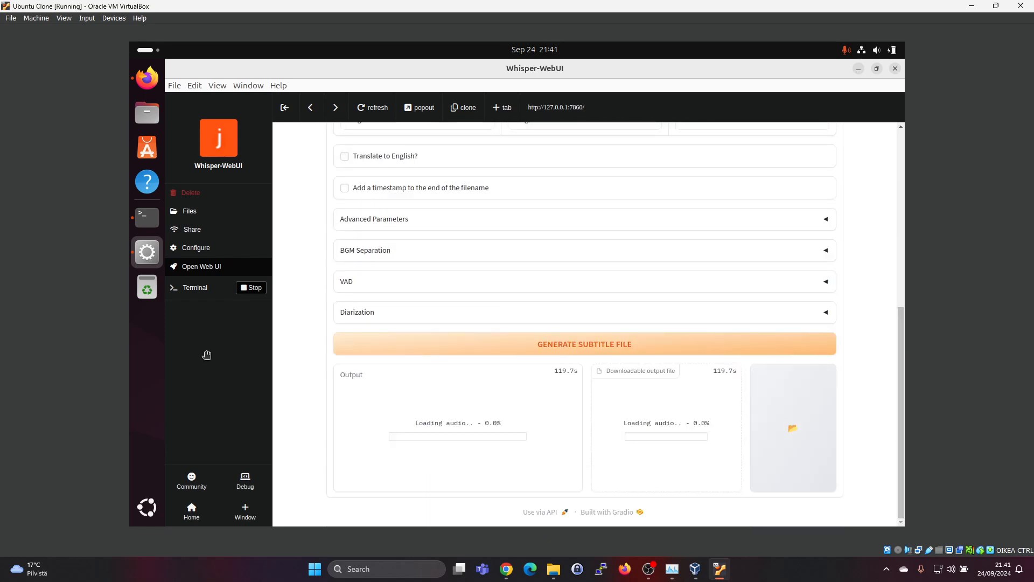
{"action": "left_click", "coordinate": [195, 287]}
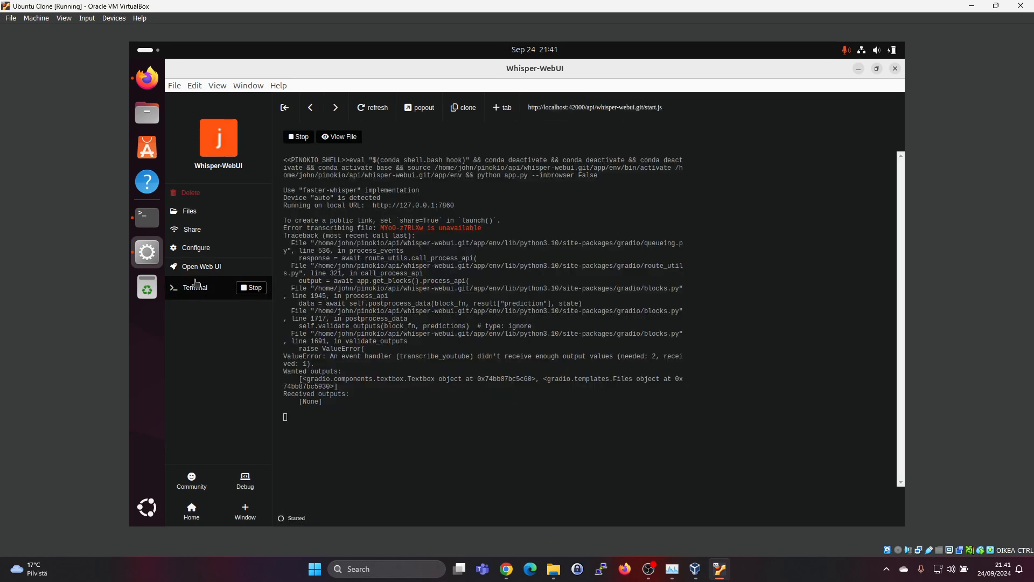
Switch between Whisper-WebUI and its log until the finished transcript and SRT download appear
{"action": "left_click", "coordinate": [201, 265]}
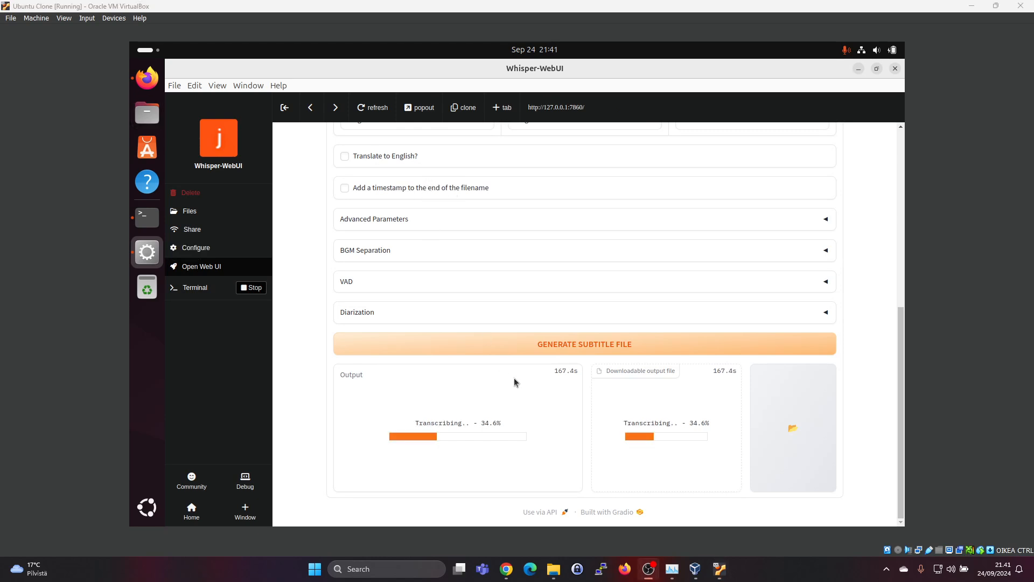
{"action": "mouse_move", "coordinate": [578, 384]}
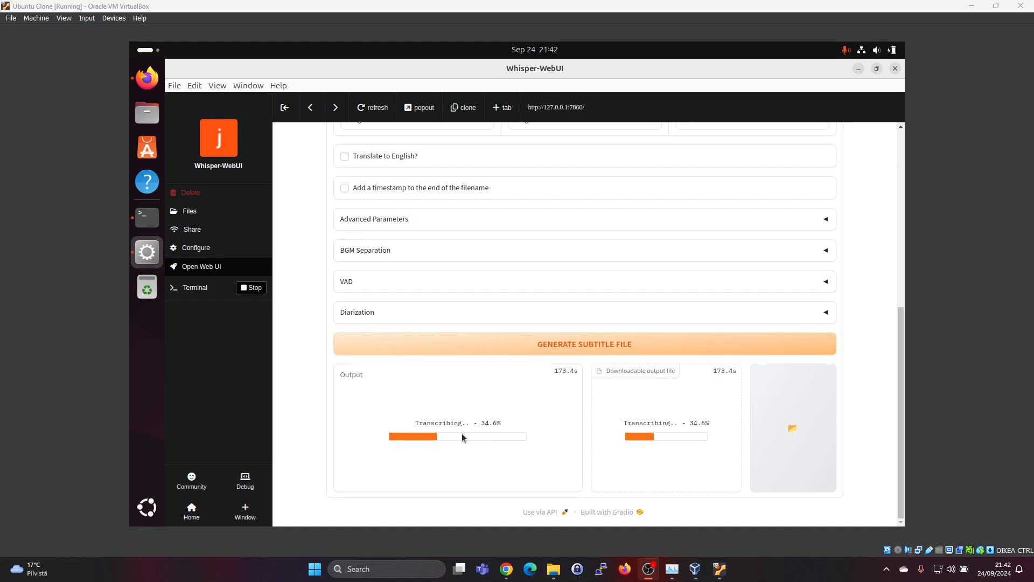
{"action": "mouse_move", "coordinate": [209, 298]}
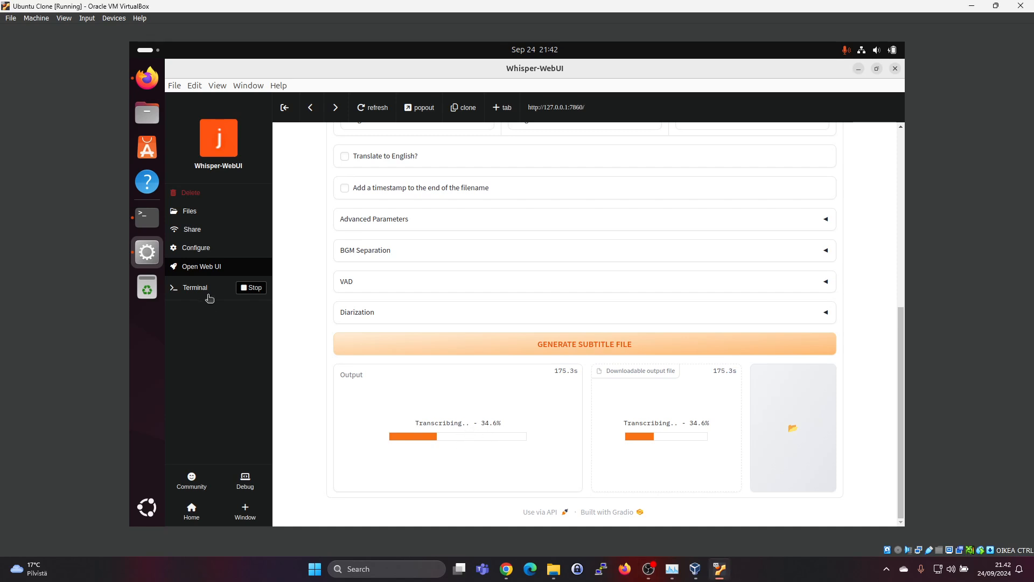
{"action": "left_click", "coordinate": [195, 287]}
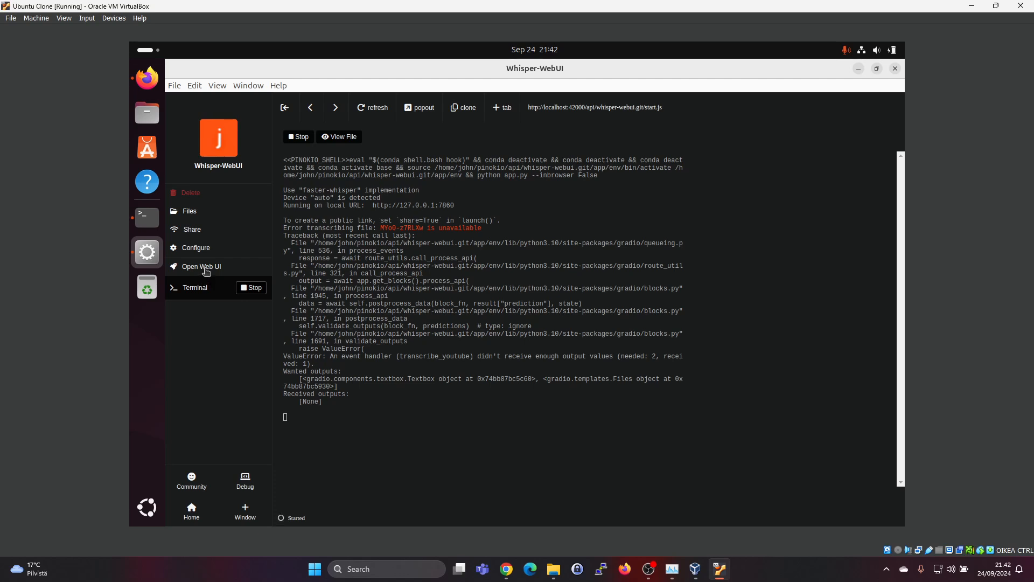
{"action": "left_click", "coordinate": [201, 267]}
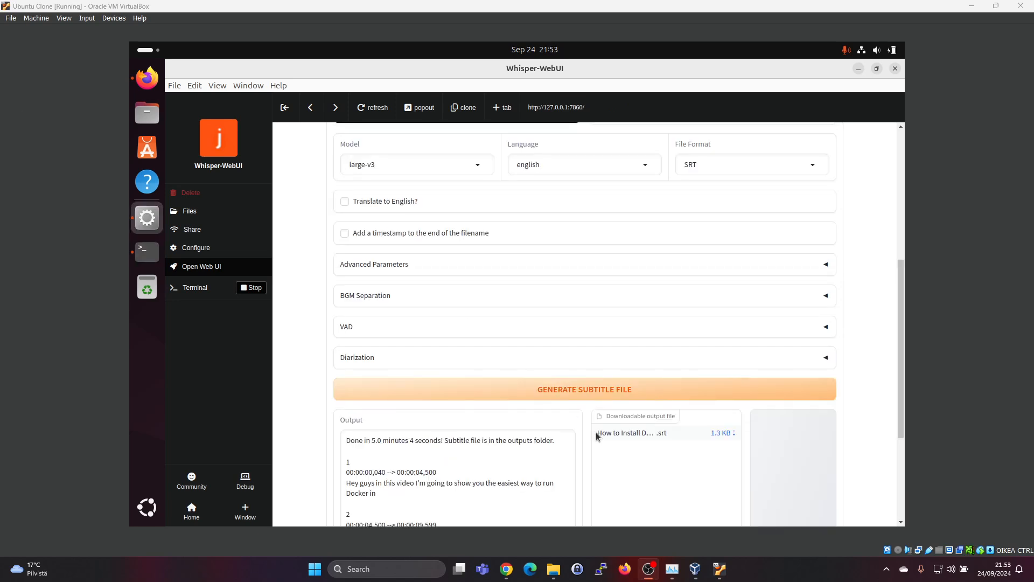
{"action": "mouse_move", "coordinate": [435, 451]}
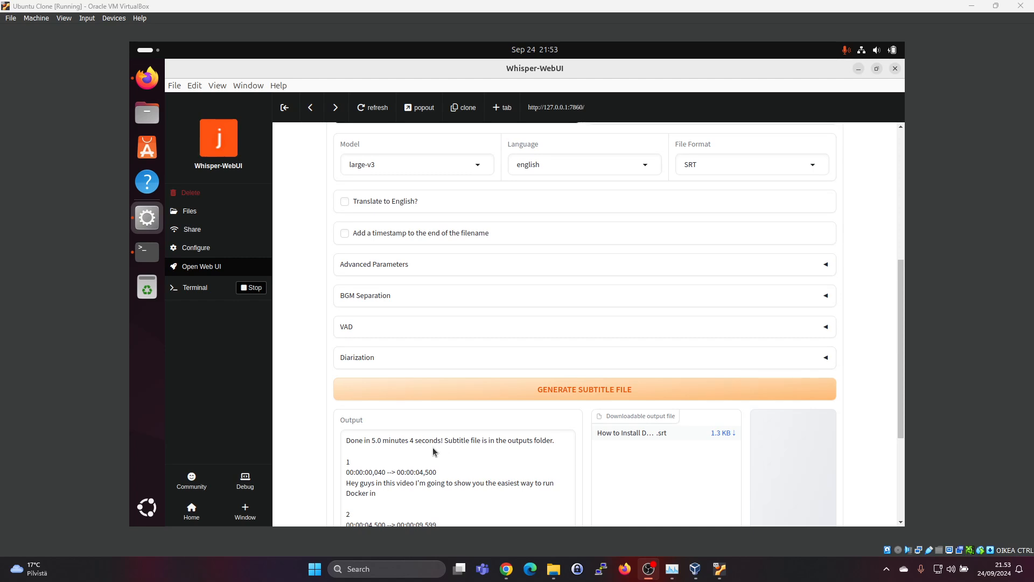
{"action": "mouse_move", "coordinate": [386, 457]}
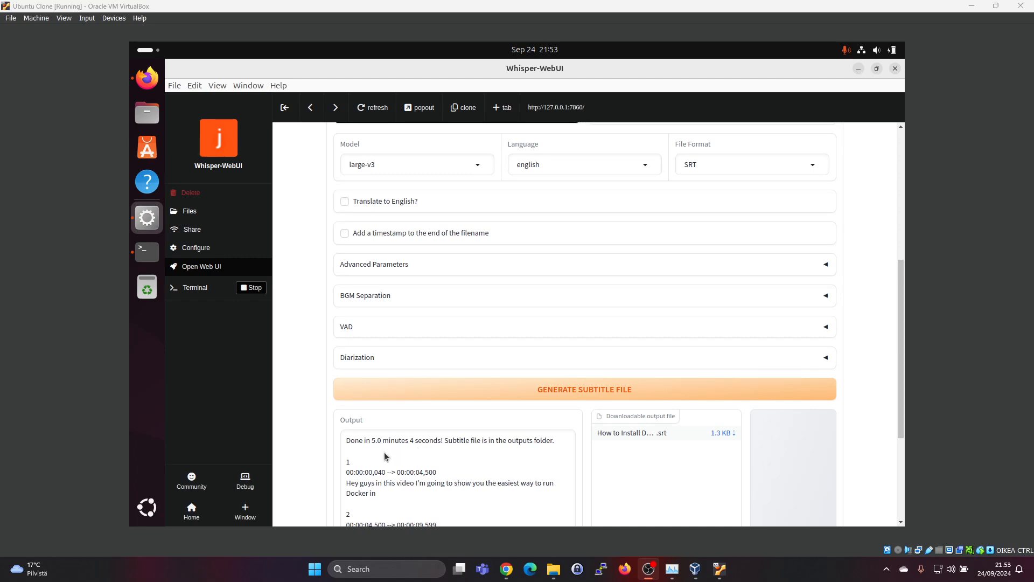
{"action": "mouse_move", "coordinate": [480, 452]}
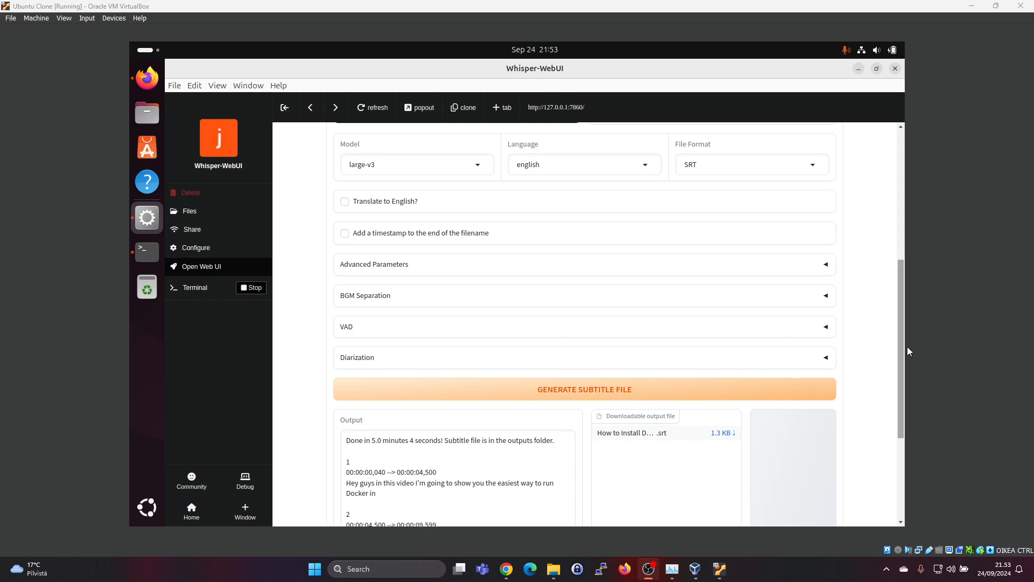
Download the 1.3 KB 'How to Install Docker Desktop on Windows 11.srt' file into Downloads
{"action": "scroll", "scroll_direction": "down", "scroll_amount": 3}
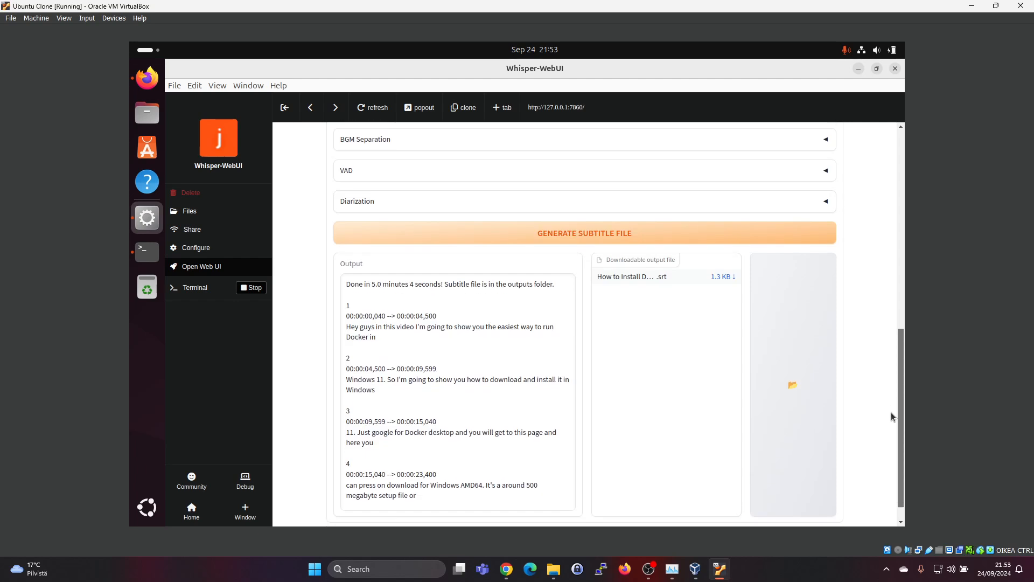
{"action": "scroll", "scroll_direction": "down", "scroll_amount": 3}
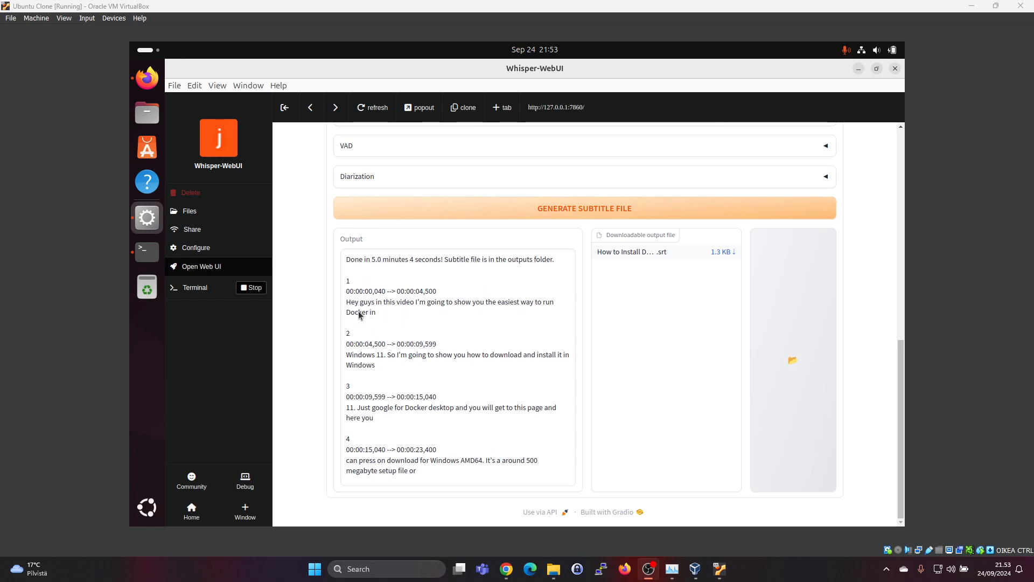
{"action": "mouse_move", "coordinate": [478, 320]}
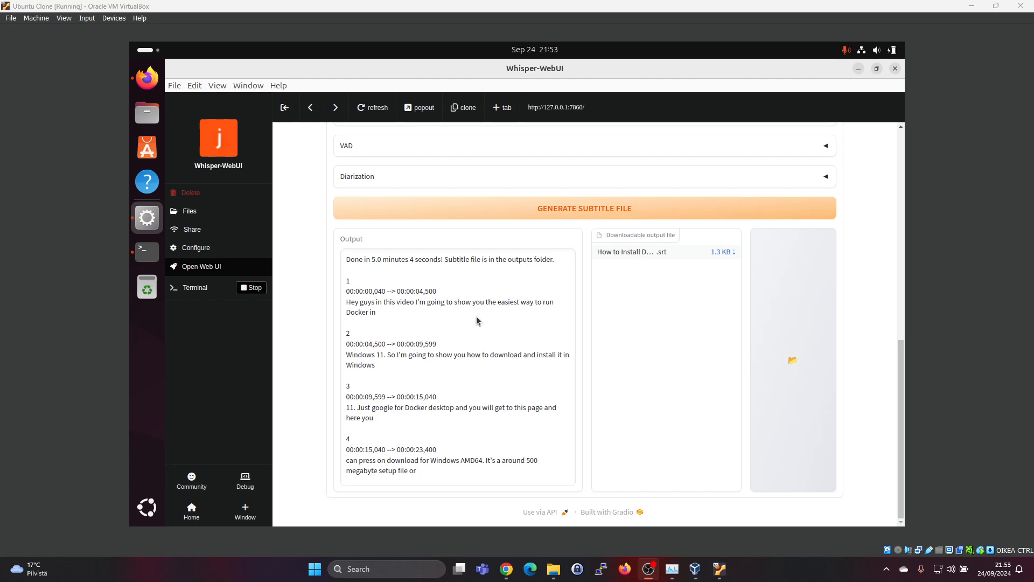
{"action": "mouse_move", "coordinate": [375, 366]}
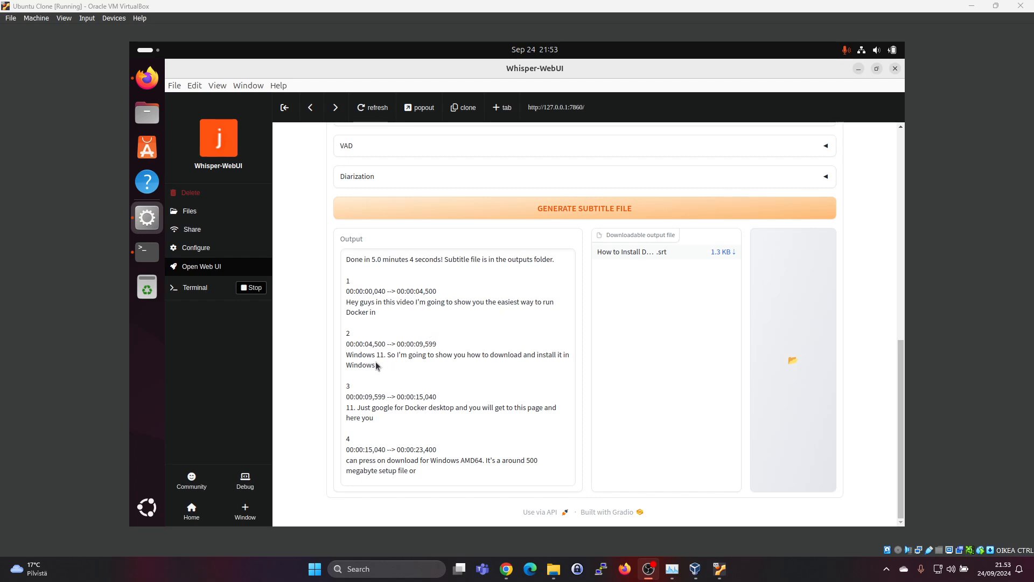
{"action": "mouse_move", "coordinate": [509, 367]}
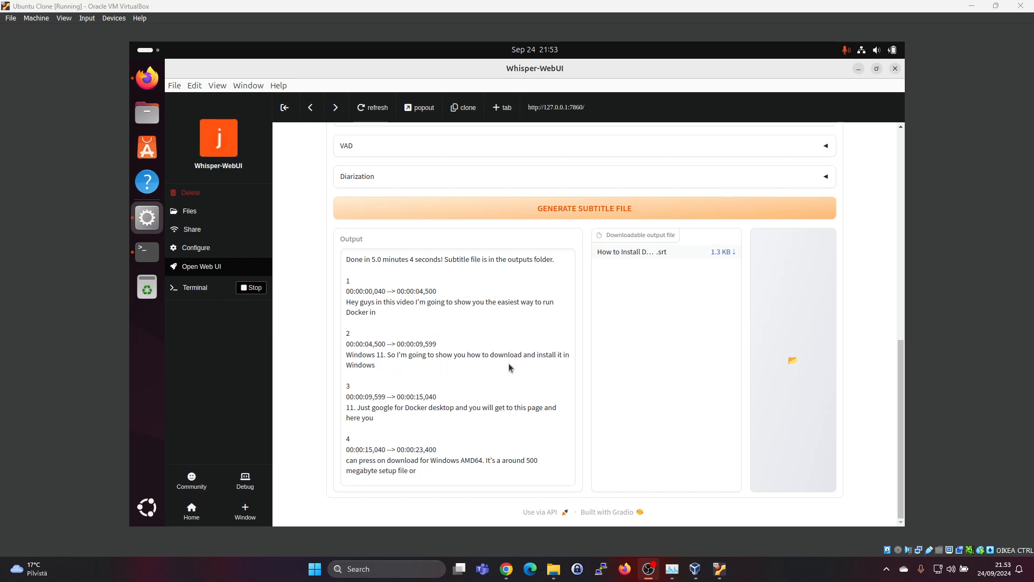
{"action": "mouse_move", "coordinate": [389, 422]}
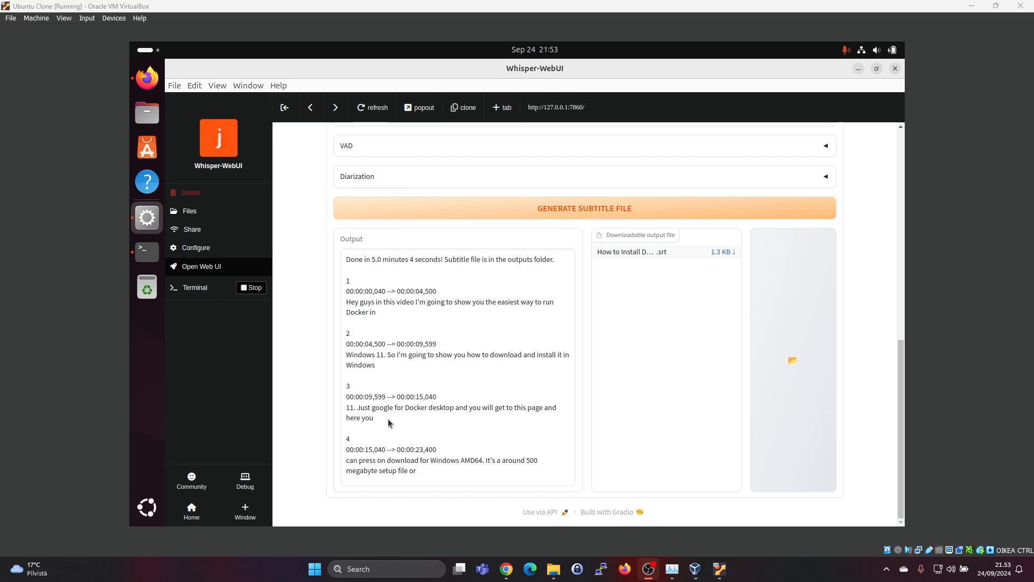
{"action": "mouse_move", "coordinate": [371, 338]}
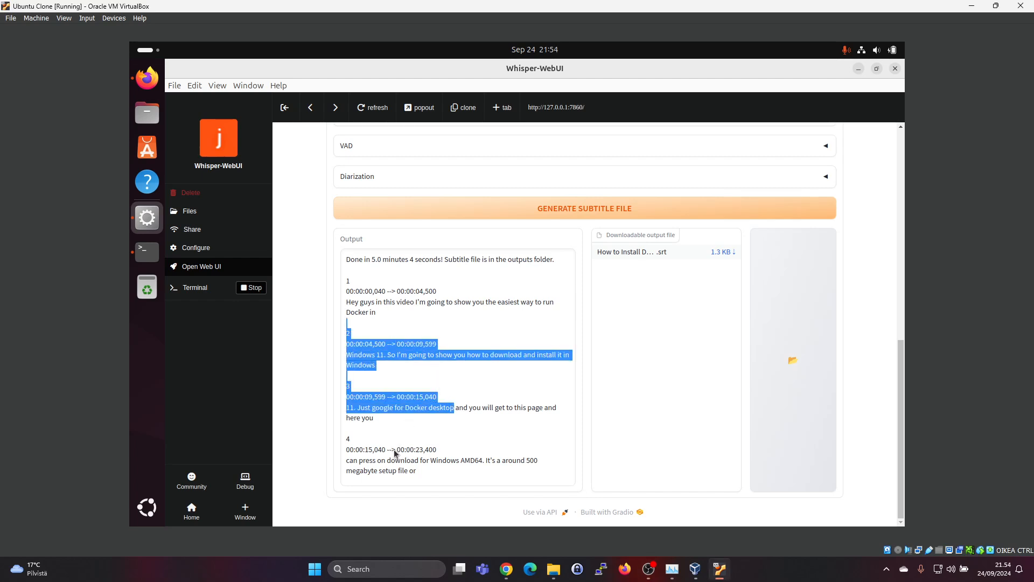
{"action": "mouse_move", "coordinate": [486, 403]}
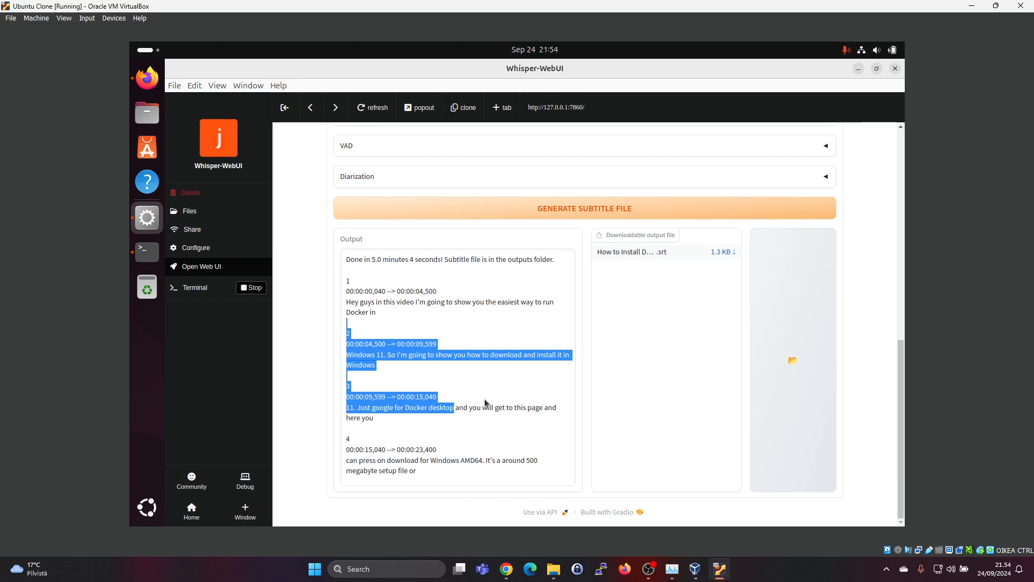
{"action": "scroll", "scroll_direction": "down", "scroll_amount": 3}
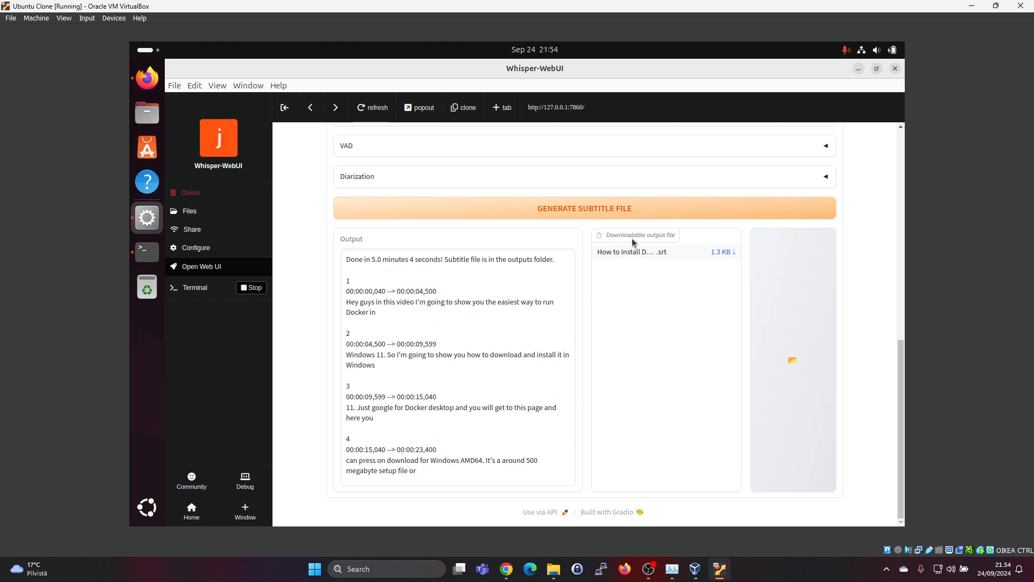
{"action": "mouse_move", "coordinate": [719, 255]}
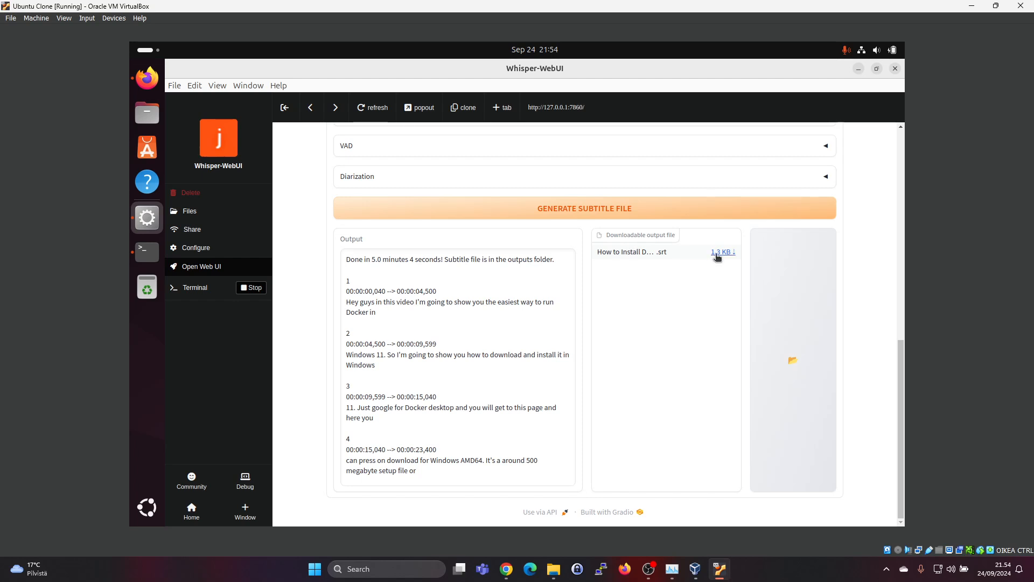
{"action": "left_click", "coordinate": [723, 252]}
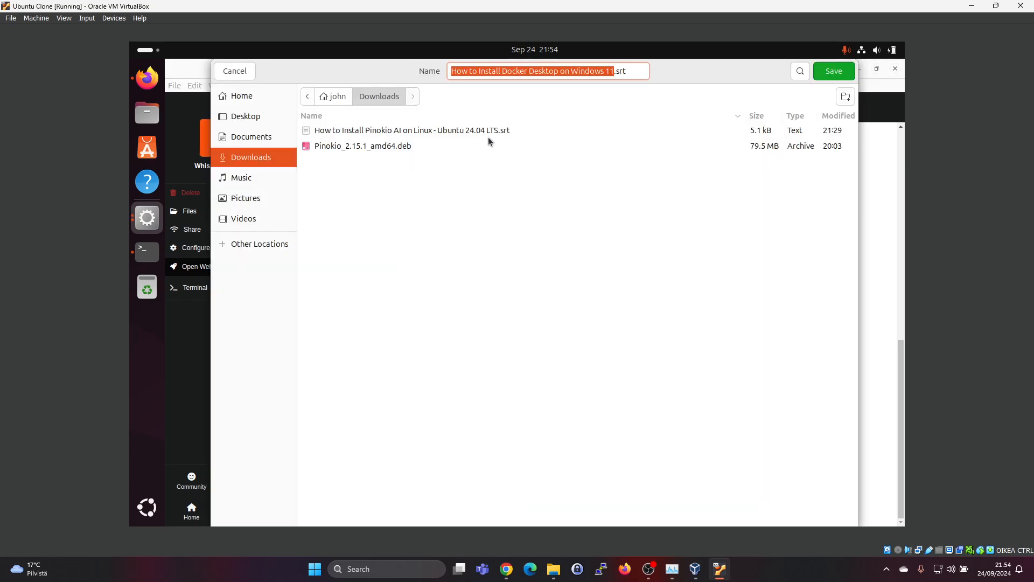
{"action": "mouse_move", "coordinate": [828, 76]}
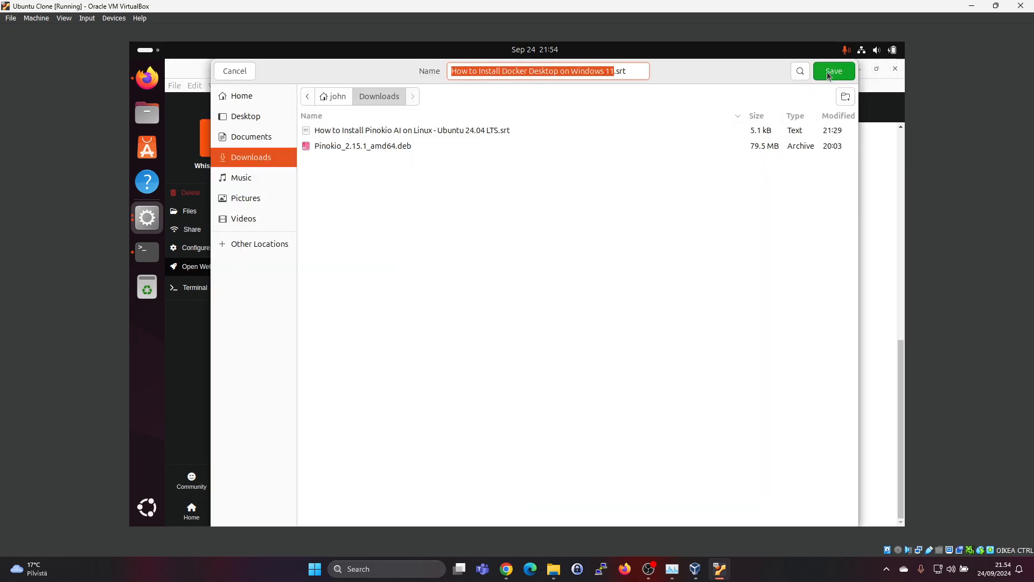
{"action": "left_click", "coordinate": [834, 70]}
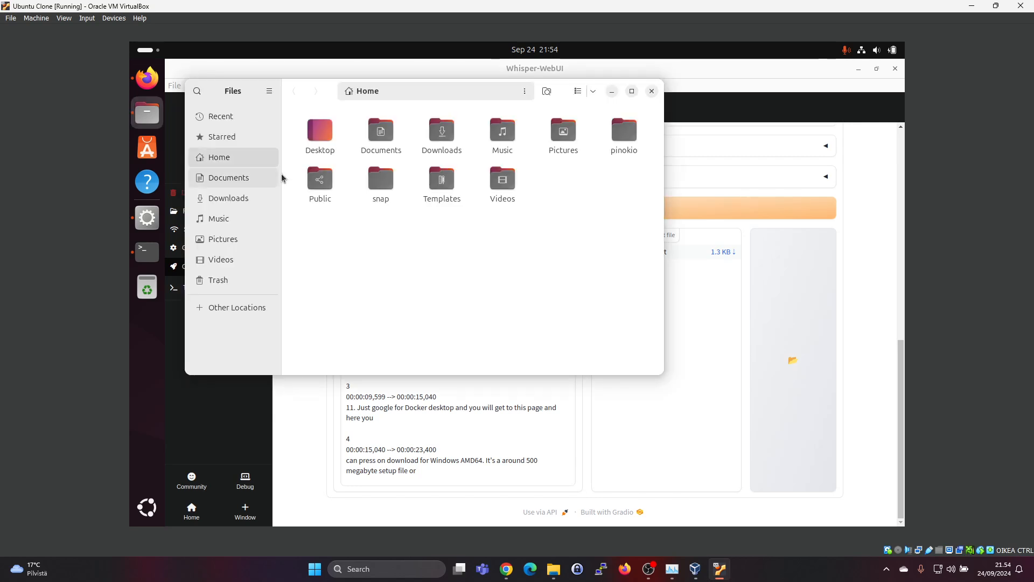
{"action": "mouse_move", "coordinate": [147, 147]}
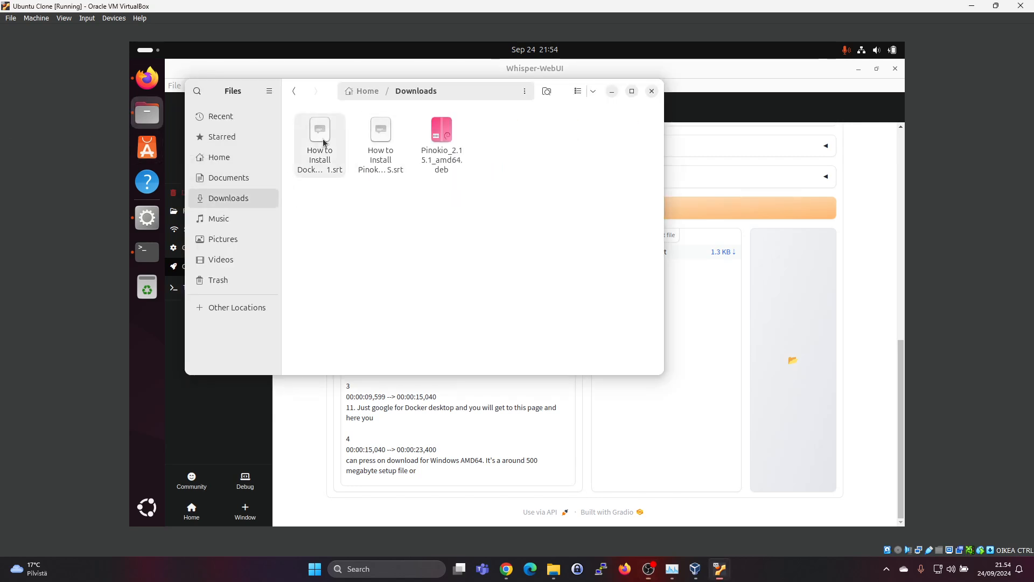
Open the Docker Desktop .srt from Downloads in Text Editor, then bring Pinokio forward
{"action": "right_click", "coordinate": [319, 129]}
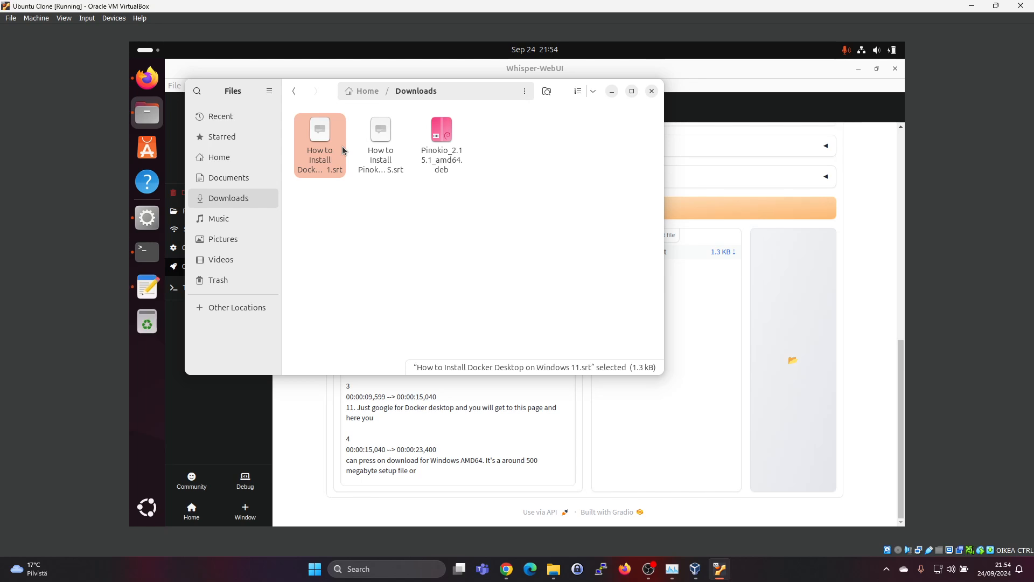
{"action": "double_click", "coordinate": [319, 129]}
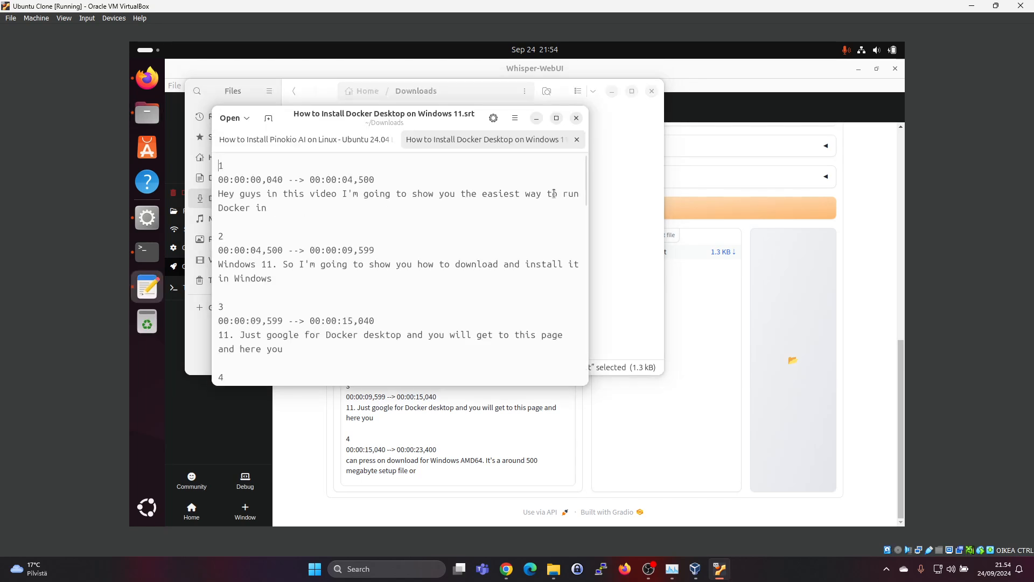
{"action": "mouse_move", "coordinate": [725, 186]}
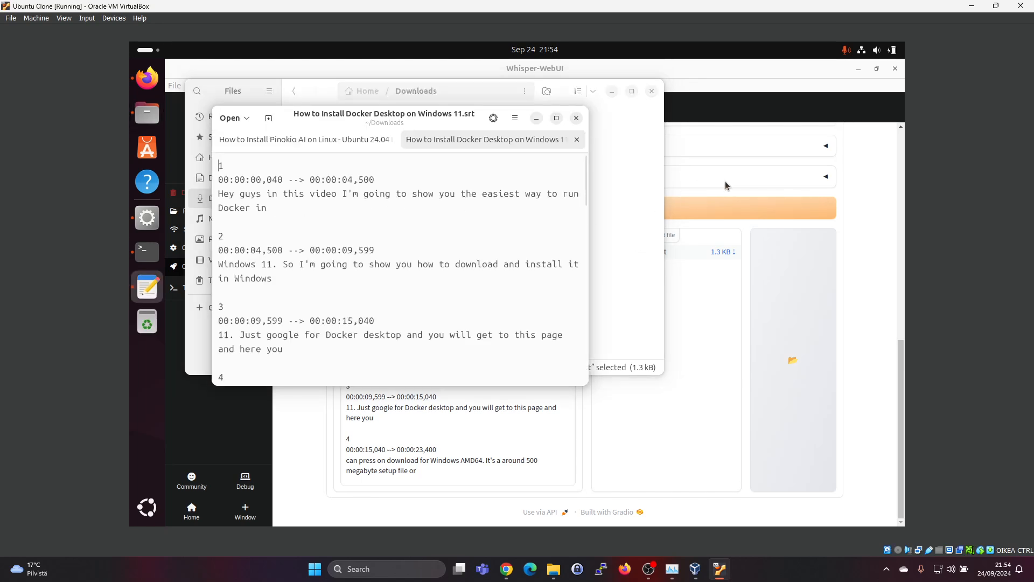
{"action": "left_click", "coordinate": [575, 118]}
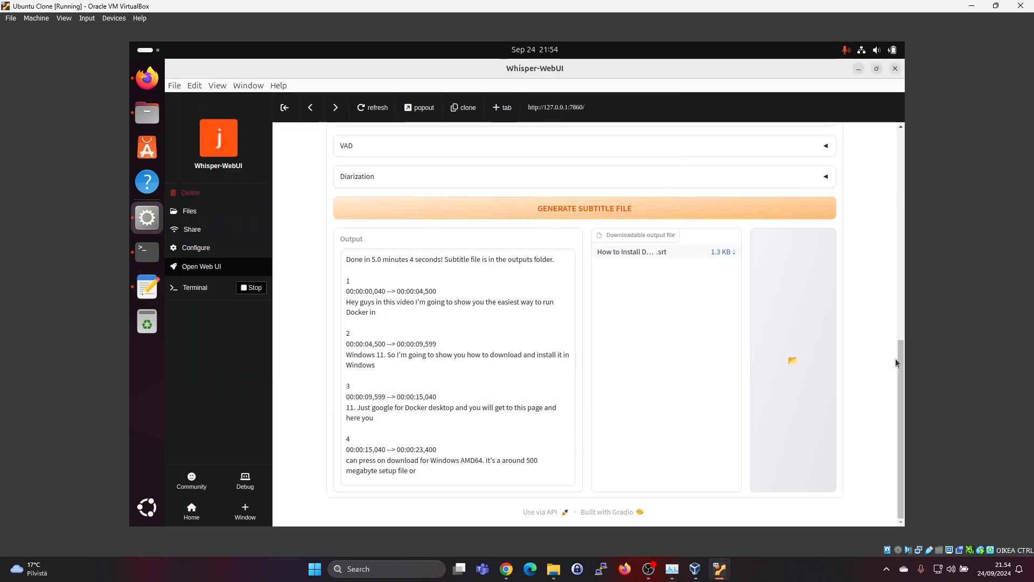
{"action": "scroll", "scroll_direction": "up", "scroll_amount": 3}
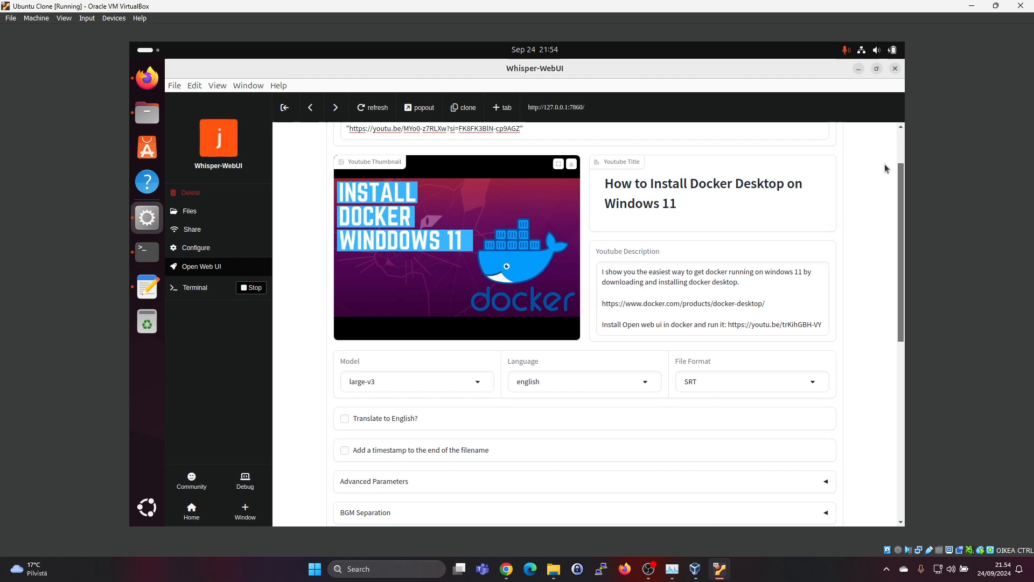
{"action": "scroll", "scroll_direction": "up", "scroll_amount": 3}
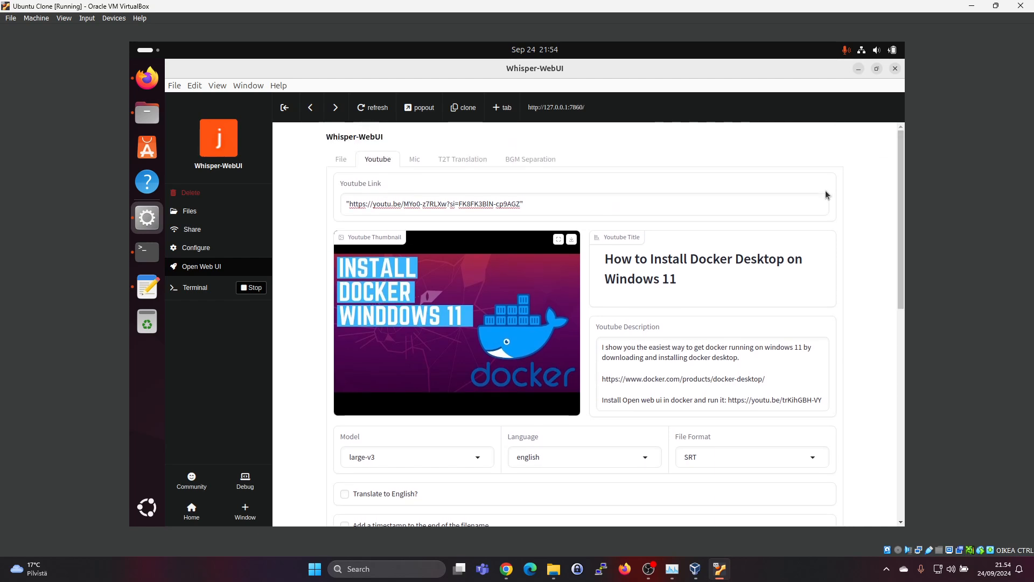
{"action": "mouse_move", "coordinate": [344, 272]}
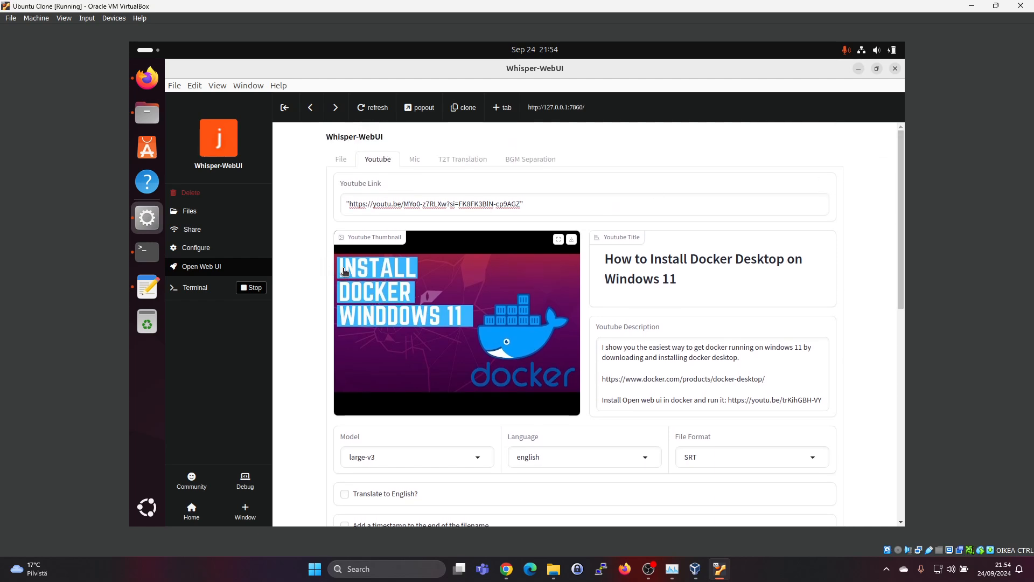